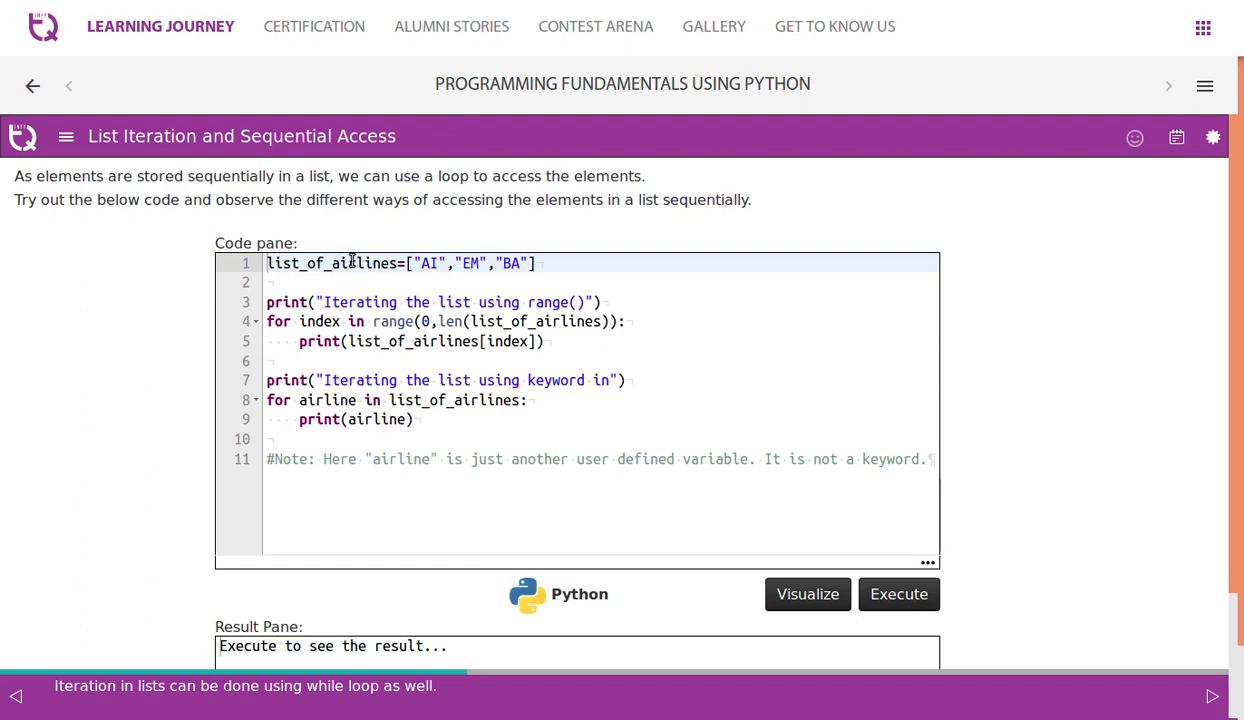
# - Change index to i in lines 4–5, comment out the keyword-in loop, and run to print AI
pyautogui.doubleClick(332, 263)
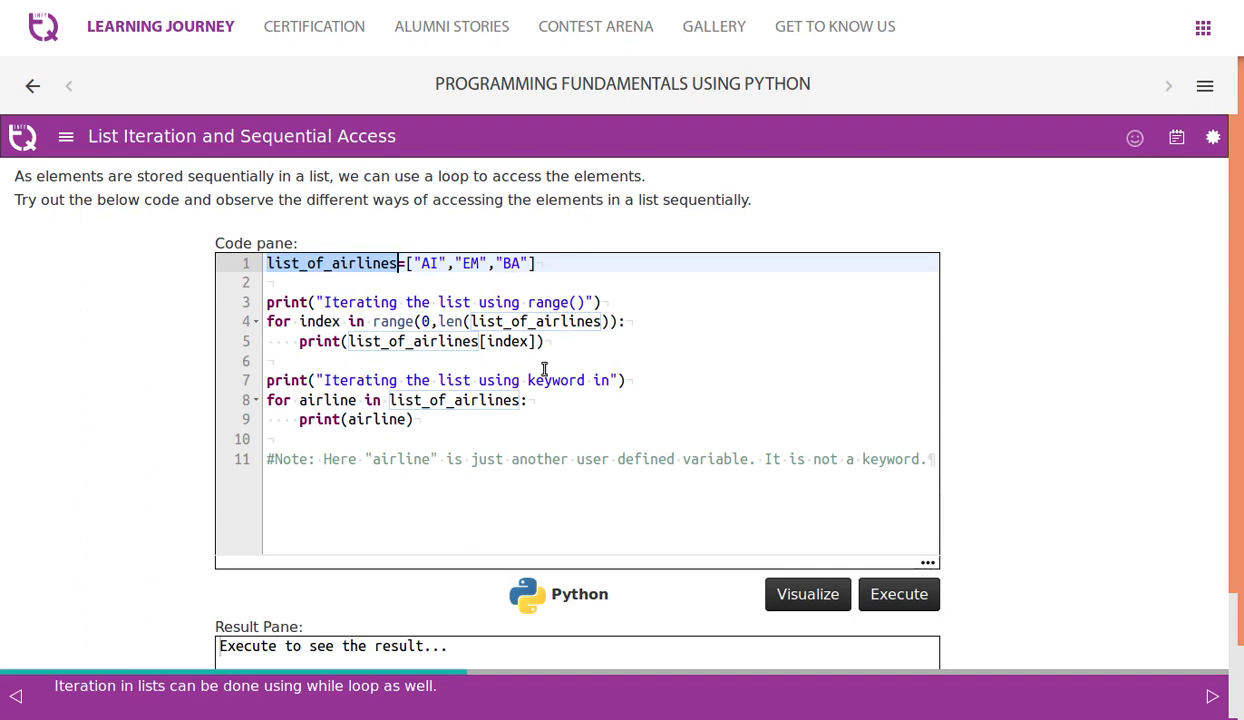
pyautogui.moveTo(650, 408)
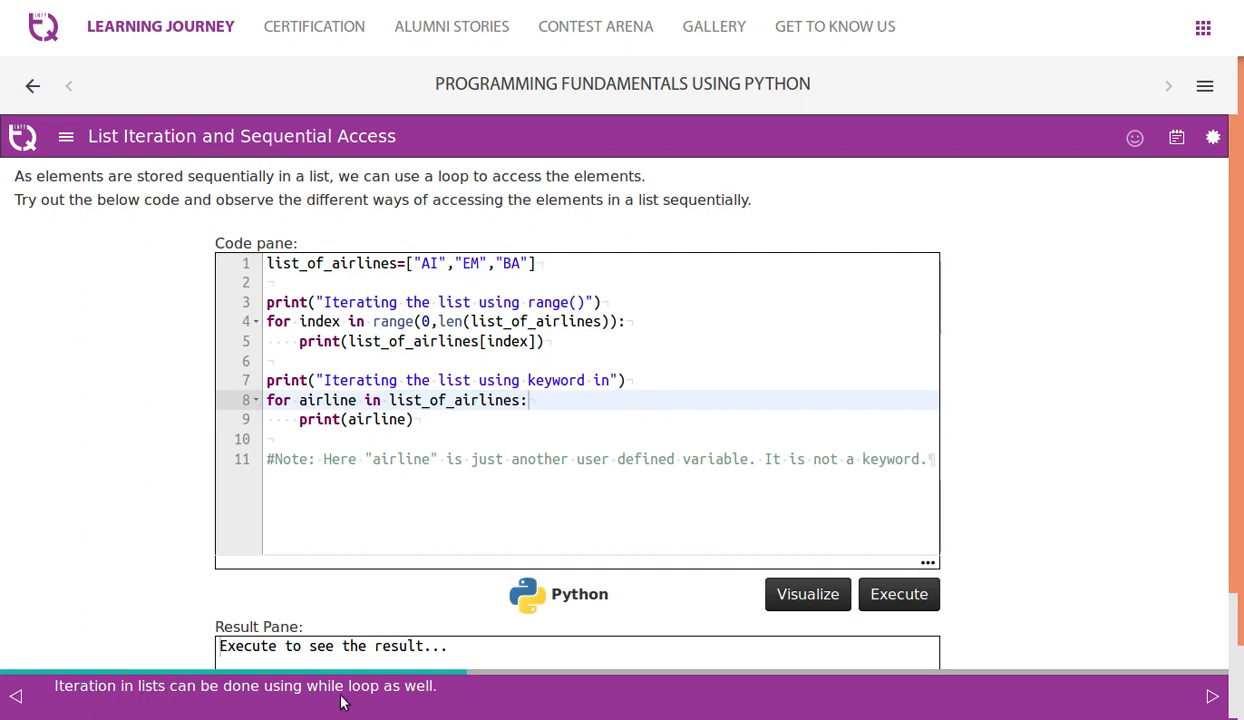
pyautogui.moveTo(515, 344)
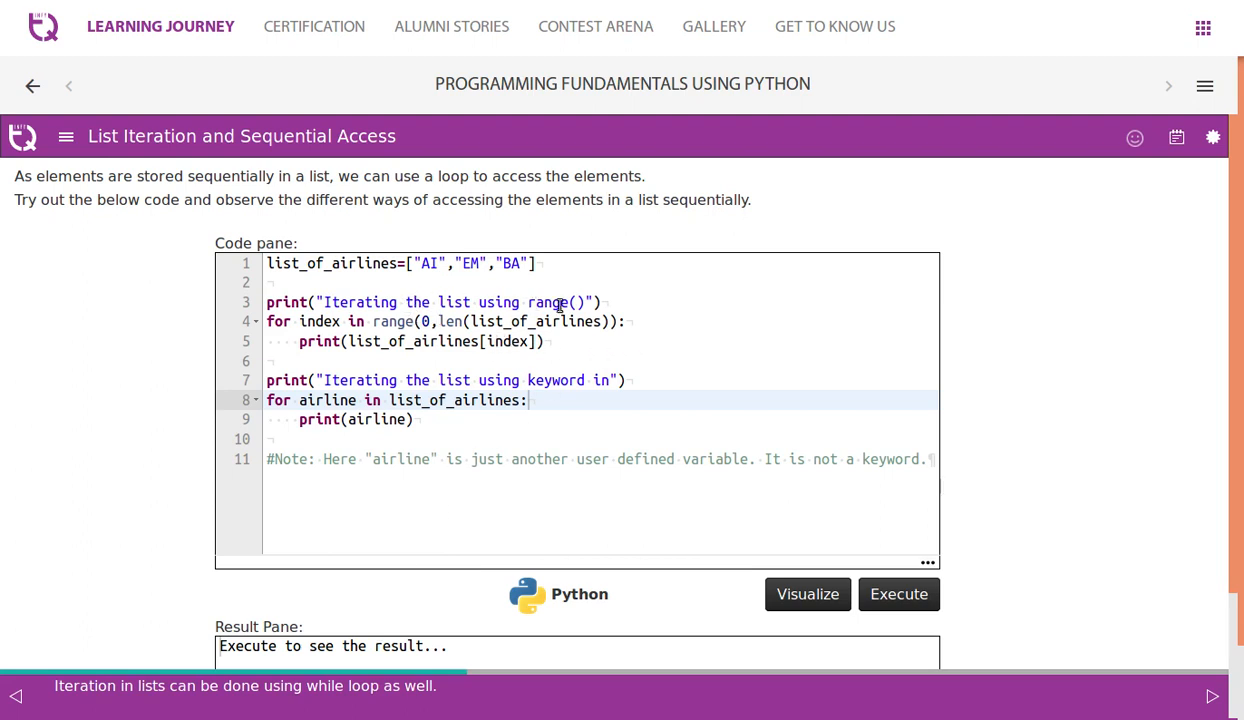
pyautogui.moveTo(320, 327)
pyautogui.write("'''")
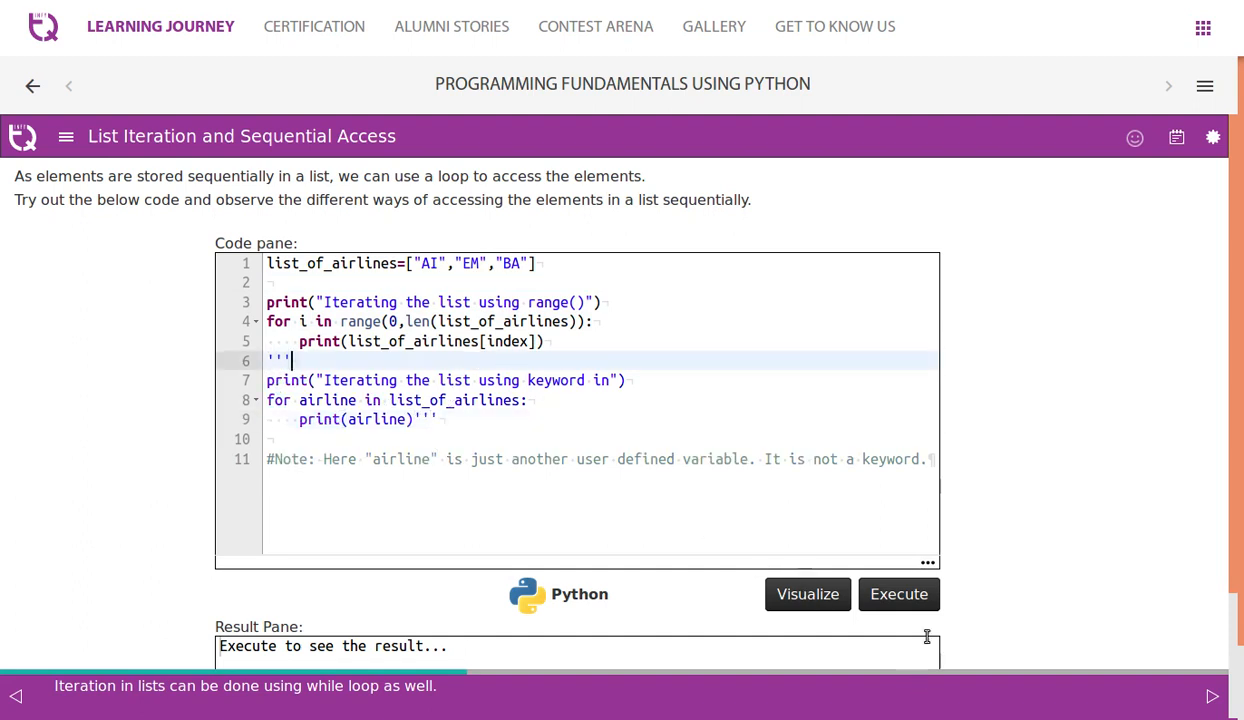
pyautogui.click(898, 593)
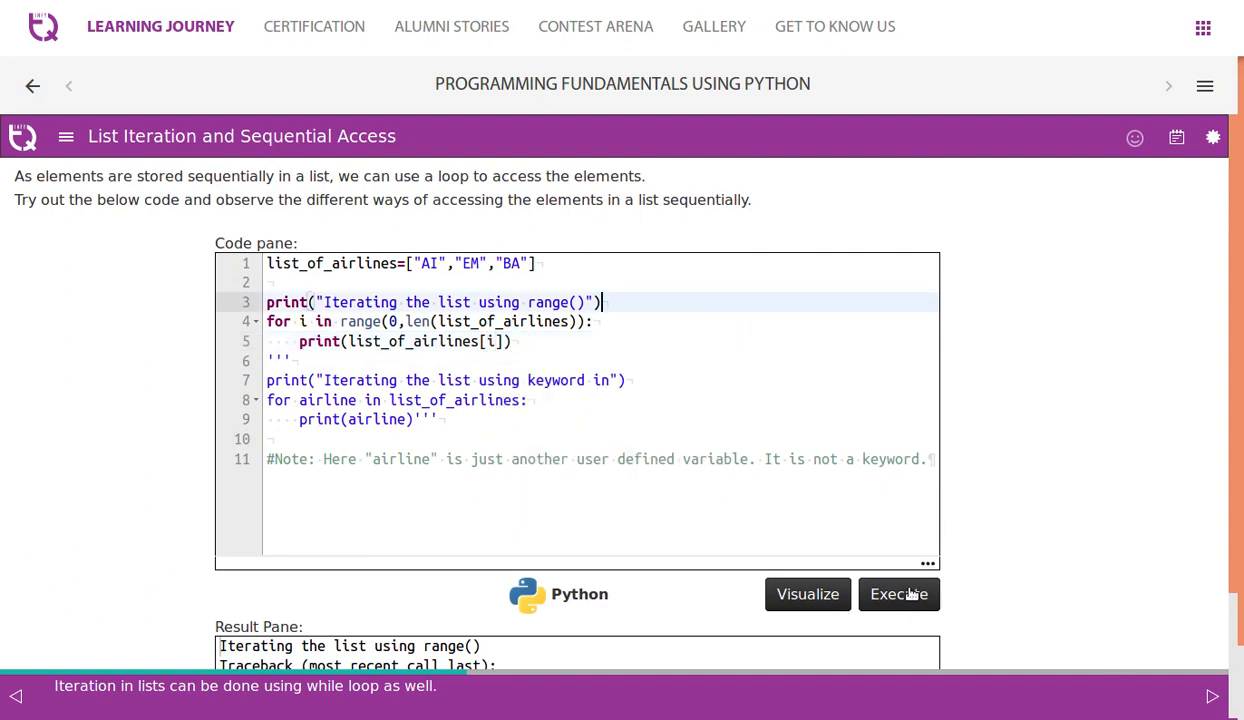
pyautogui.click(898, 593)
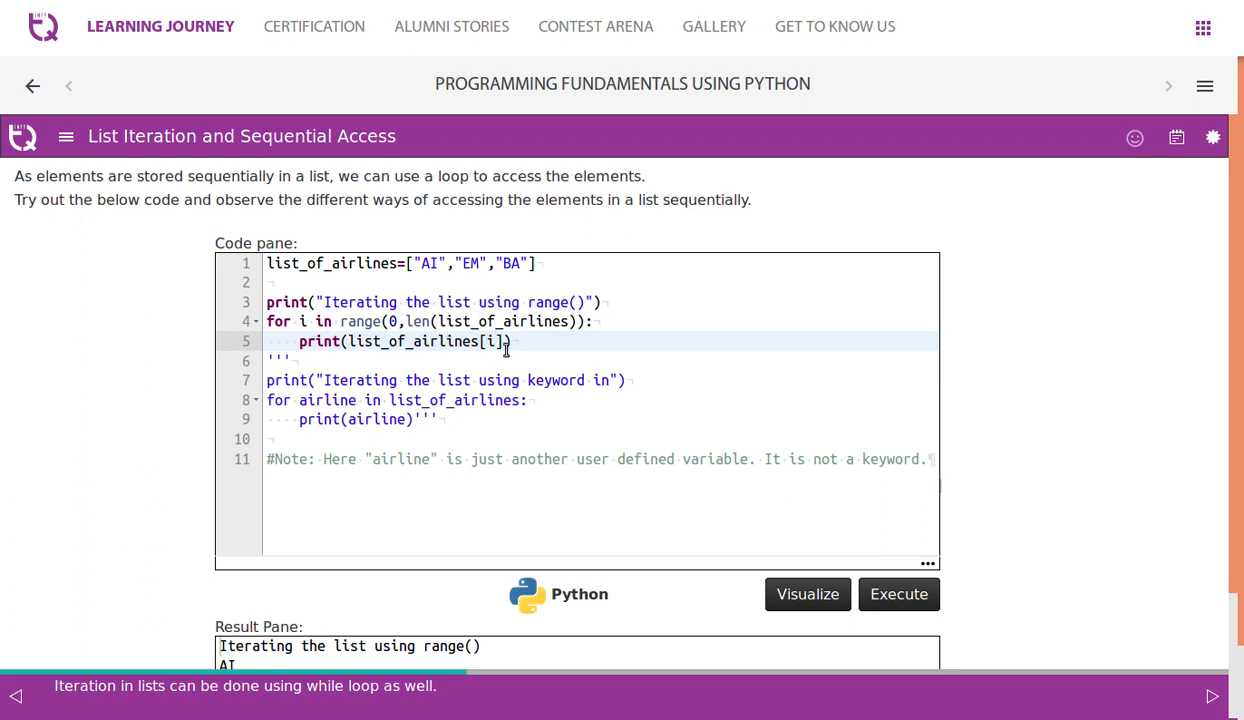
# - Visualize the range loop and step through all 10 steps until AI, EM and BA print
pyautogui.click(807, 594)
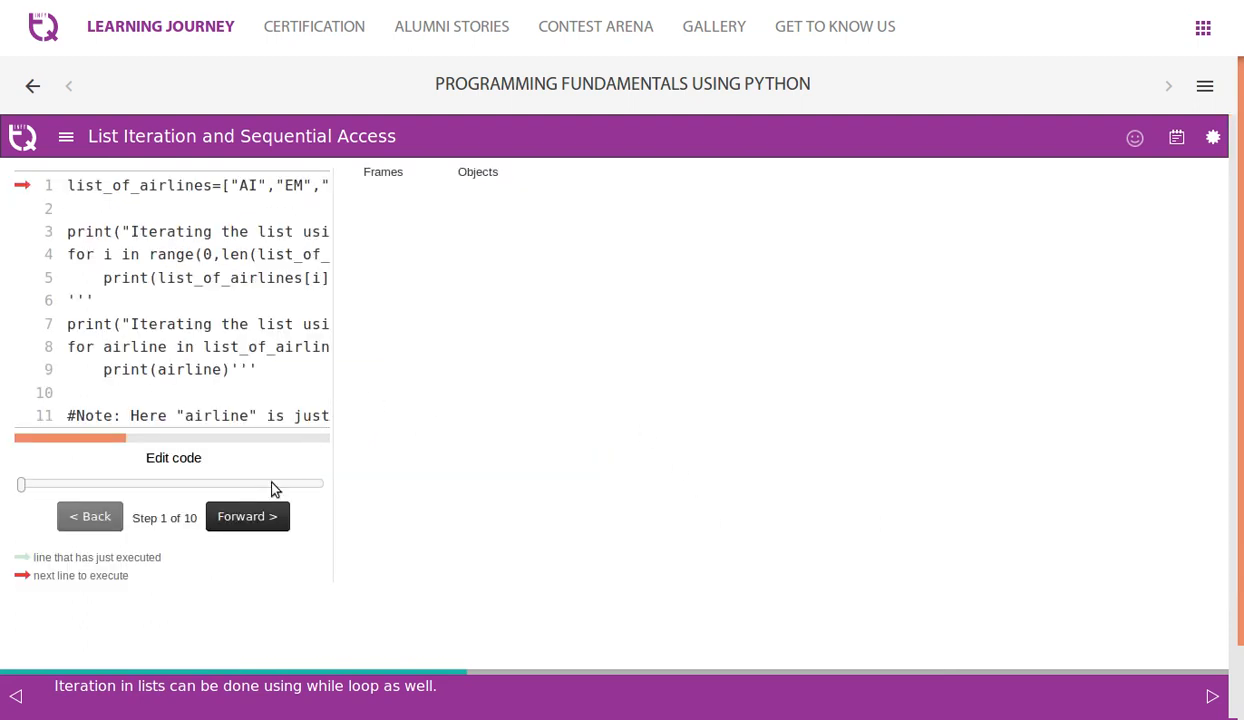
pyautogui.click(247, 516)
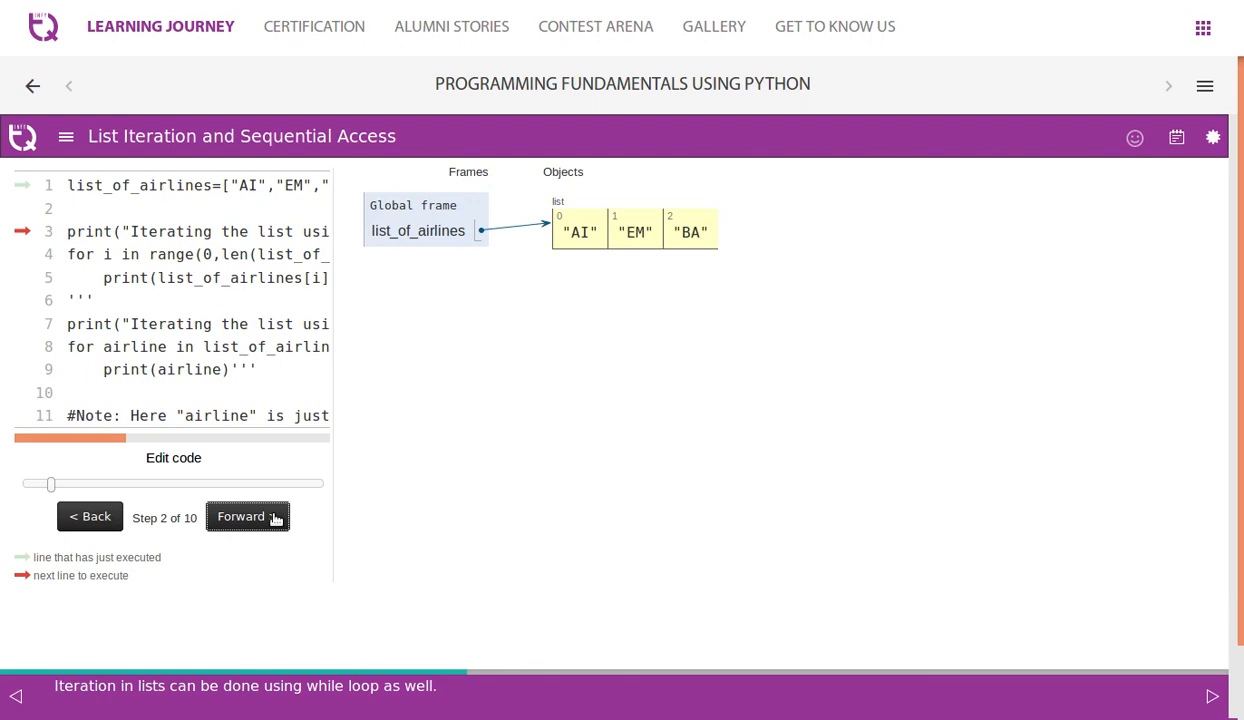
pyautogui.click(247, 516)
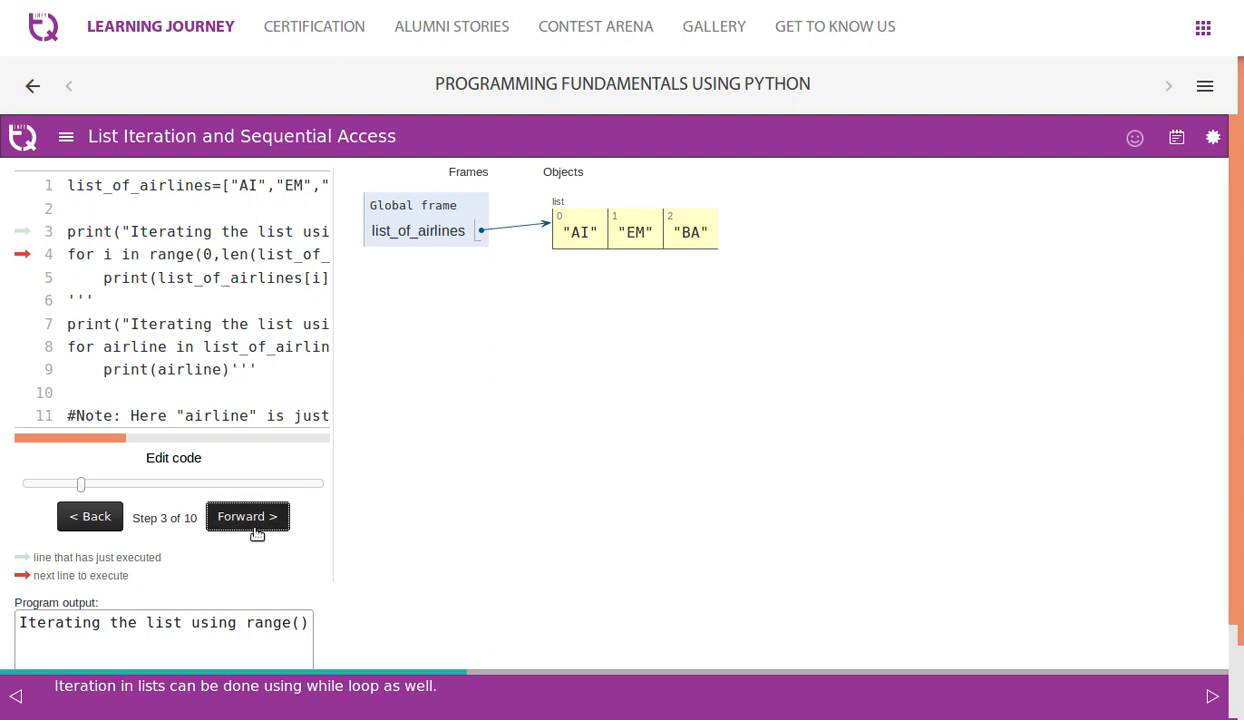
pyautogui.click(247, 516)
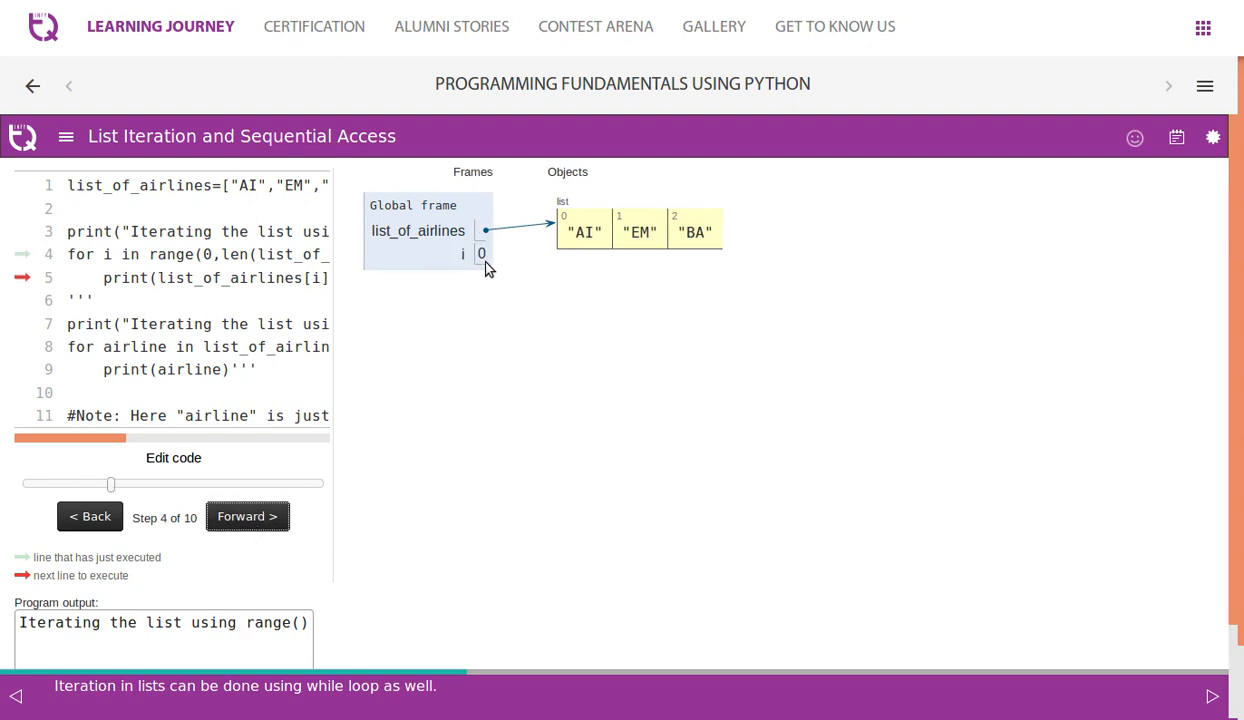
pyautogui.click(247, 516)
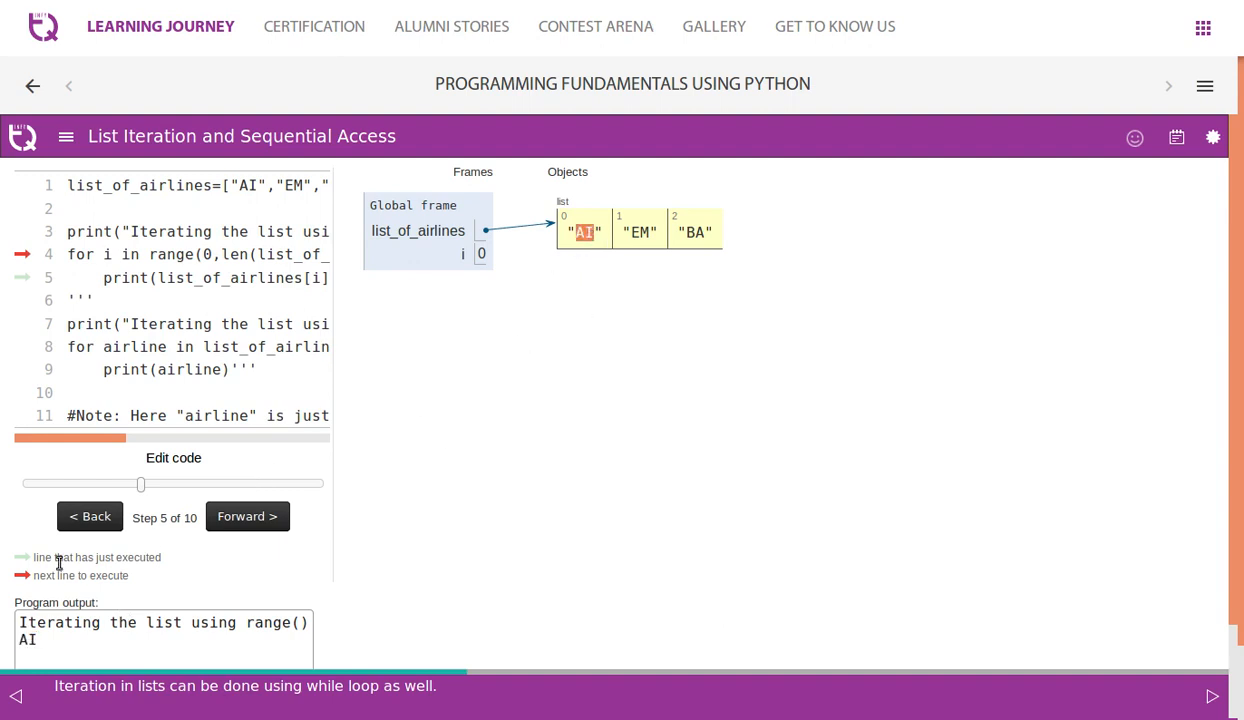
pyautogui.click(247, 516)
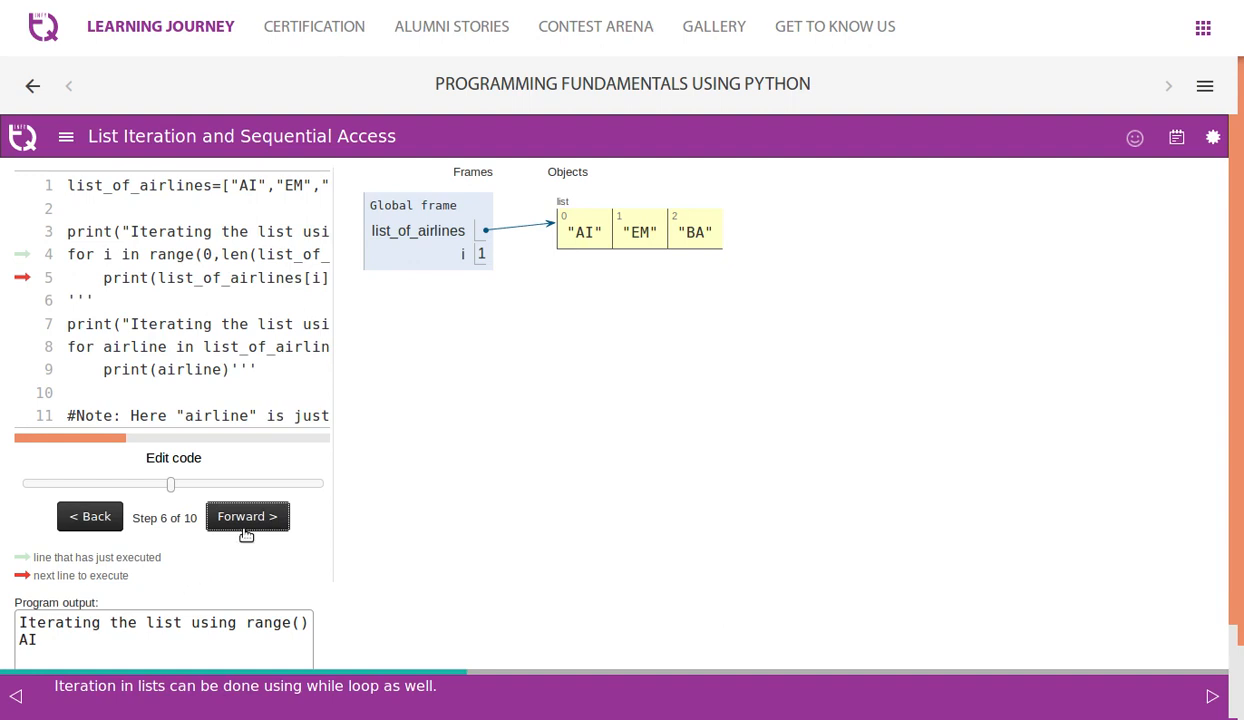
pyautogui.click(247, 516)
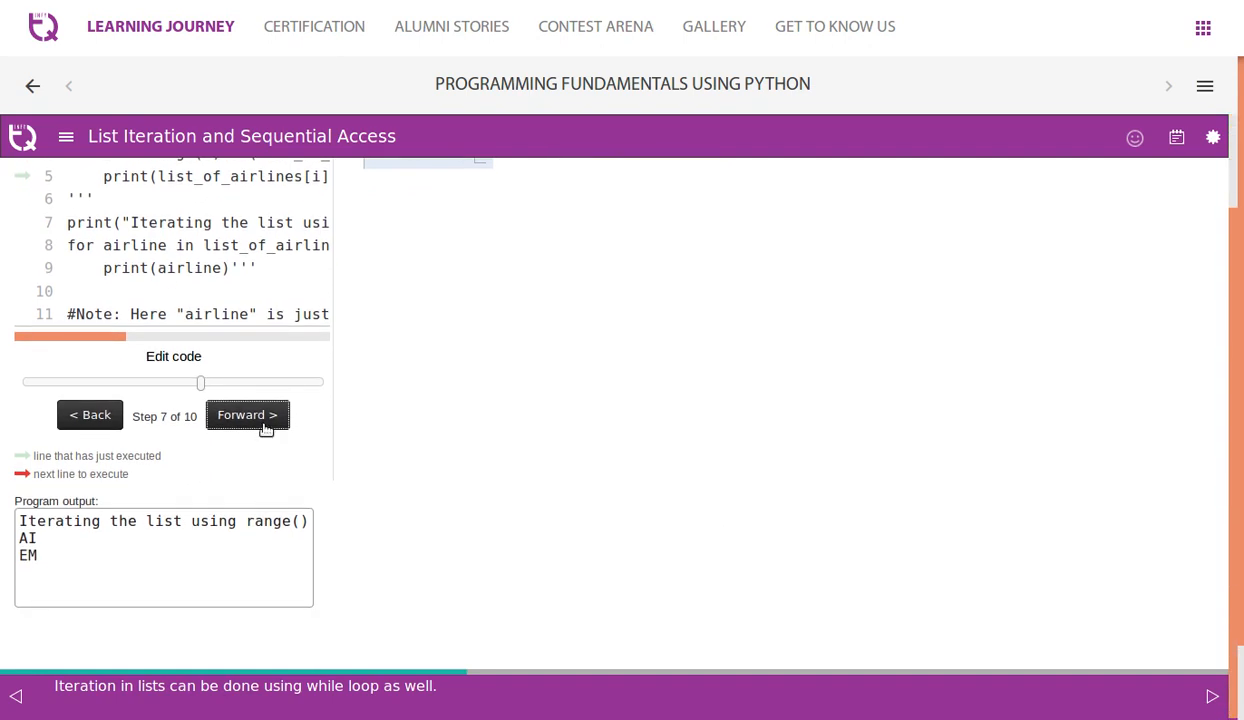
pyautogui.click(247, 415)
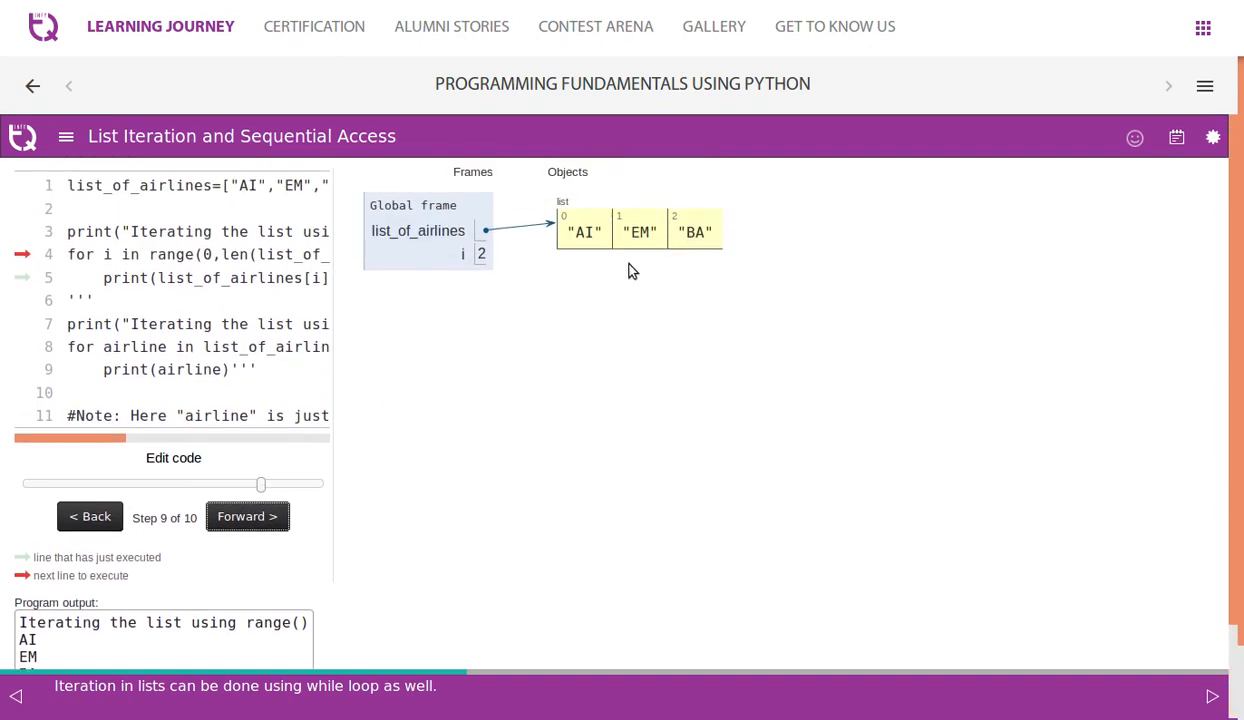
pyautogui.moveTo(480, 254)
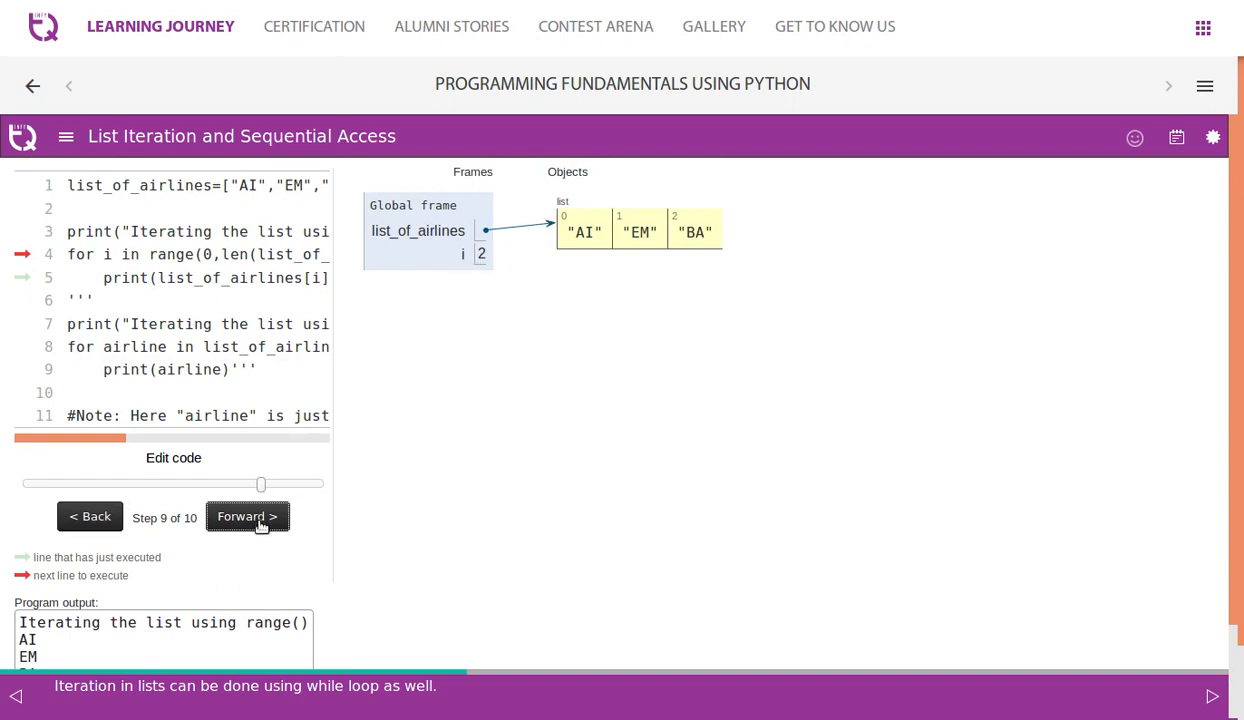
pyautogui.click(247, 516)
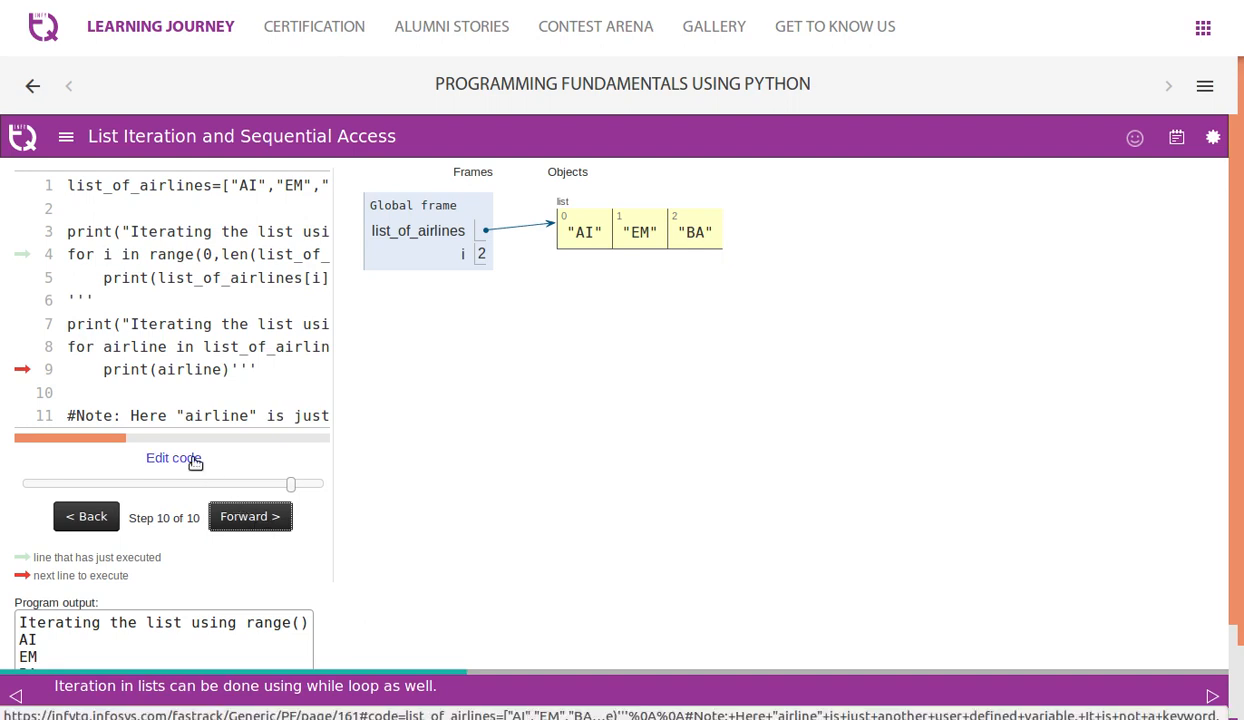
# - Replace the loop bound len(list_of_airlines) with 3, then restore len(list_of_airlines)
pyautogui.click(174, 458)
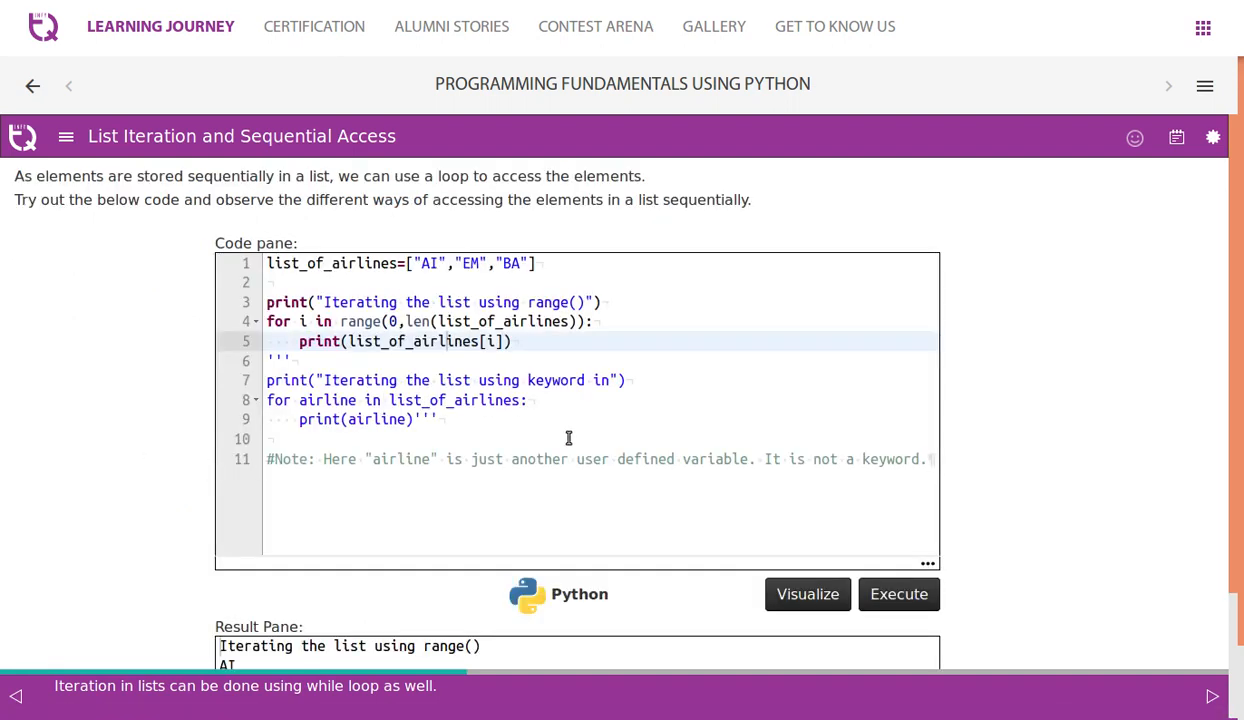
pyautogui.moveTo(530, 352)
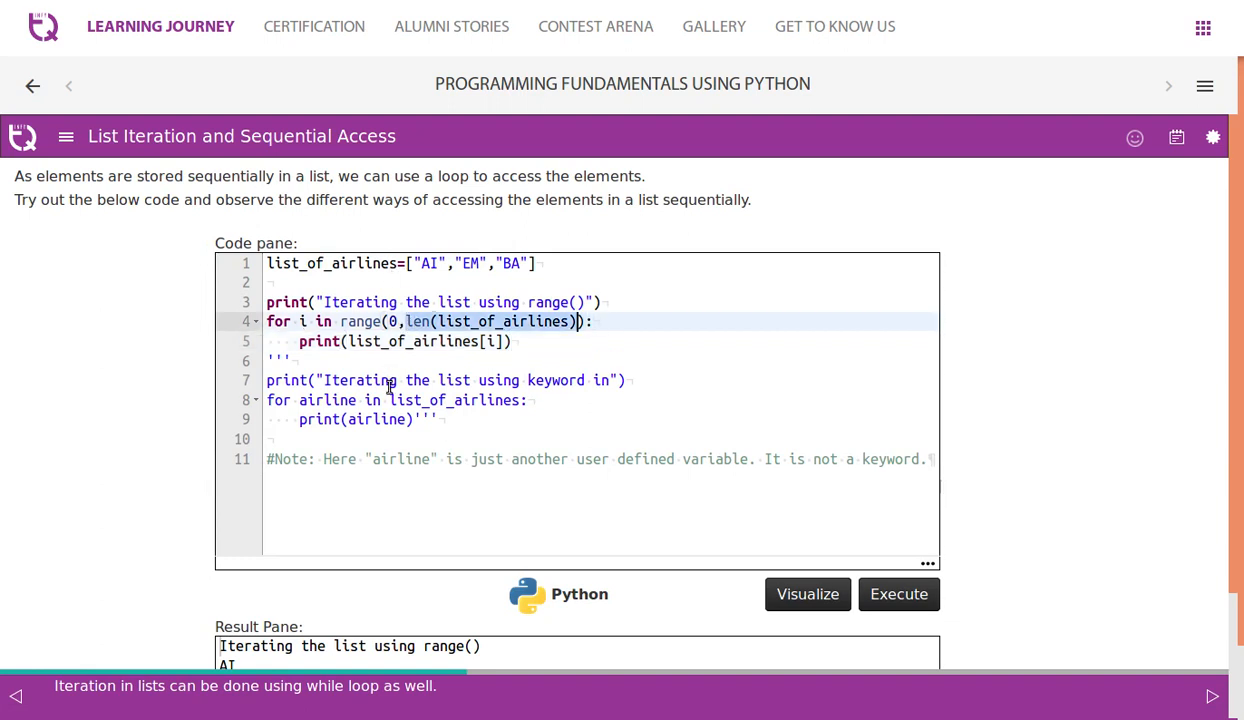
pyautogui.write('3):')
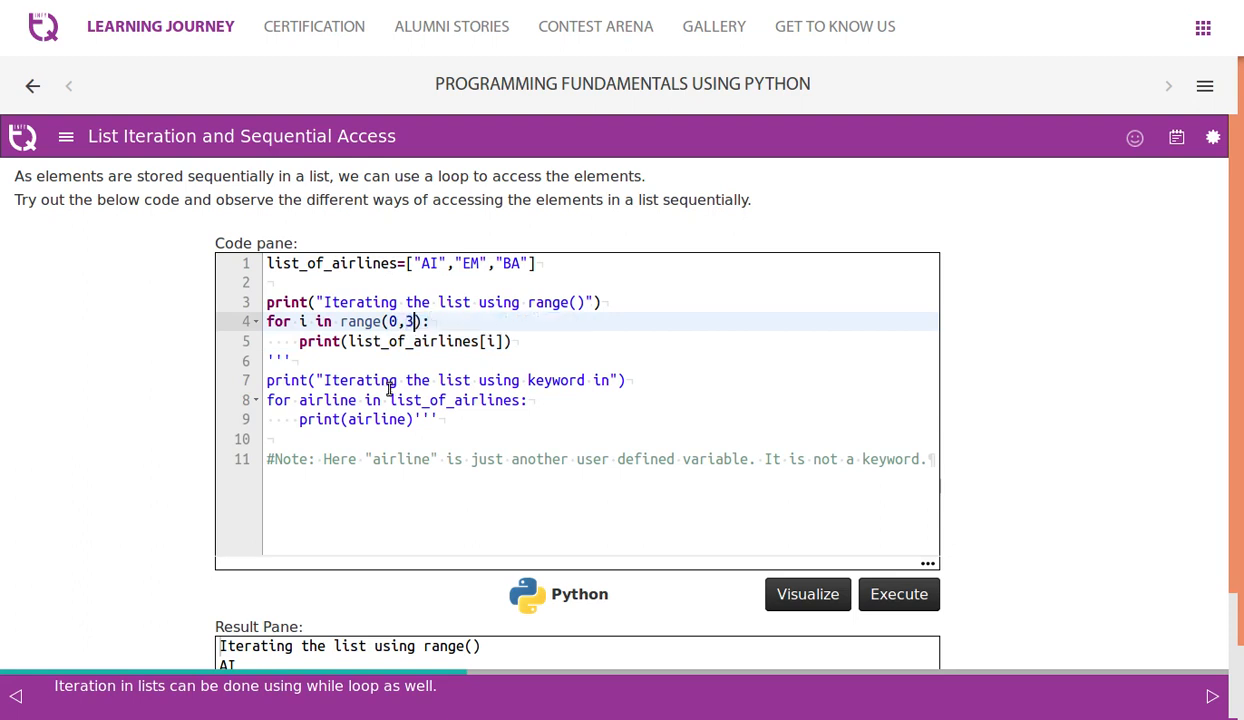
pyautogui.click(898, 593)
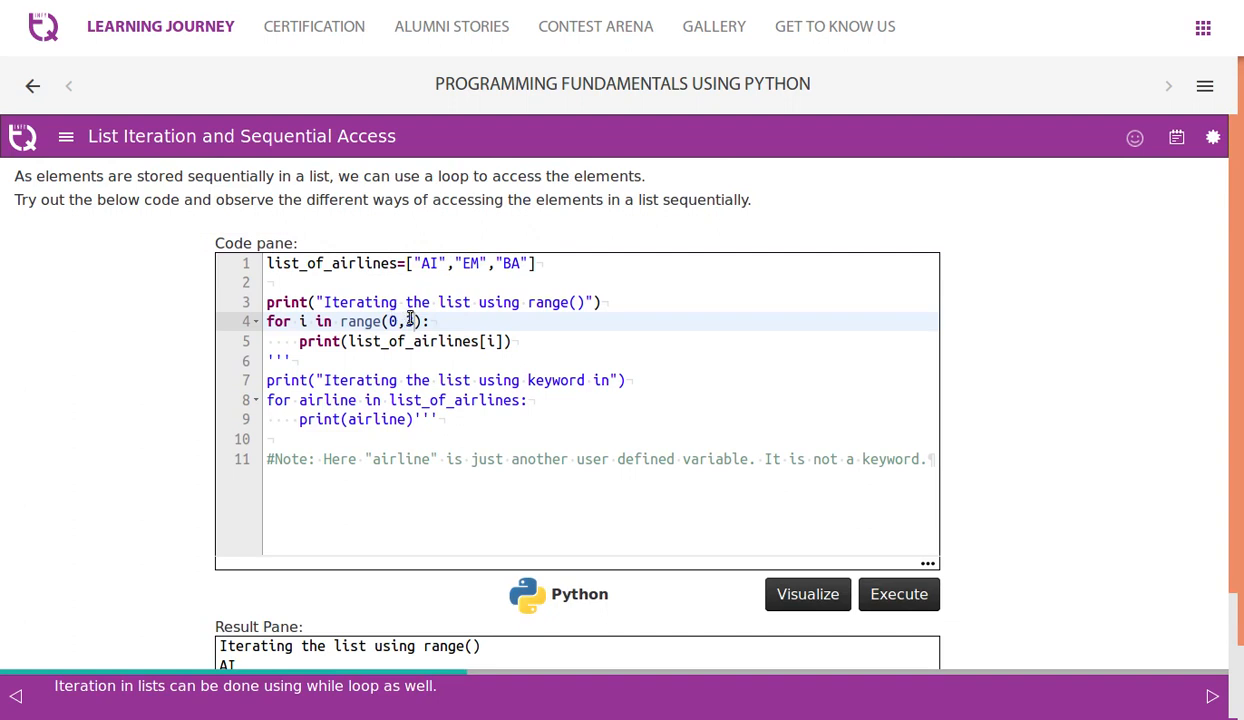
pyautogui.write('3')
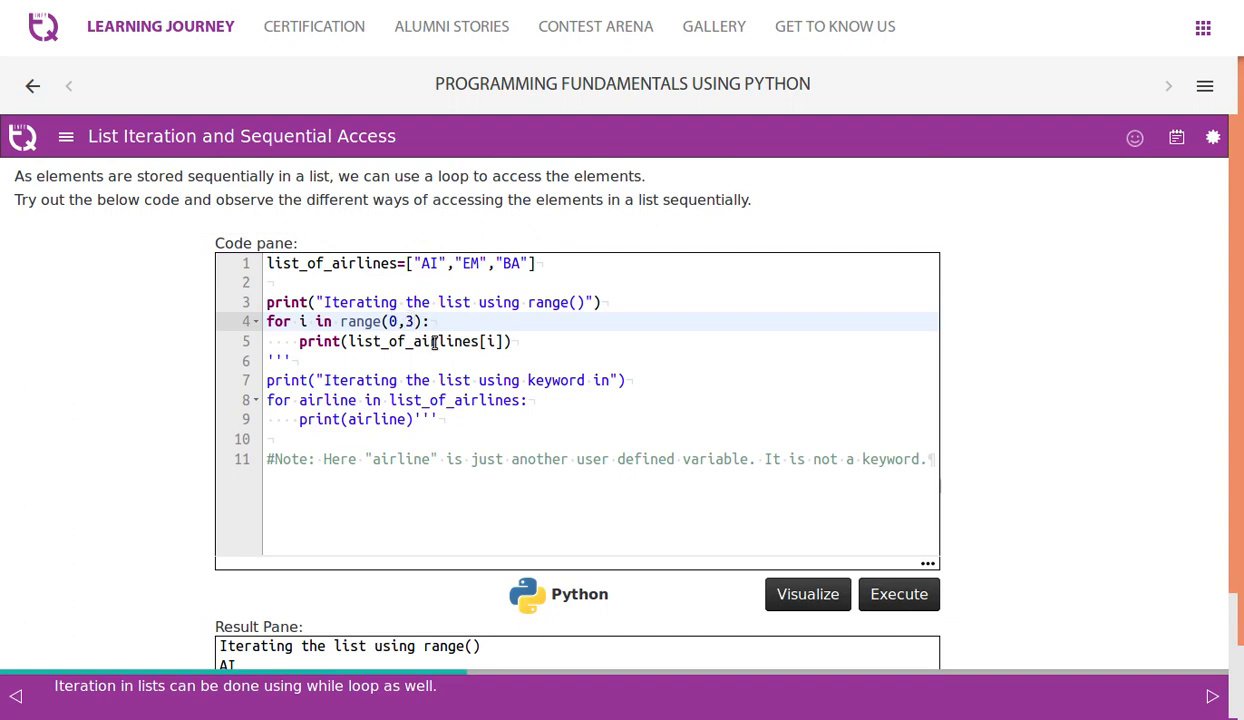
pyautogui.write('len(list_of_airlines)')
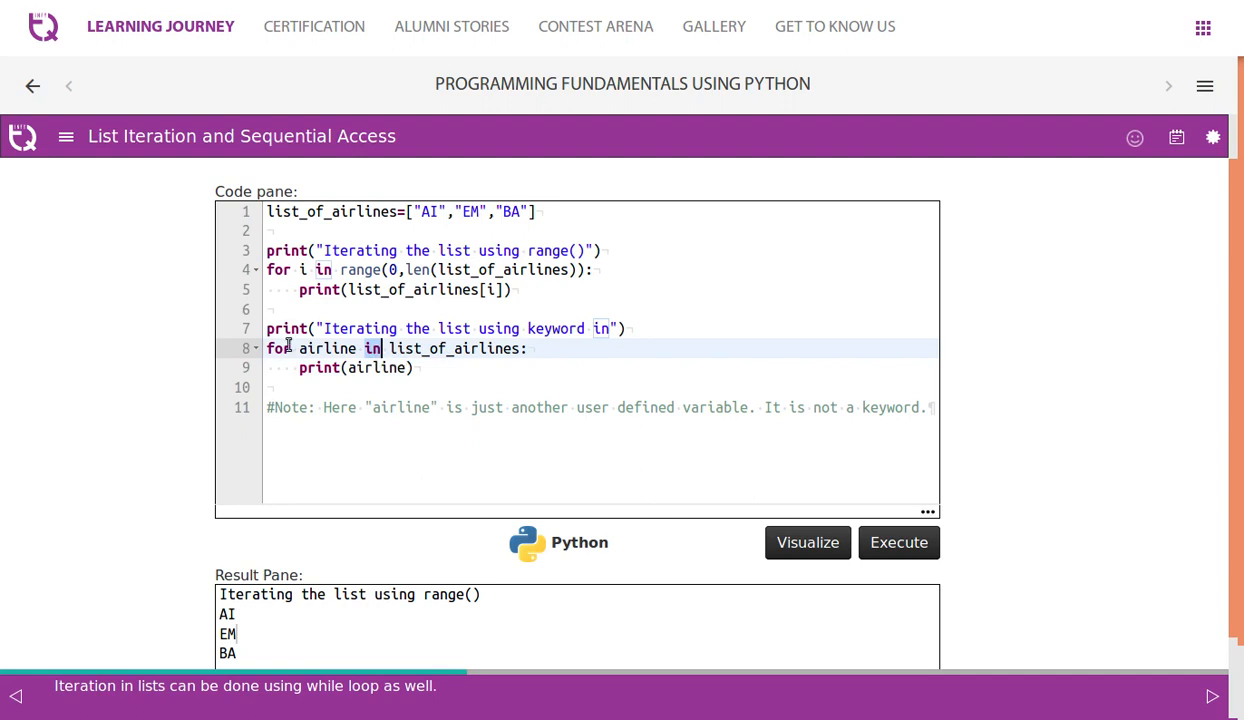
# - Rename loop variable airline to a and wrap the range loop in triple quotes
pyautogui.doubleClick(326, 348)
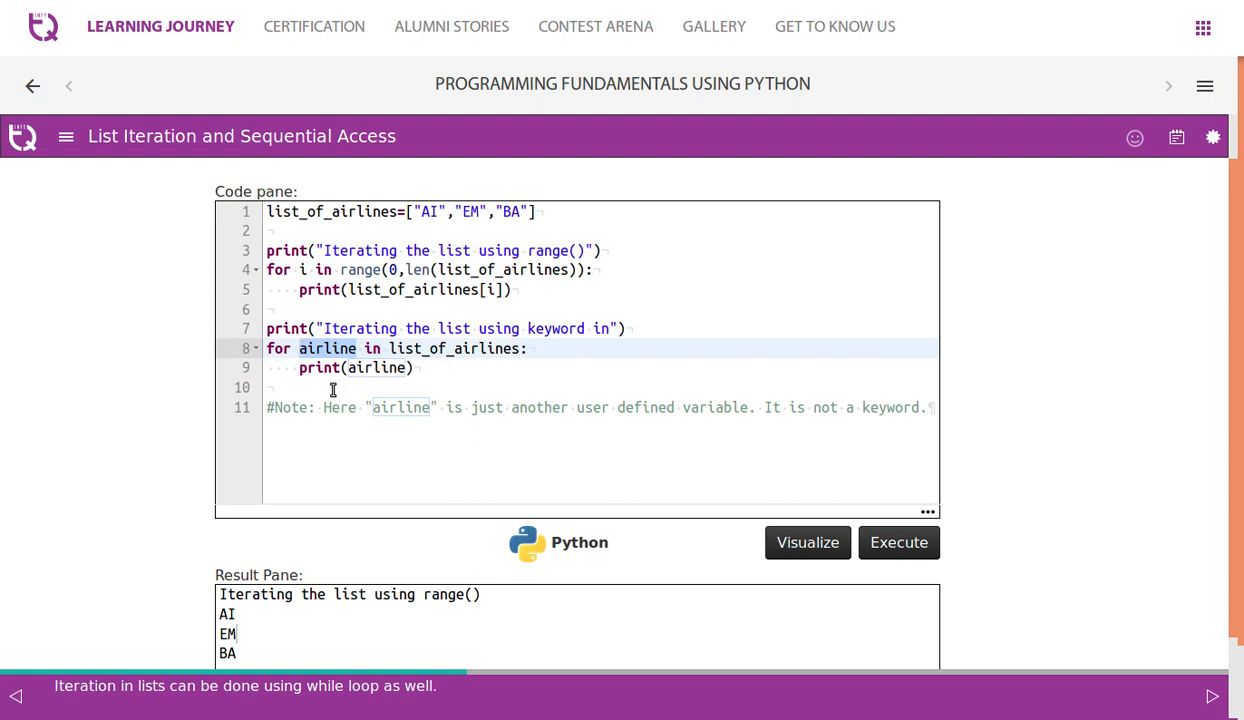
pyautogui.write('a')
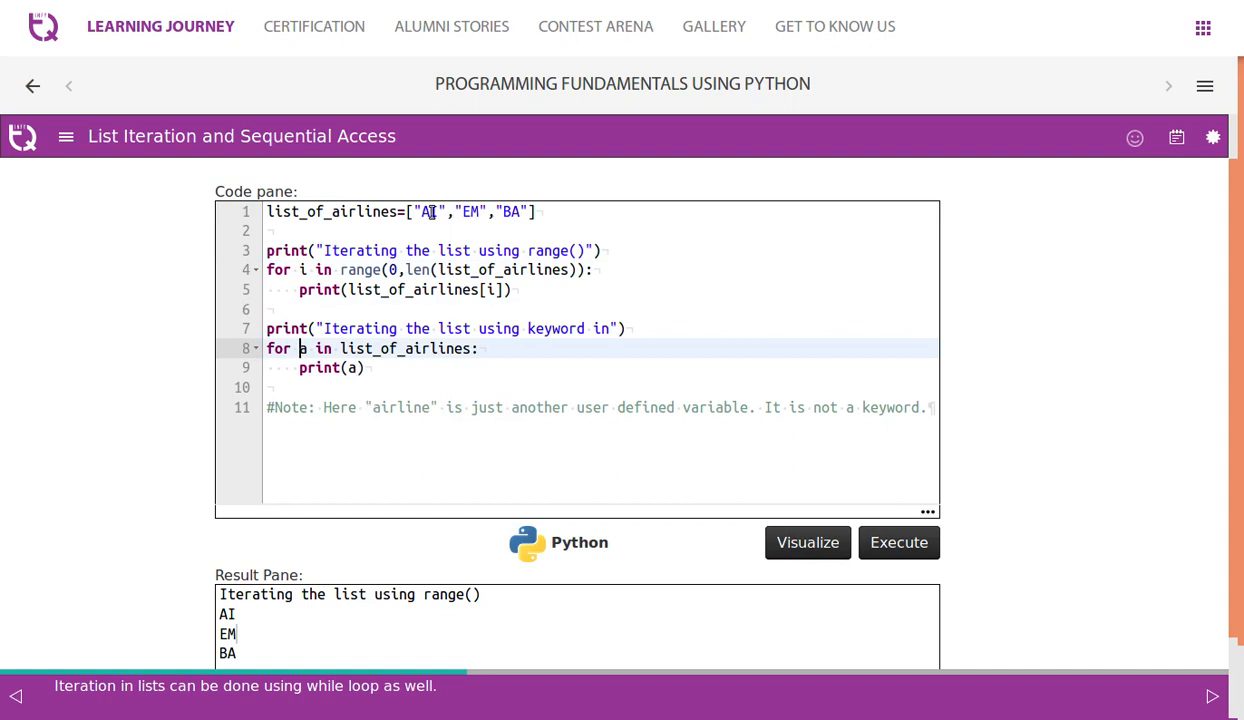
pyautogui.moveTo(440, 165)
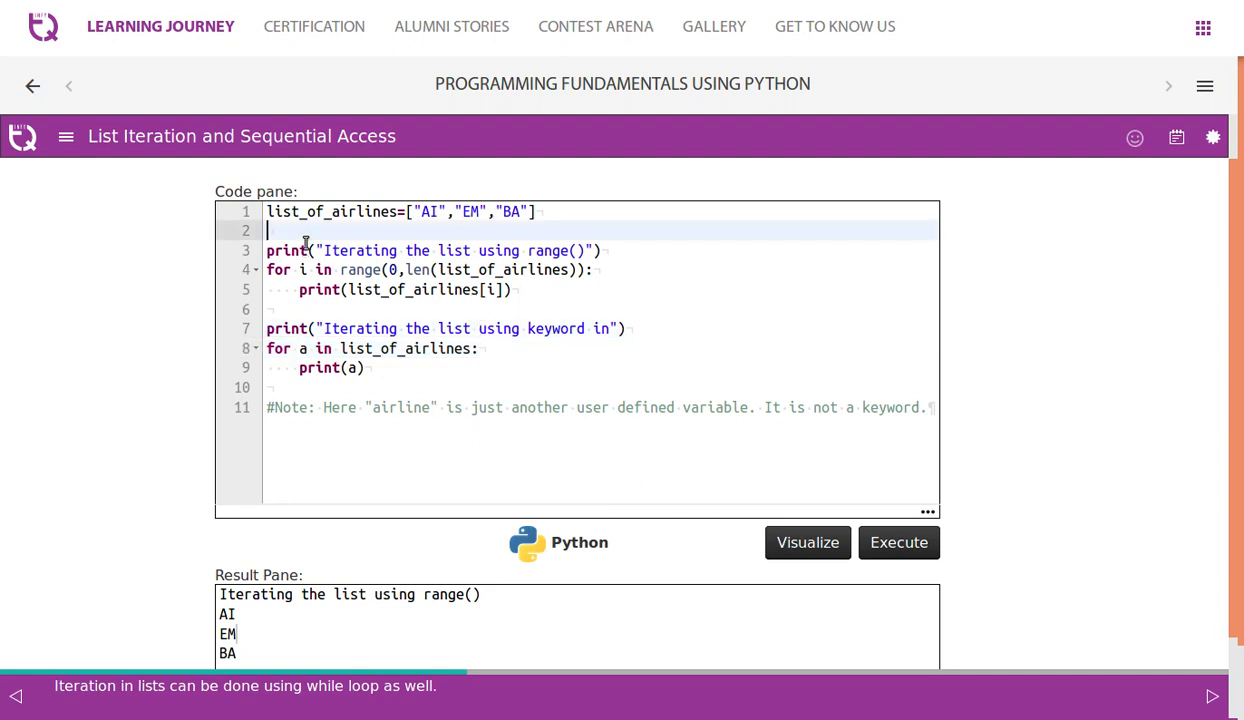
pyautogui.write("'''")
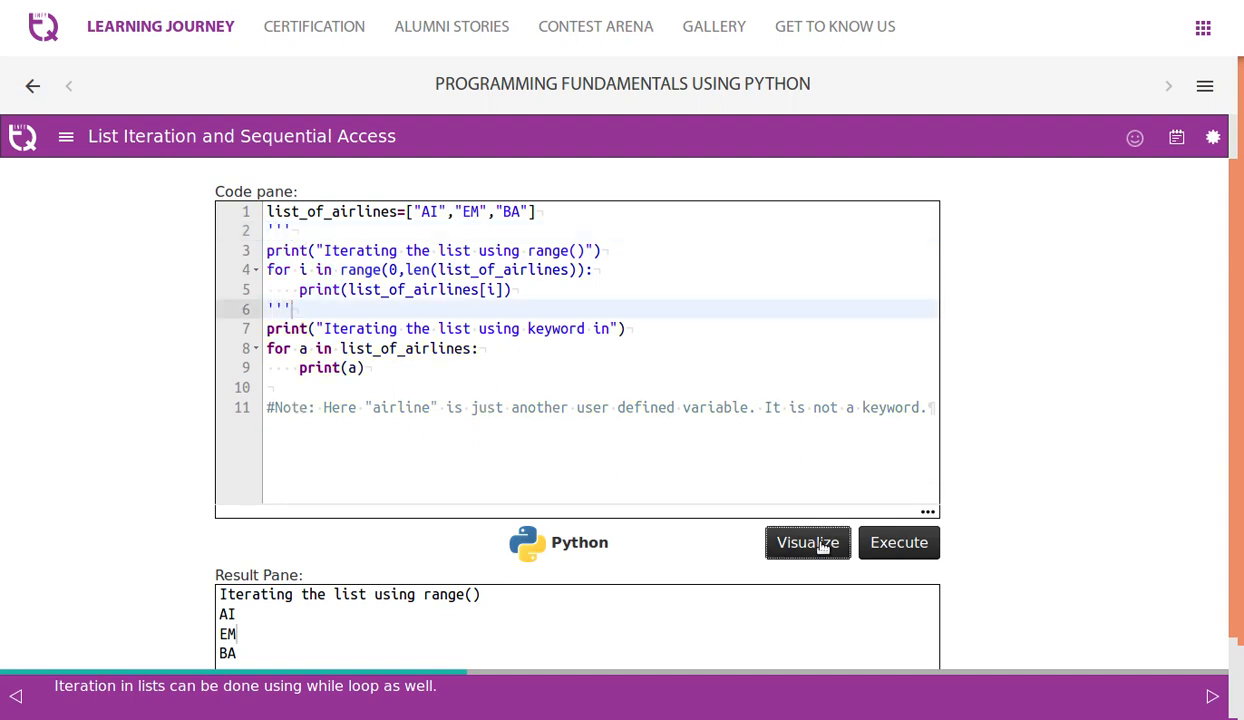
# - Step the keyword-in loop in the visualizer until Program terminated, printing AI, EM, BA
pyautogui.click(807, 542)
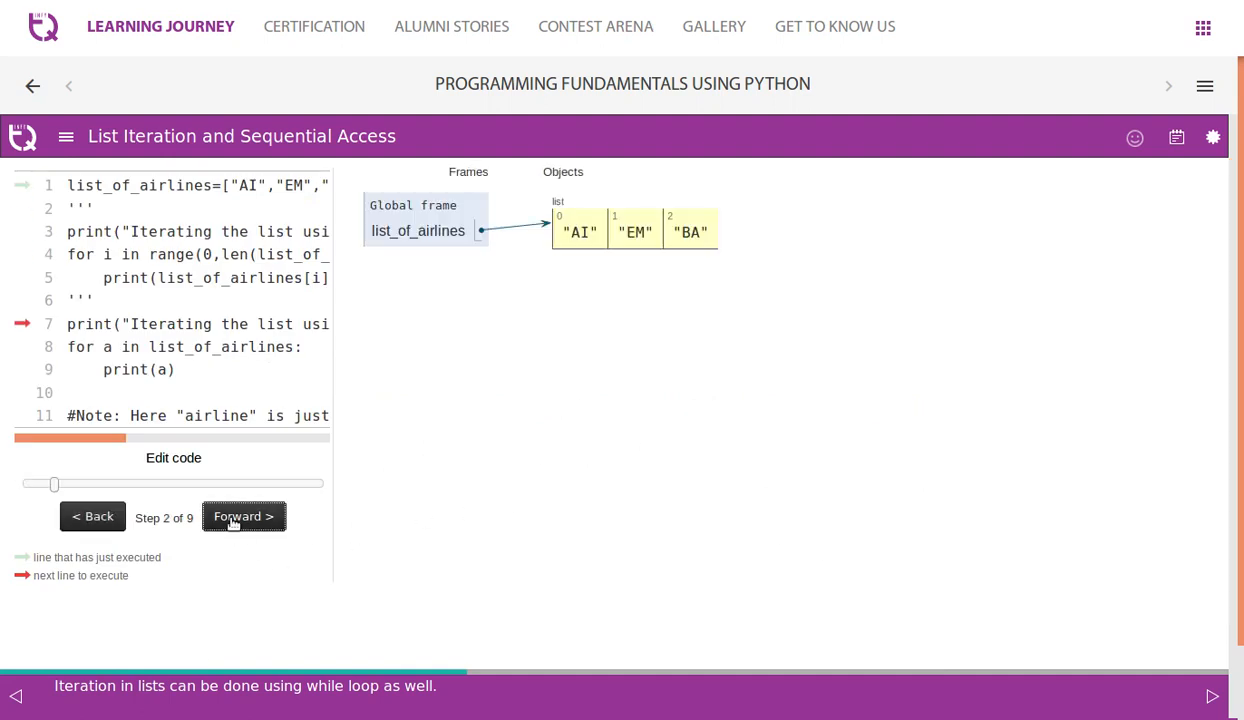
pyautogui.click(243, 516)
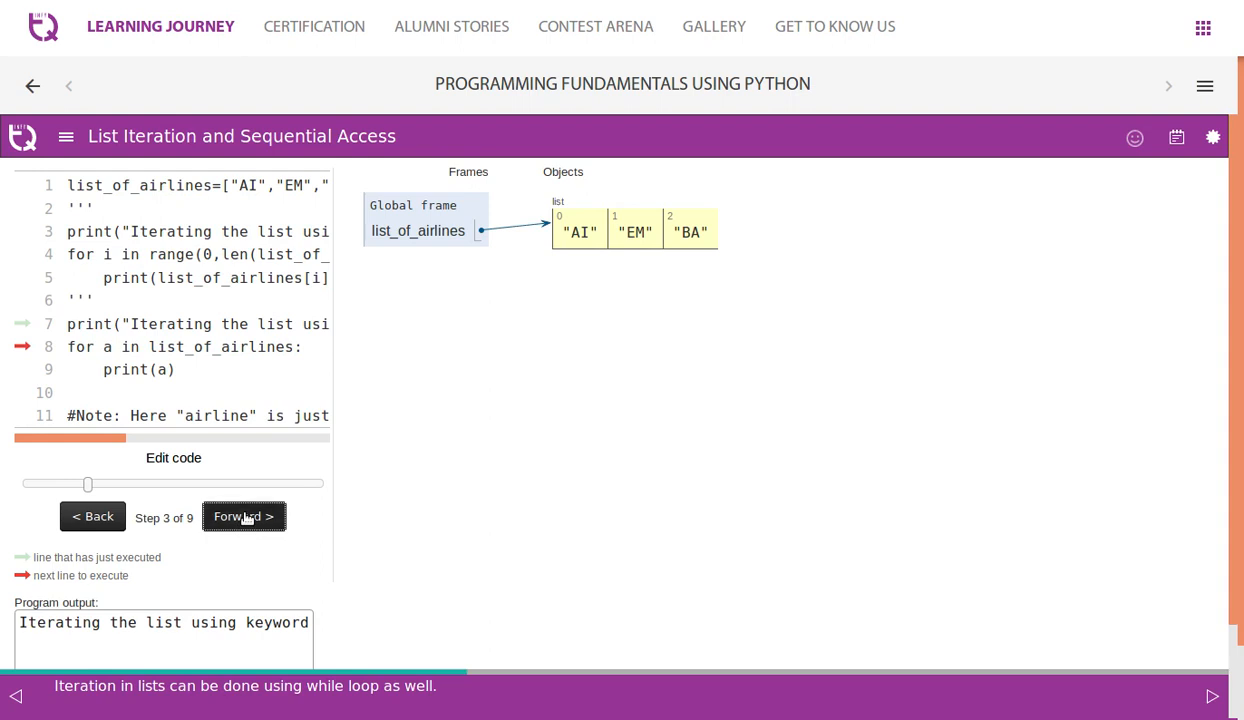
pyautogui.click(243, 516)
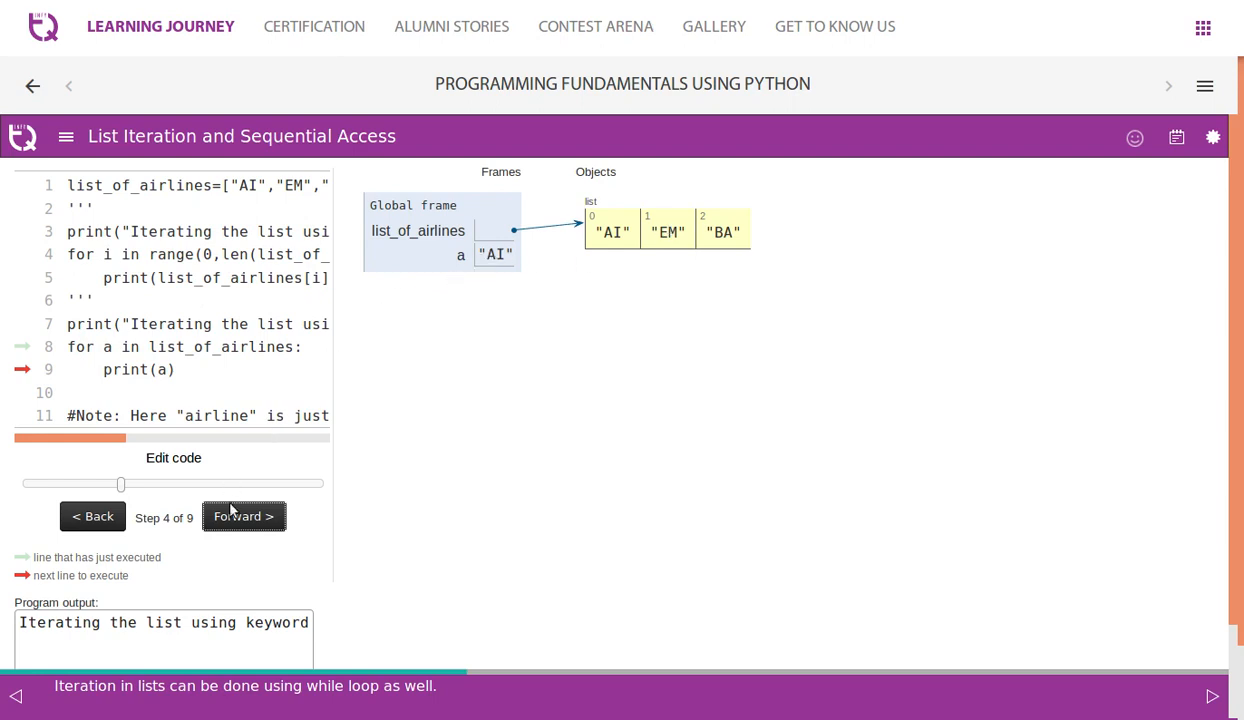
pyautogui.click(243, 516)
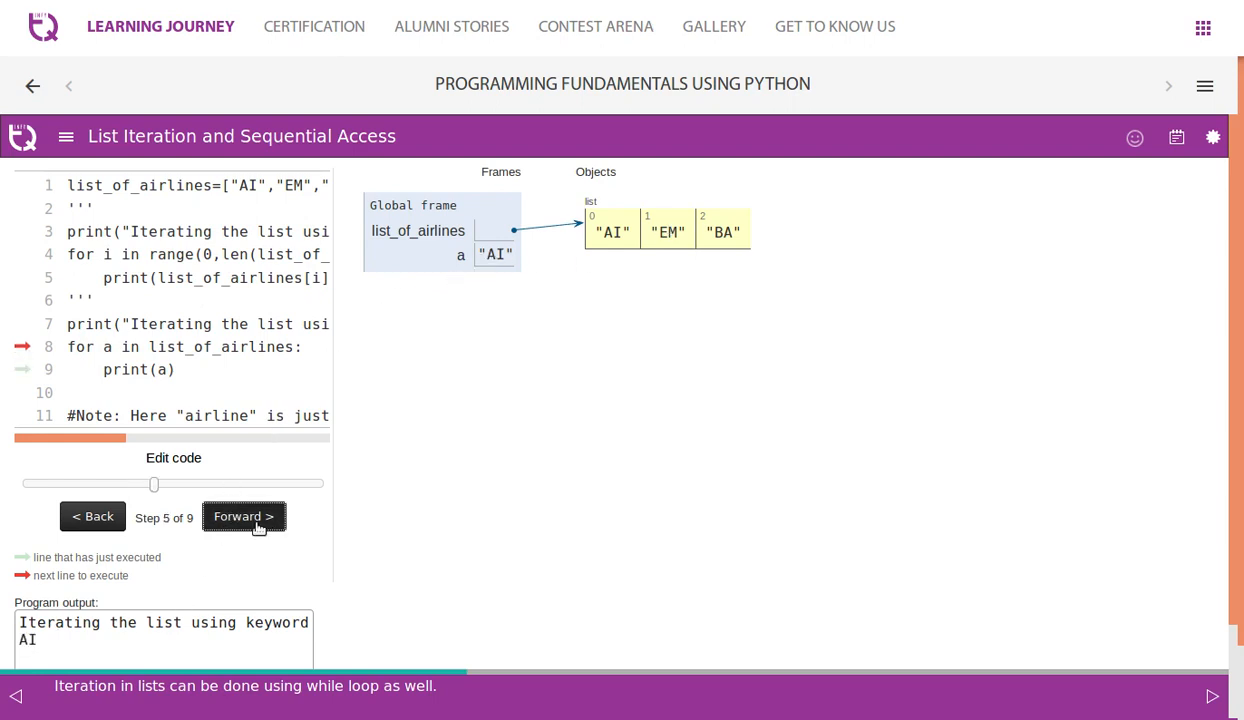
pyautogui.click(243, 516)
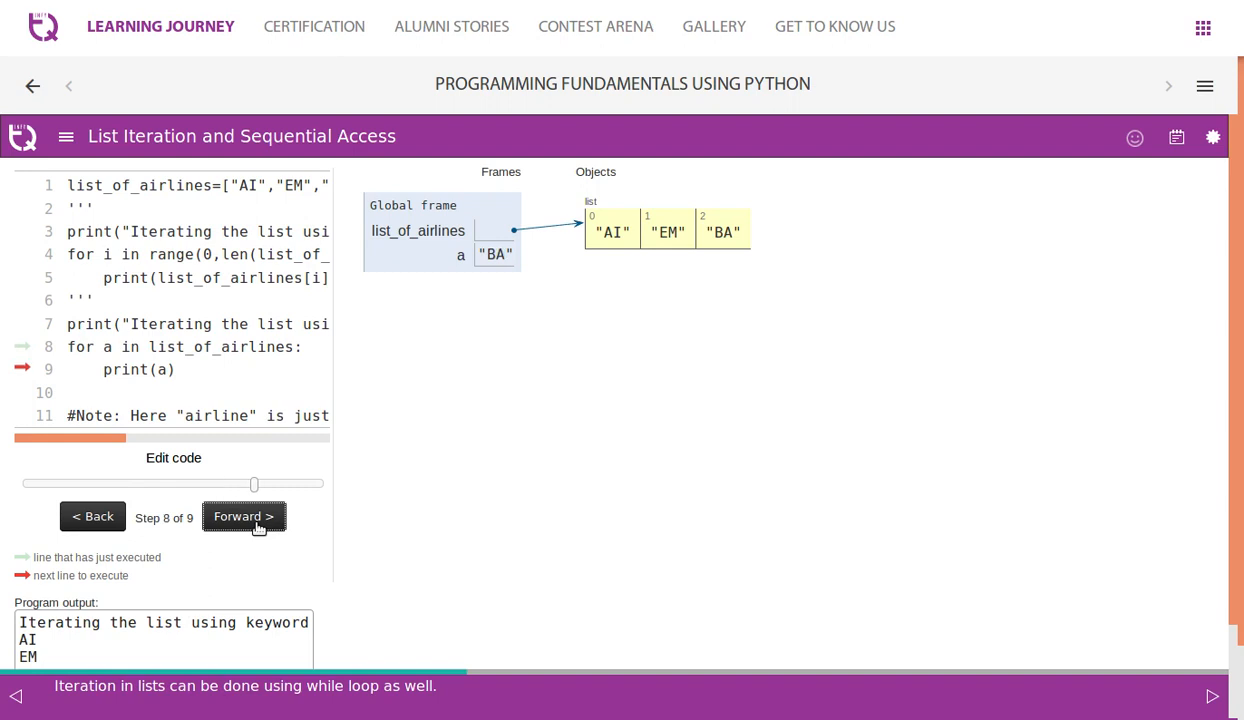
pyautogui.click(243, 516)
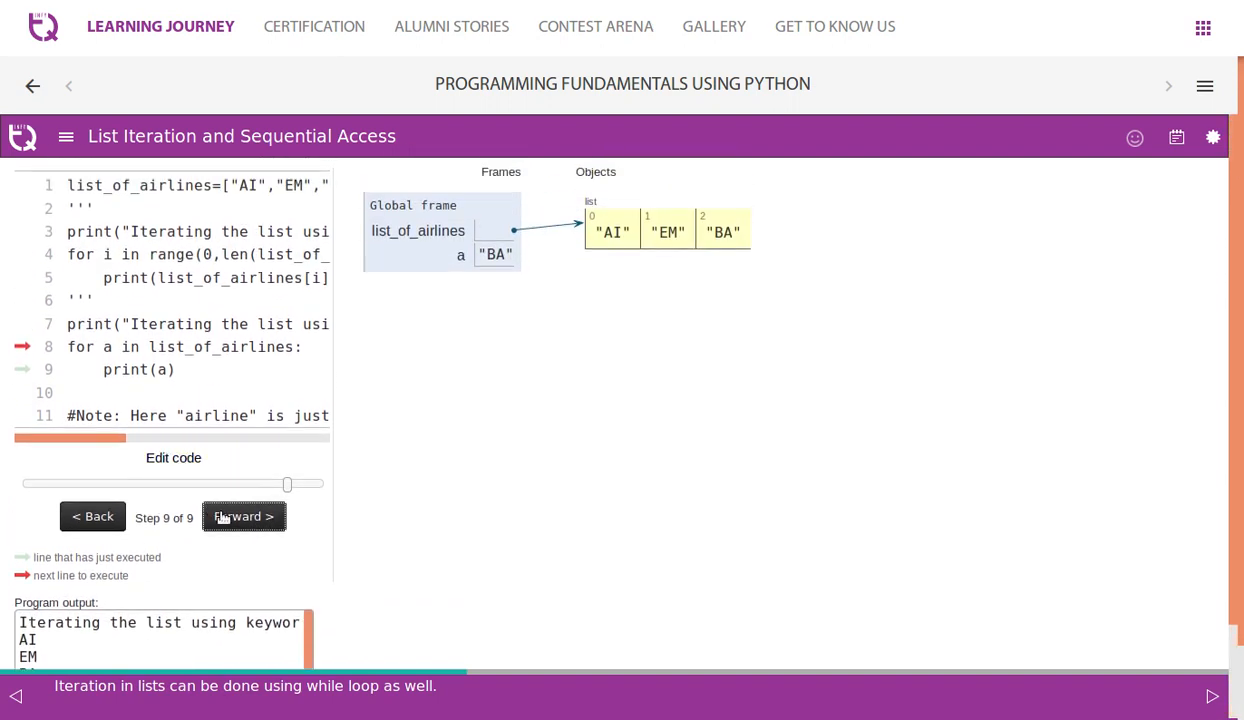
pyautogui.click(244, 516)
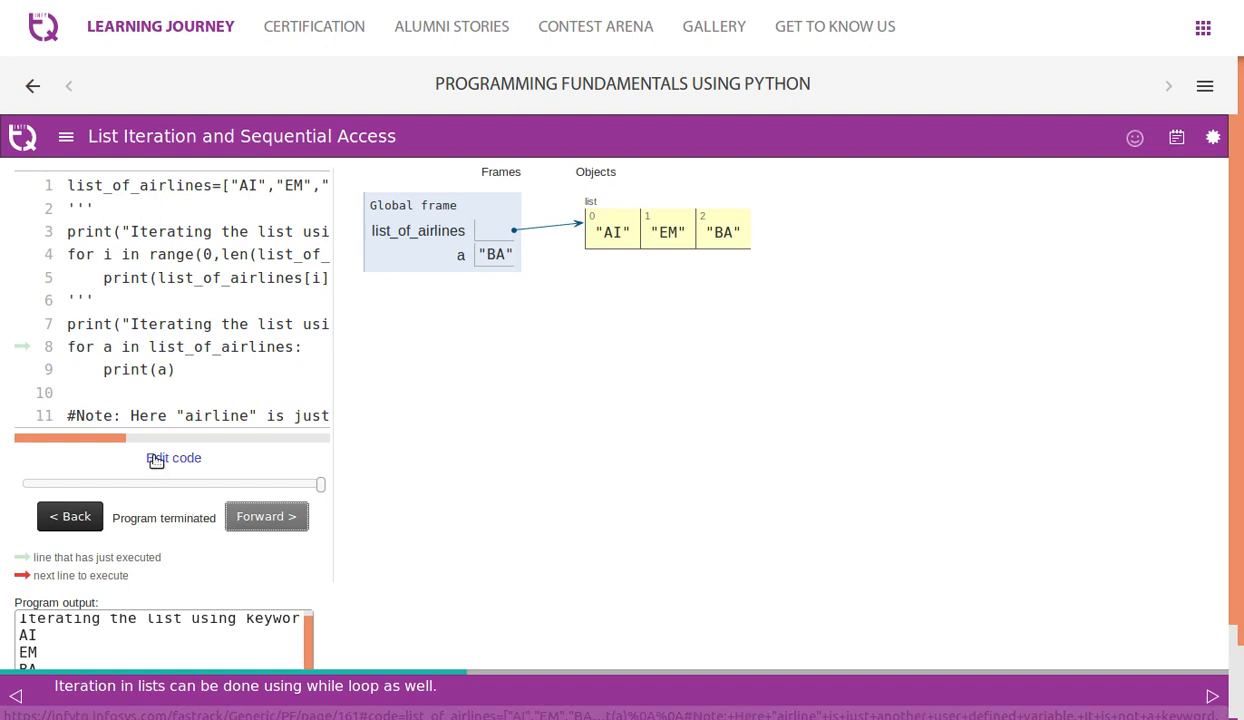
# - Rename the range loop variable i to index in the for statement and print call
pyautogui.scroll(-3)
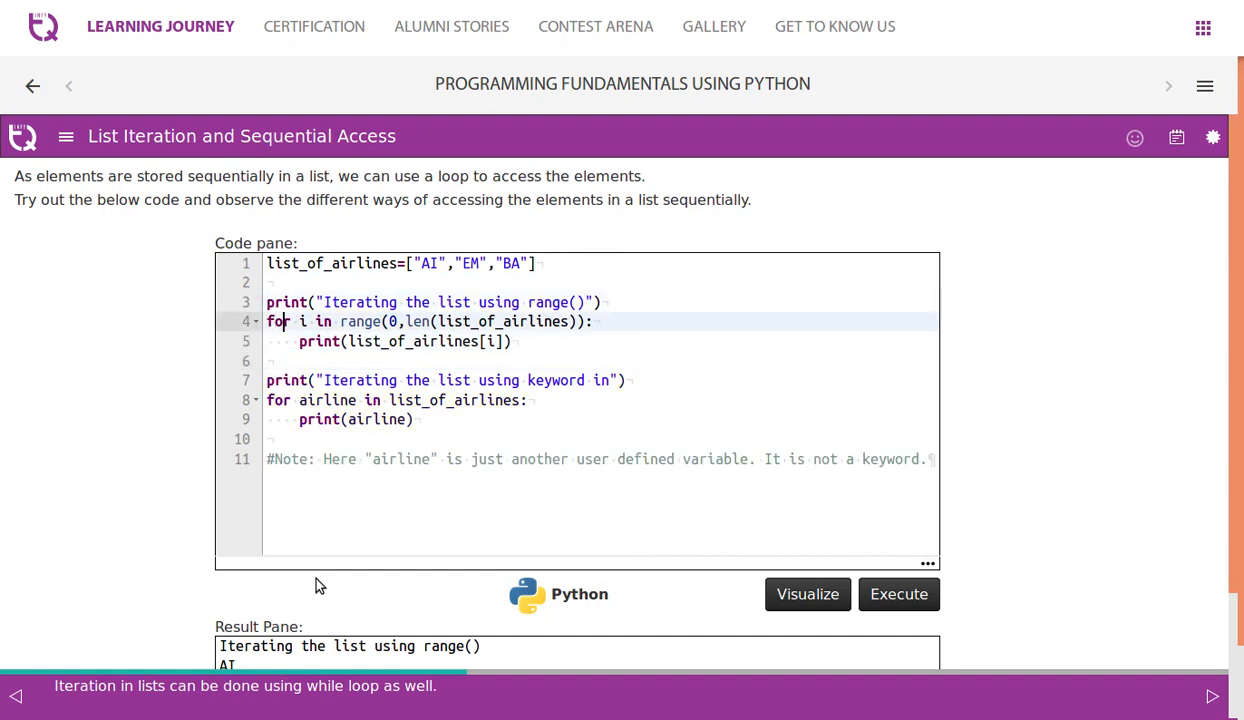
pyautogui.write('nd')
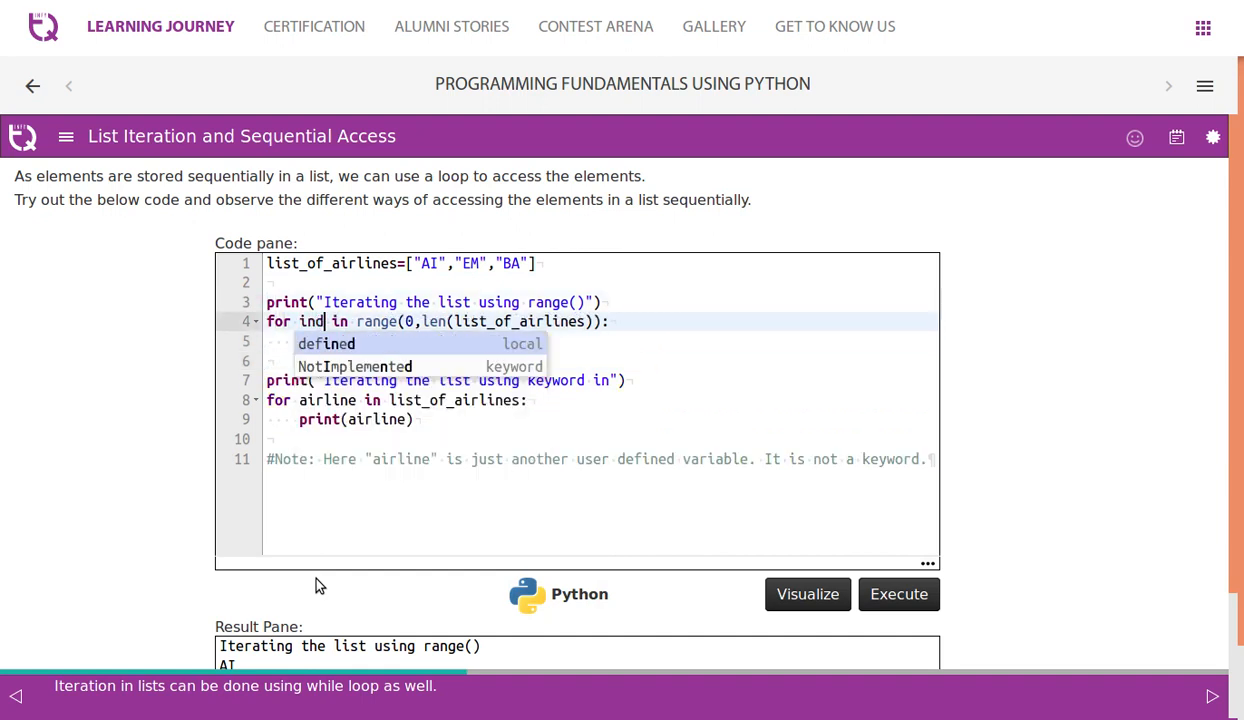
pyautogui.write('ex')
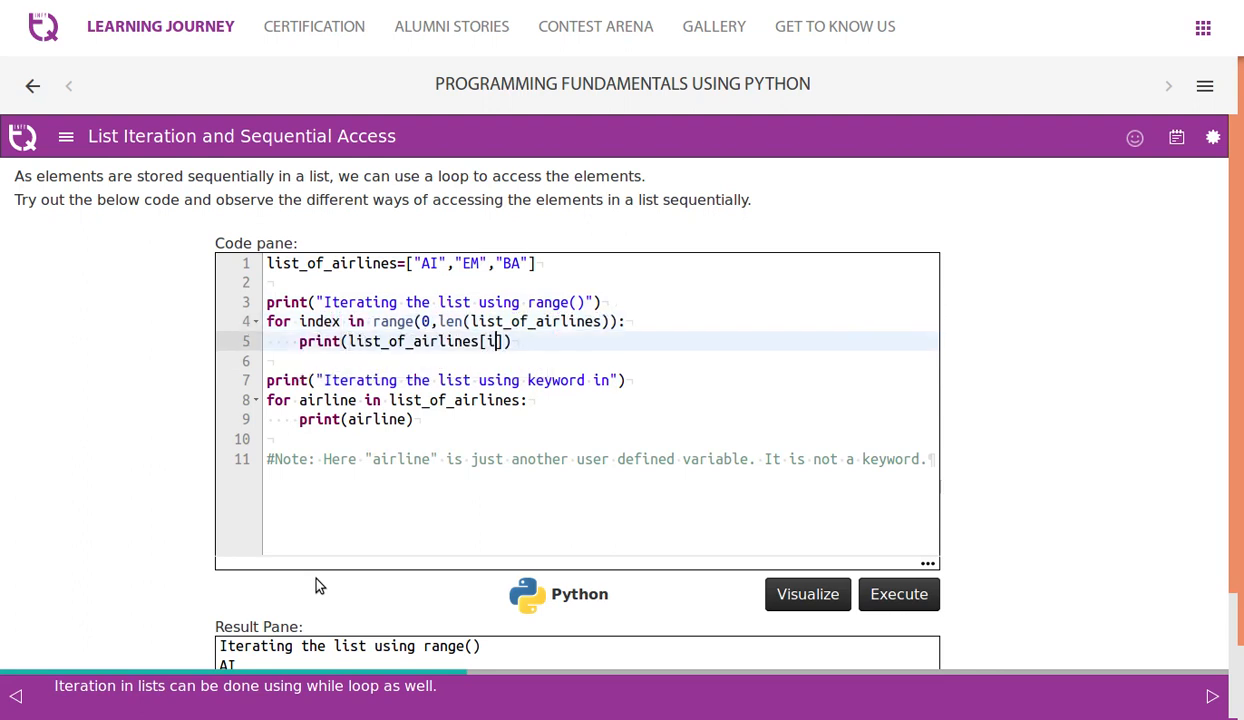
pyautogui.write('ndex')
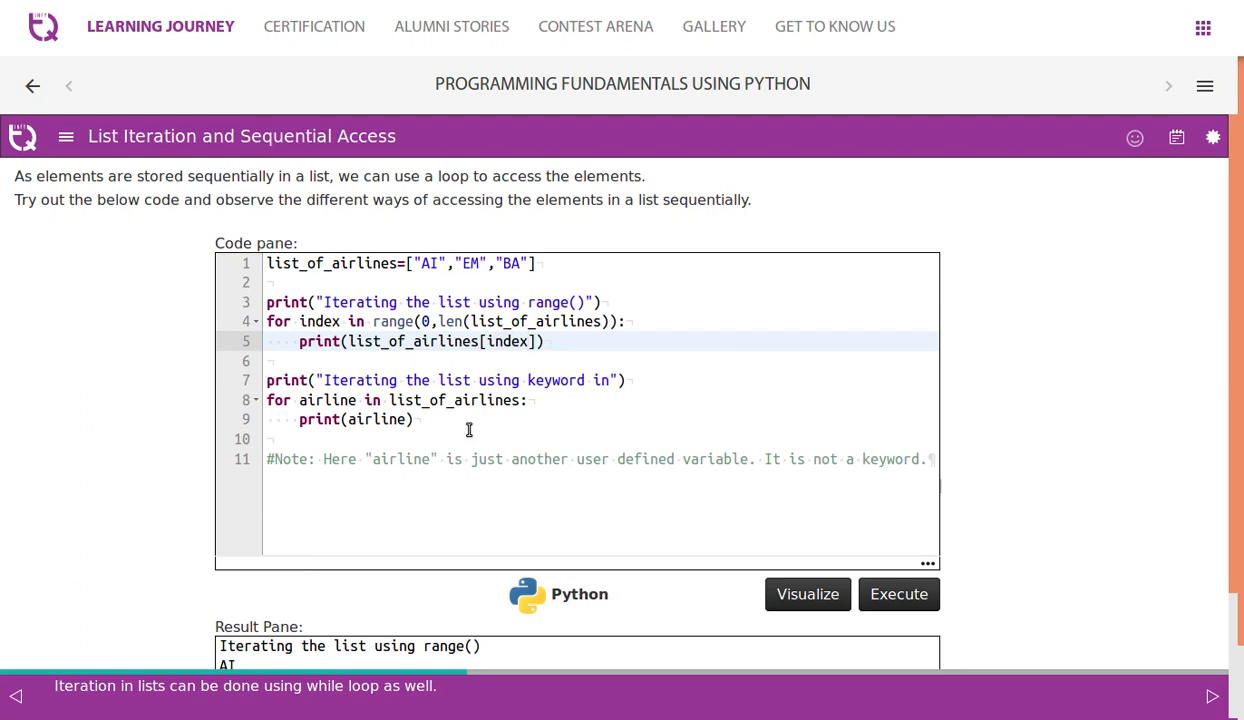
pyautogui.click(898, 594)
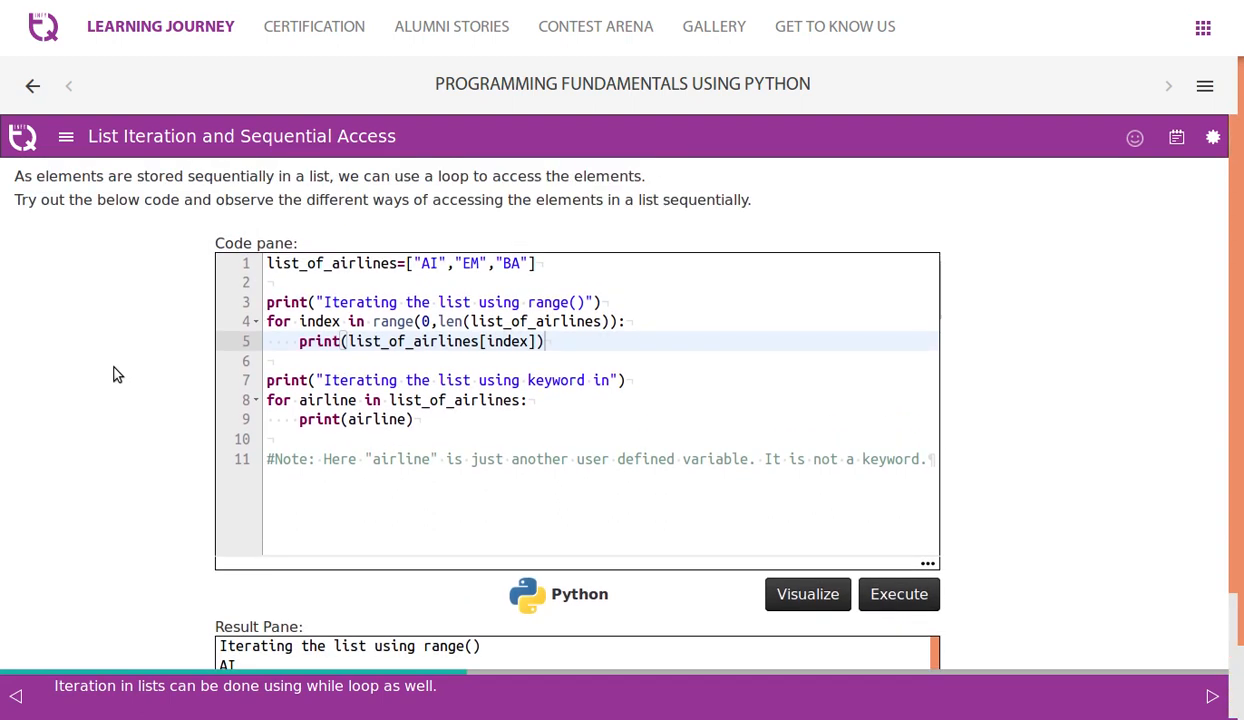
# - Open the next lesson page and review the if..in example searching for airline "AI"
pyautogui.click(1211, 695)
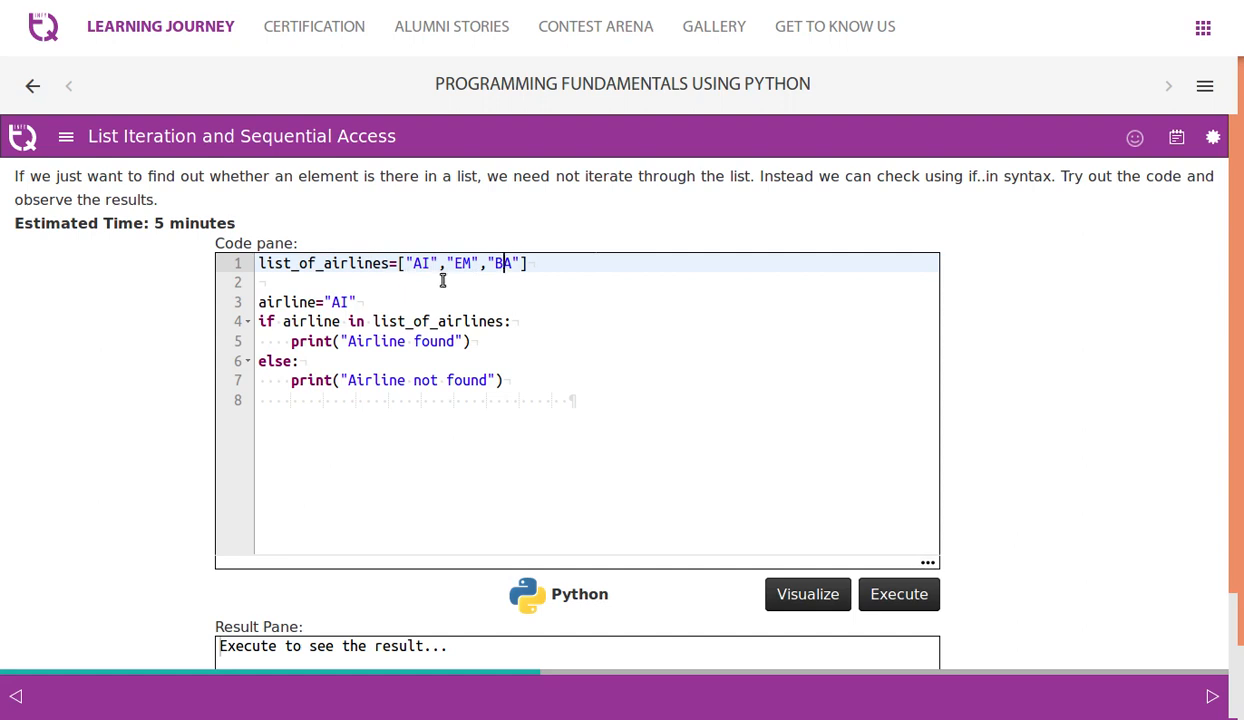
pyautogui.moveTo(668, 297)
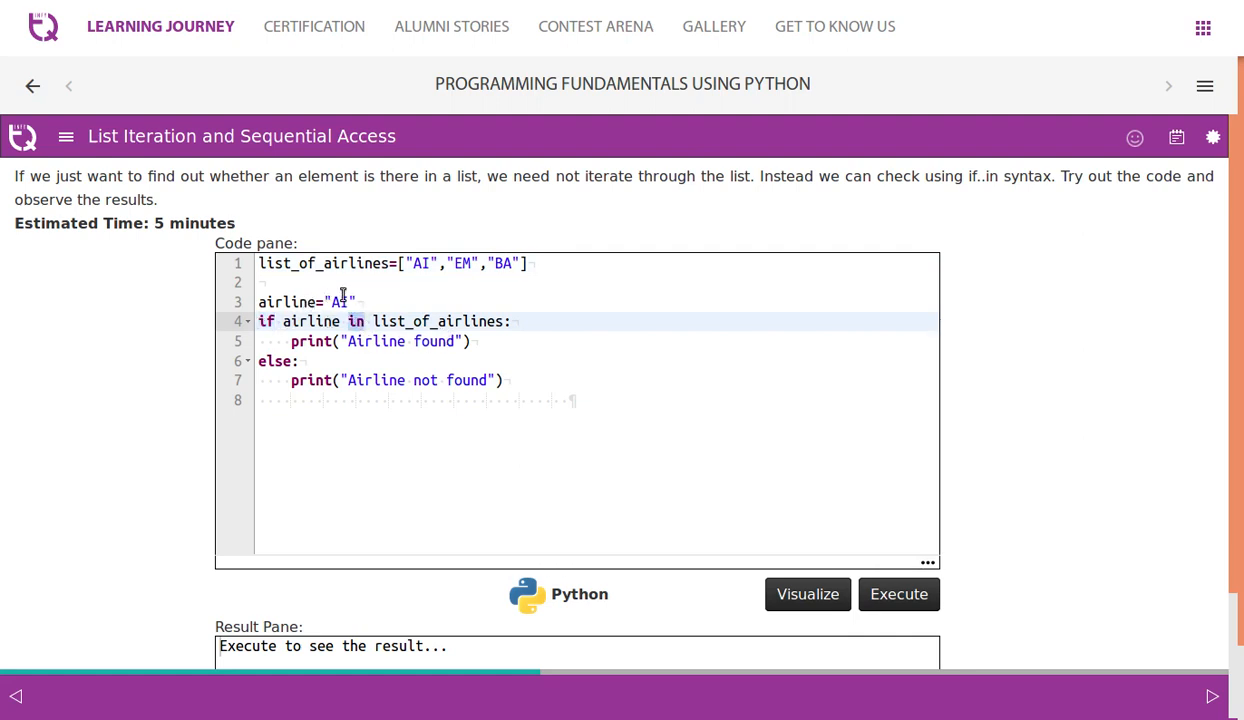
pyautogui.click(340, 302)
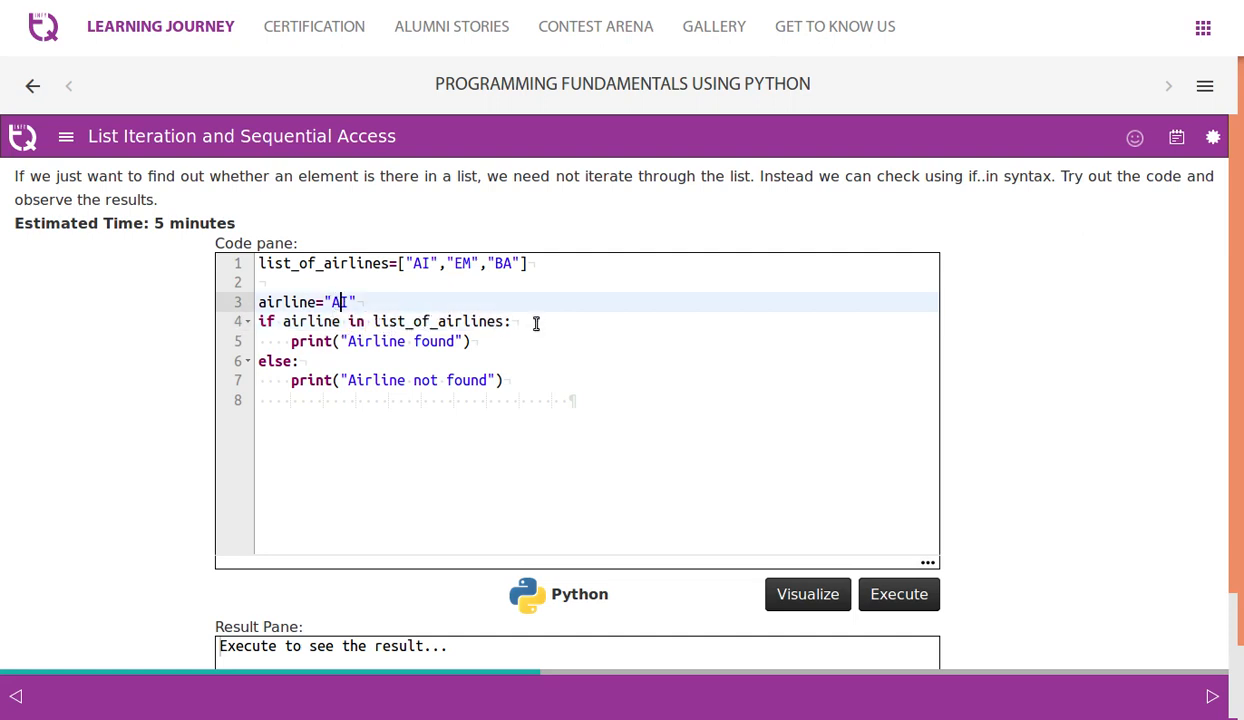
pyautogui.doubleClick(435, 342)
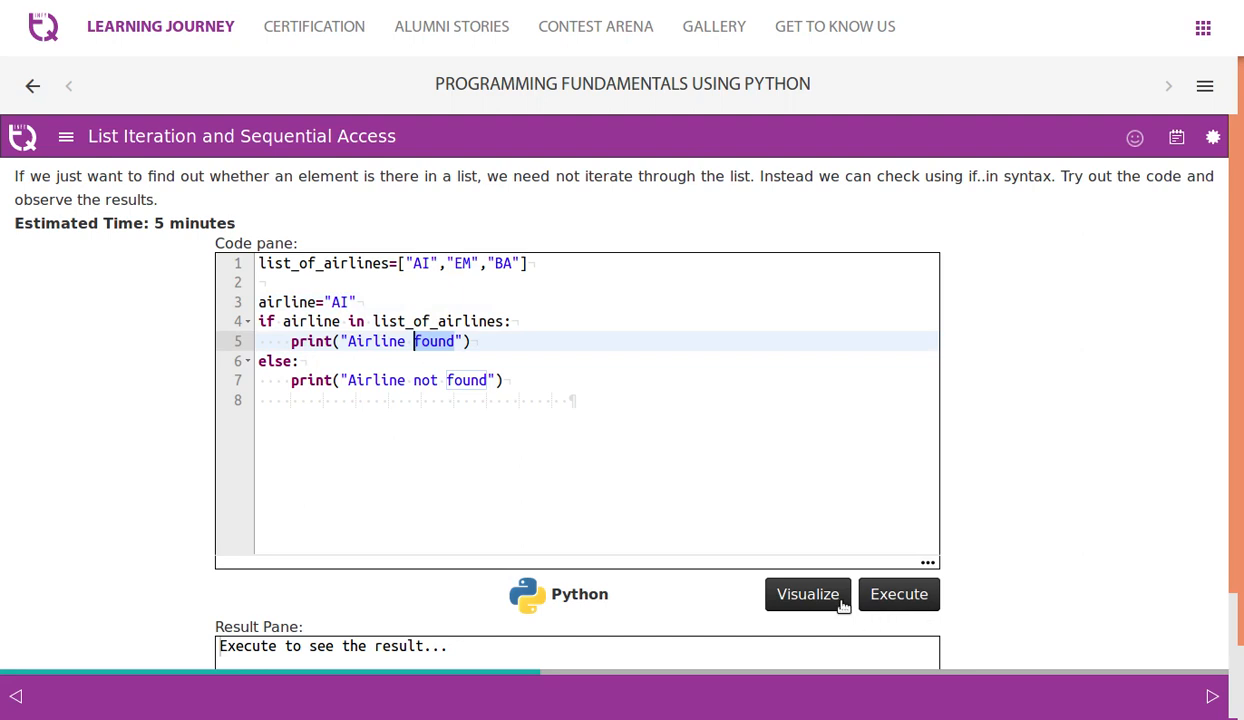
# - Visualize the "AI" membership check and step to termination, printing Airline found
pyautogui.click(807, 594)
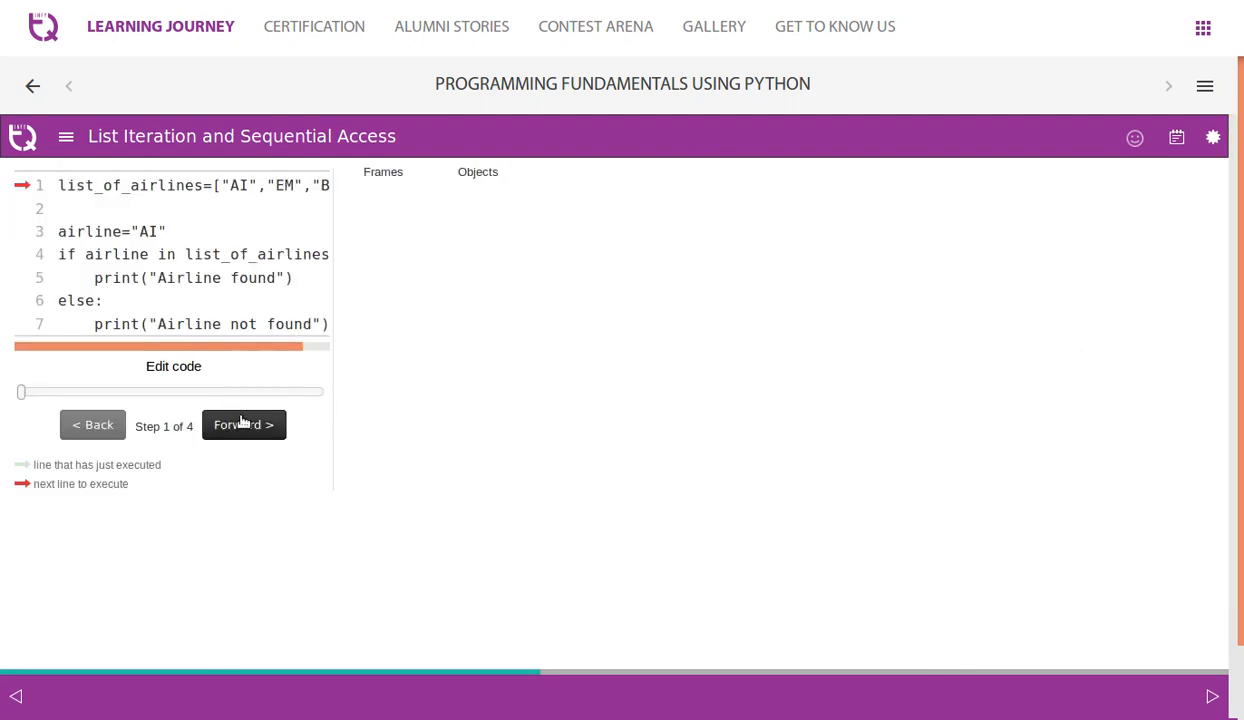
pyautogui.click(243, 424)
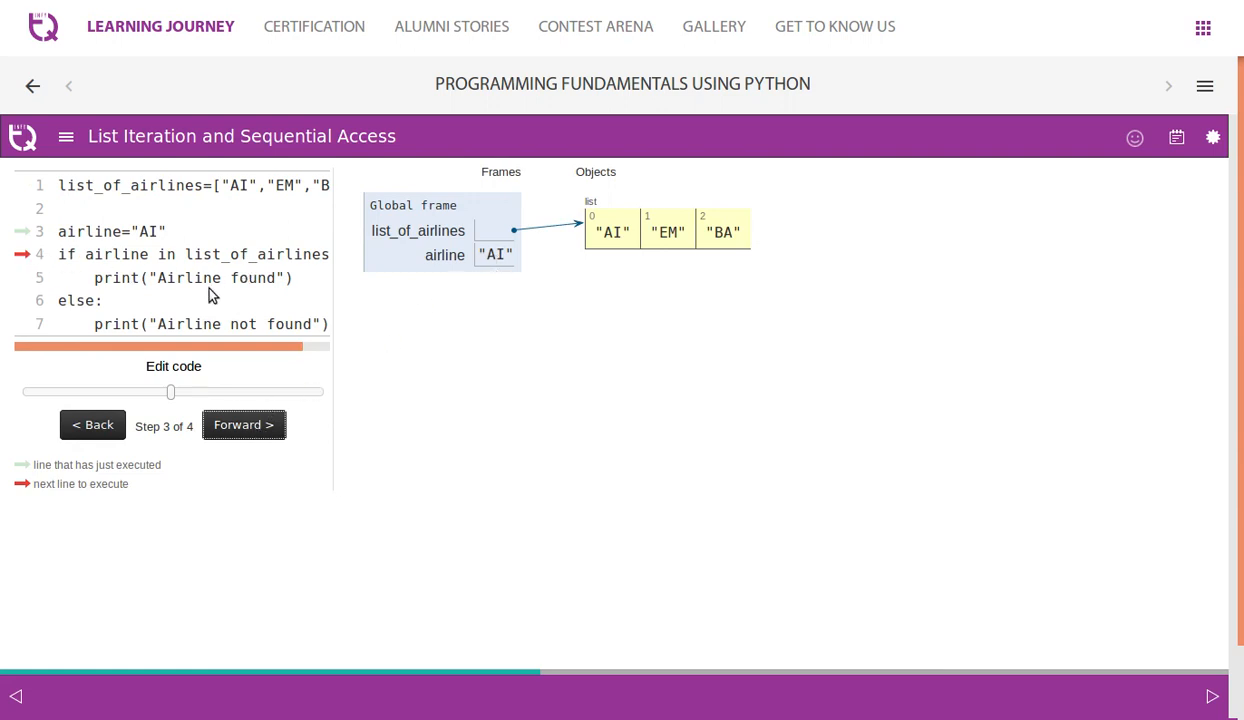
pyautogui.click(244, 424)
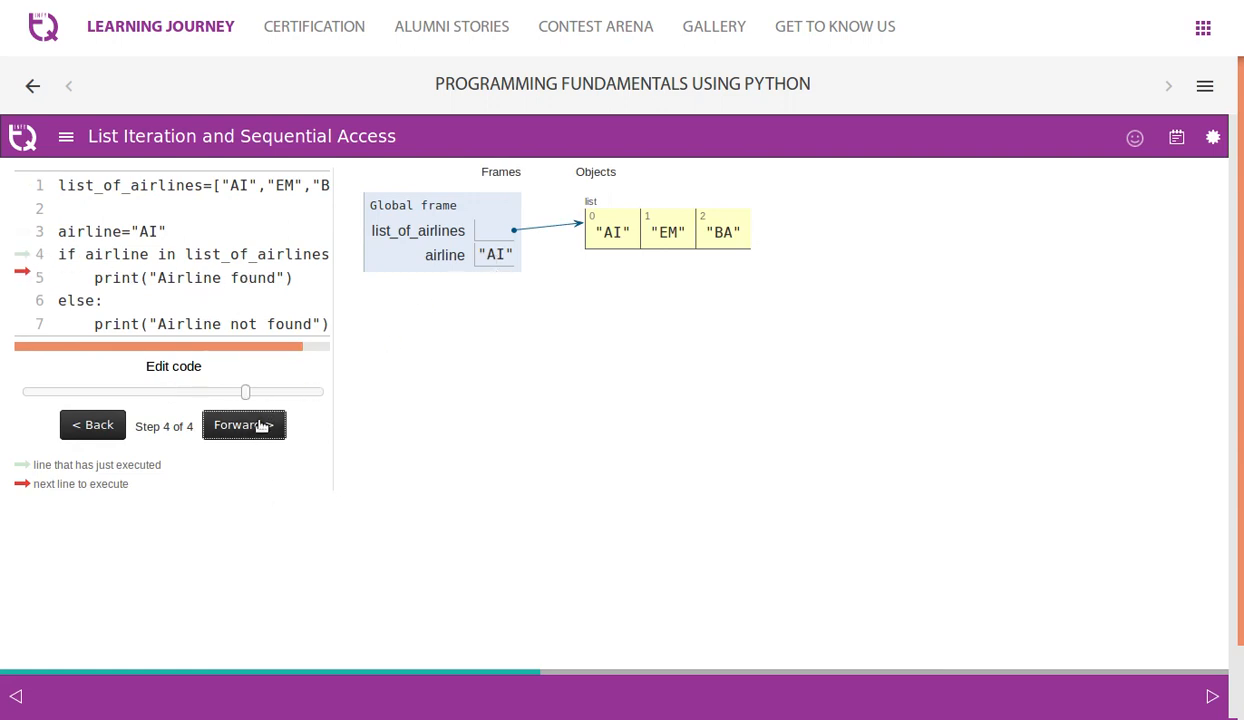
pyautogui.click(245, 424)
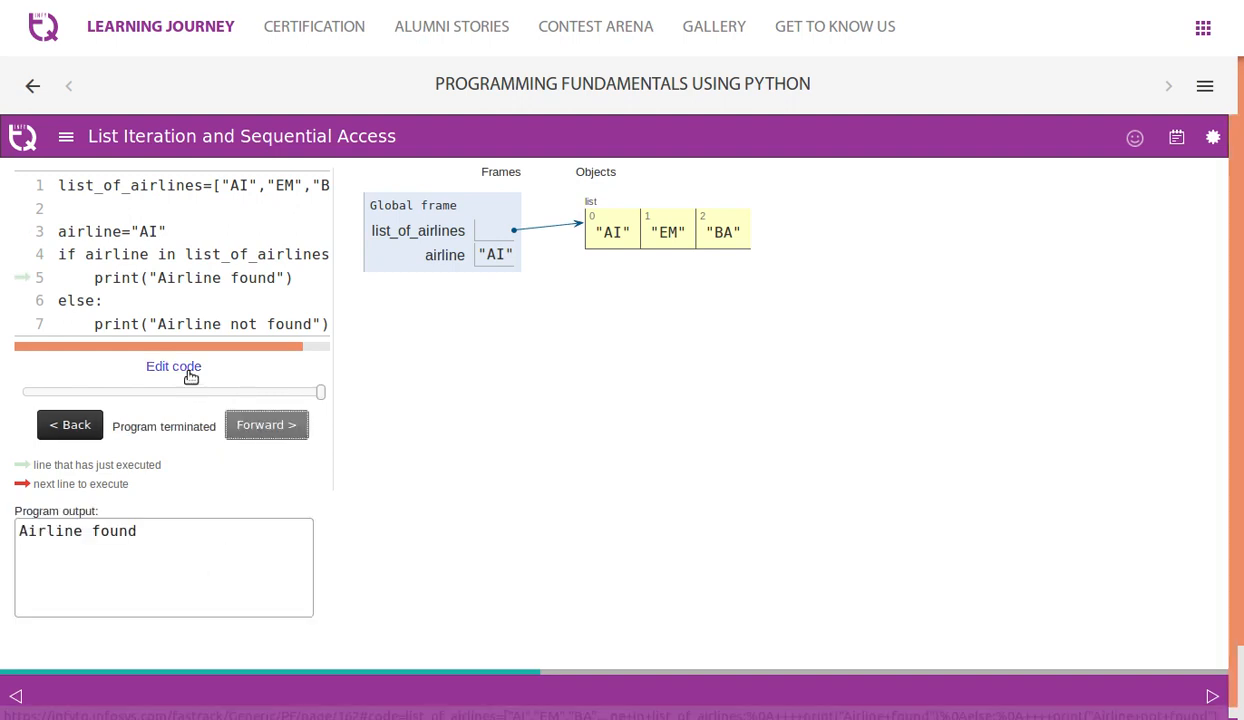
# - Set airline to "BA" and step through the membership check in the visualizer
pyautogui.click(173, 366)
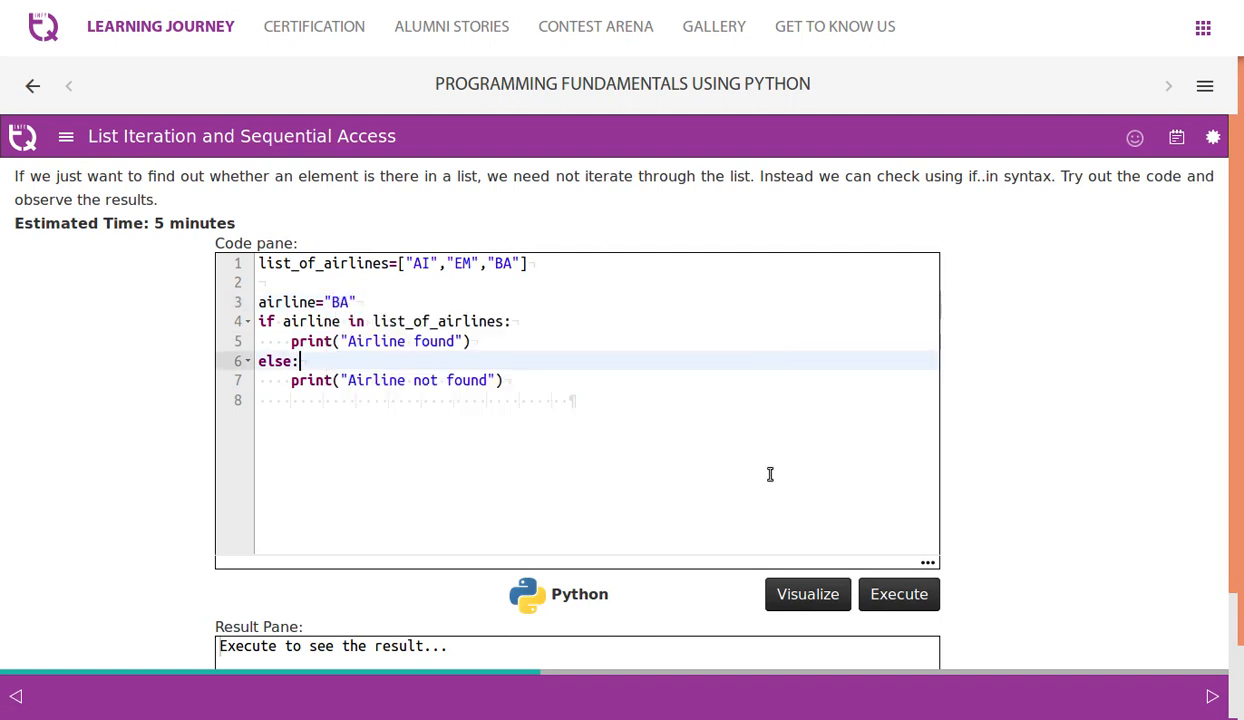
pyautogui.click(807, 594)
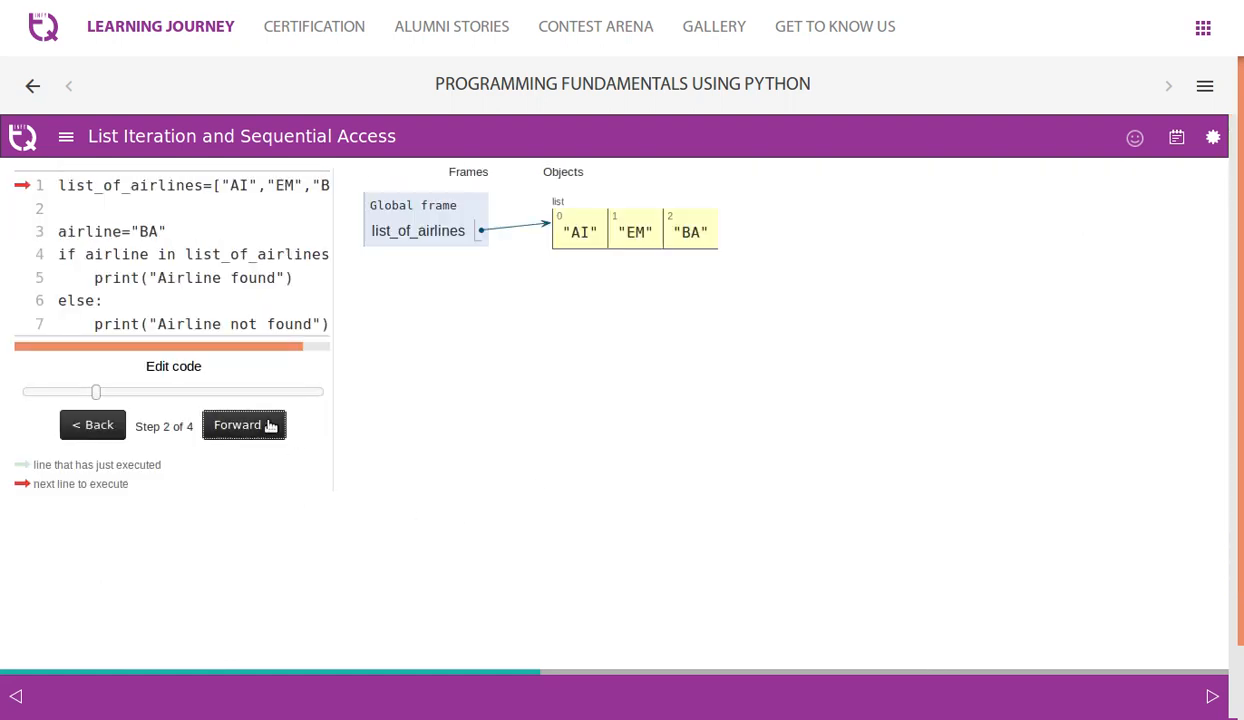
pyautogui.click(245, 424)
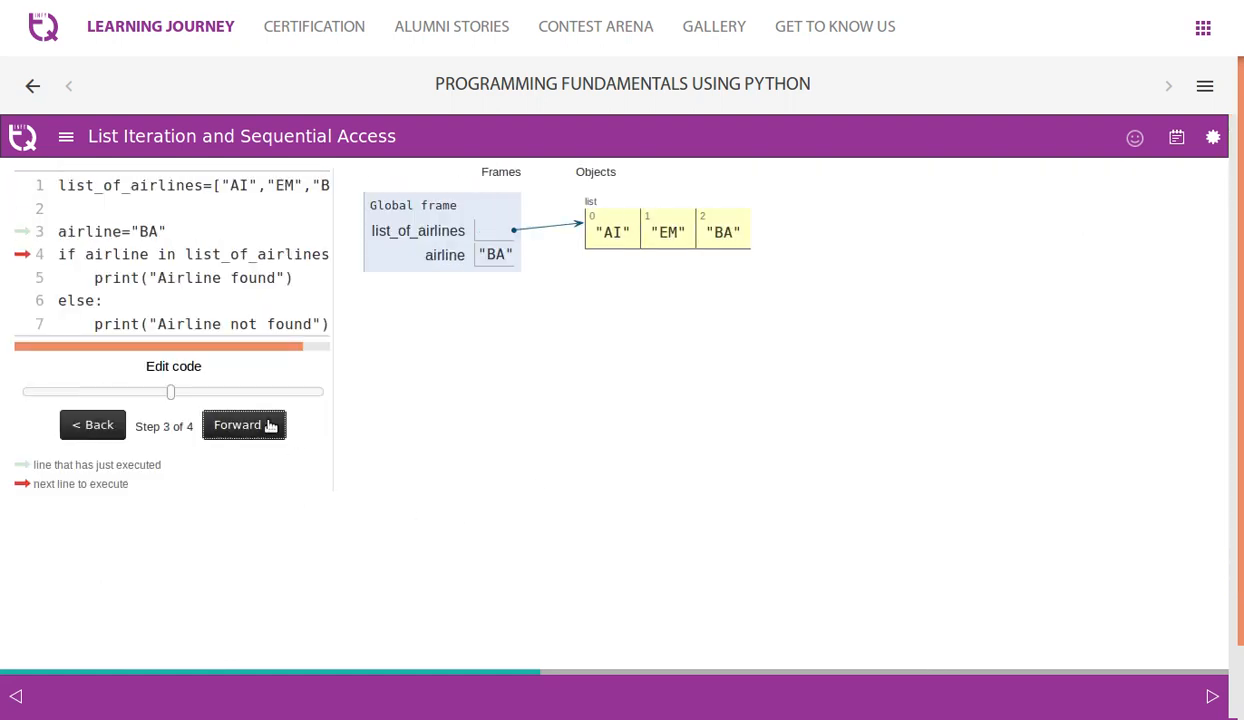
pyautogui.click(238, 425)
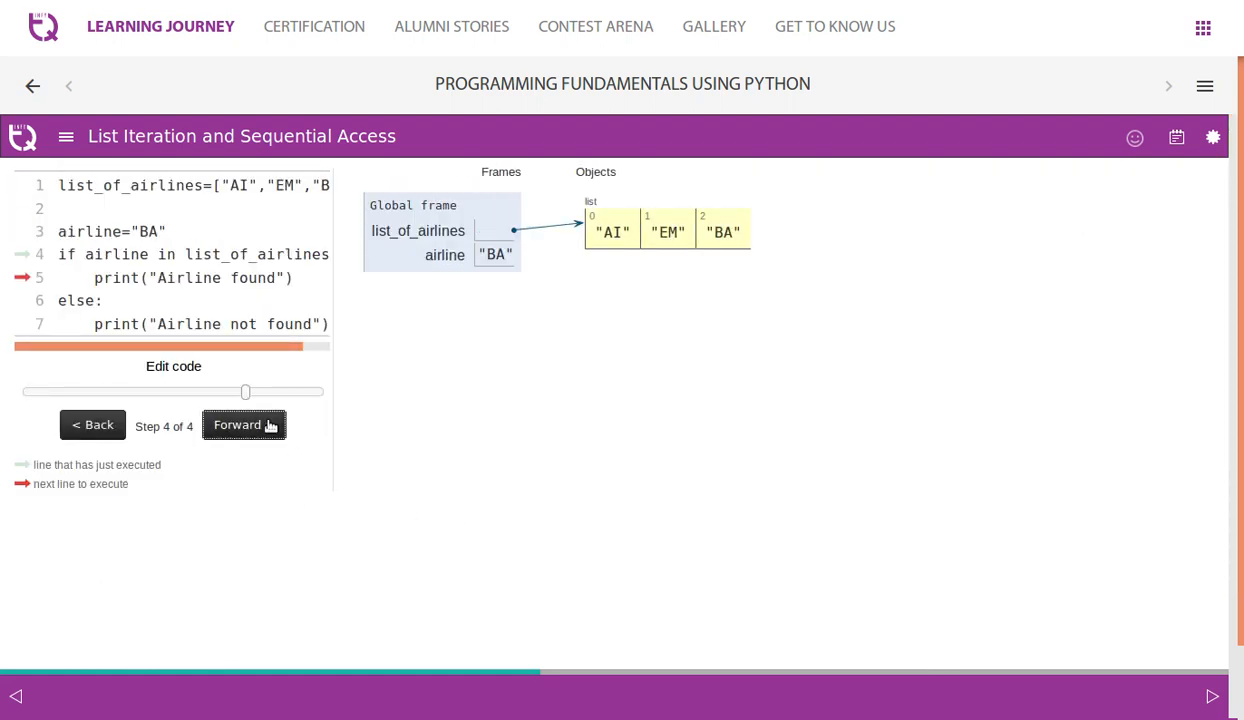
pyautogui.click(244, 424)
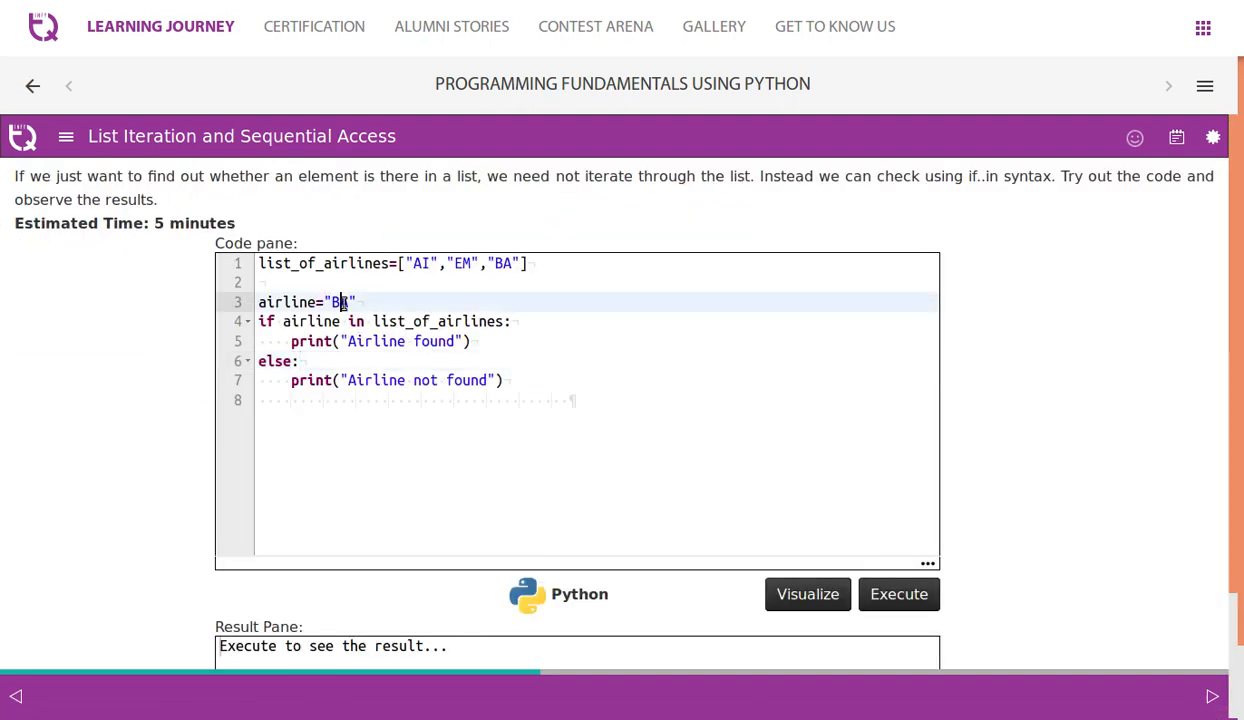
# - Change airline to "AB" and step the membership check to Program terminated
pyautogui.write('AB')
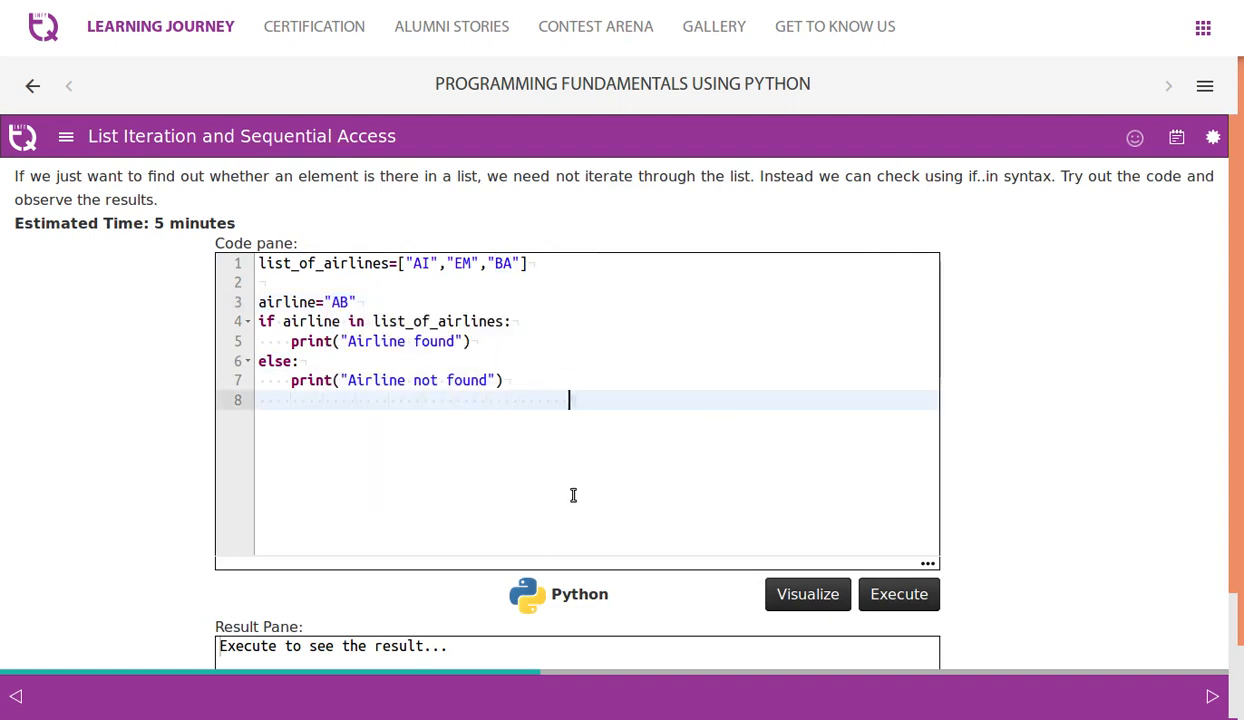
pyautogui.click(807, 593)
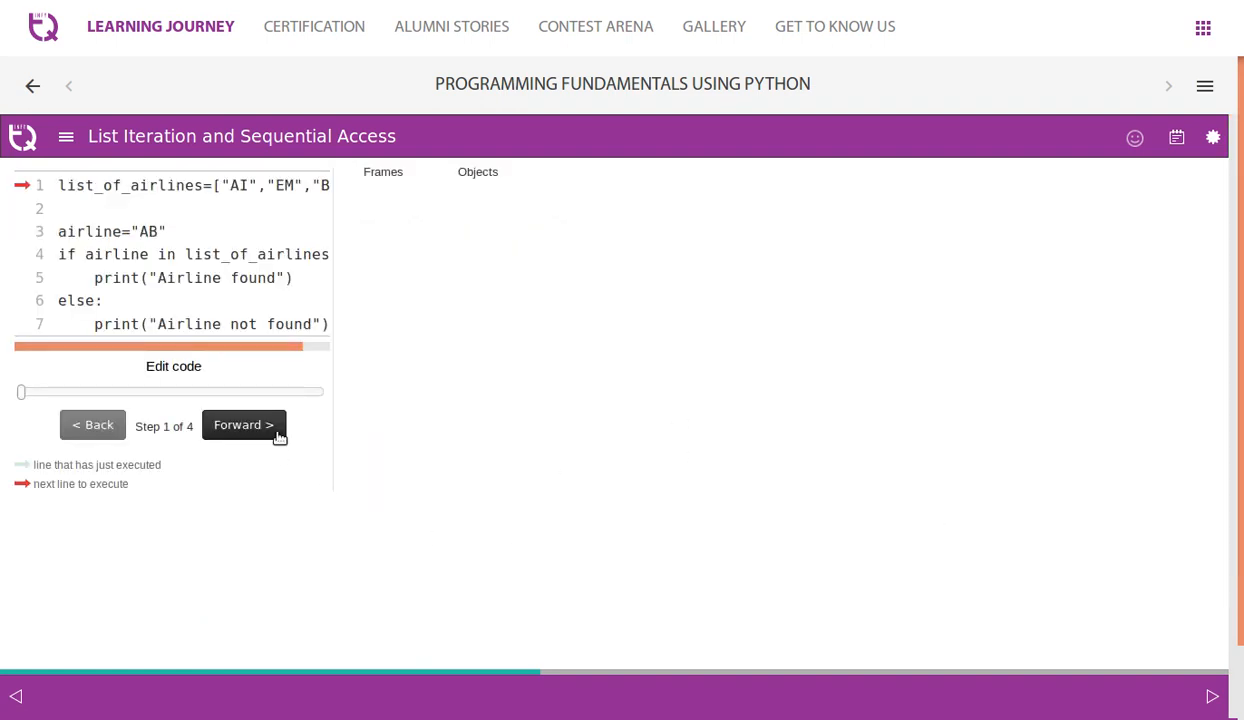
pyautogui.click(243, 424)
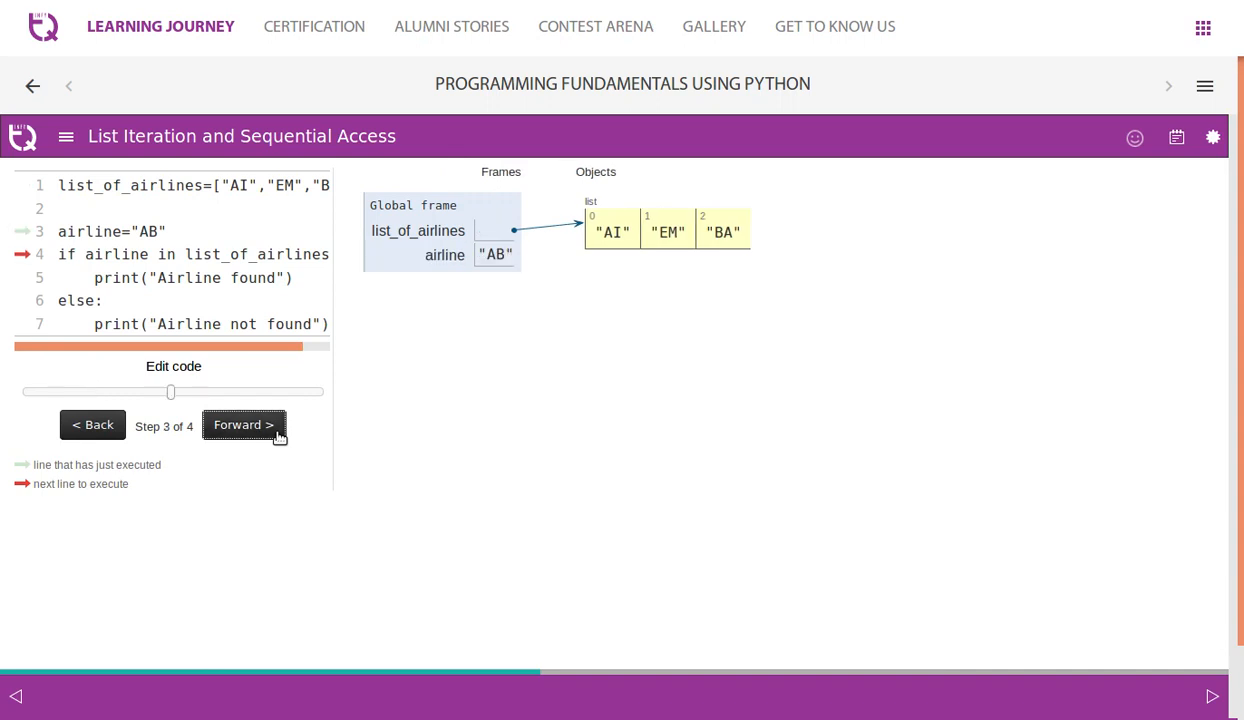
pyautogui.click(243, 424)
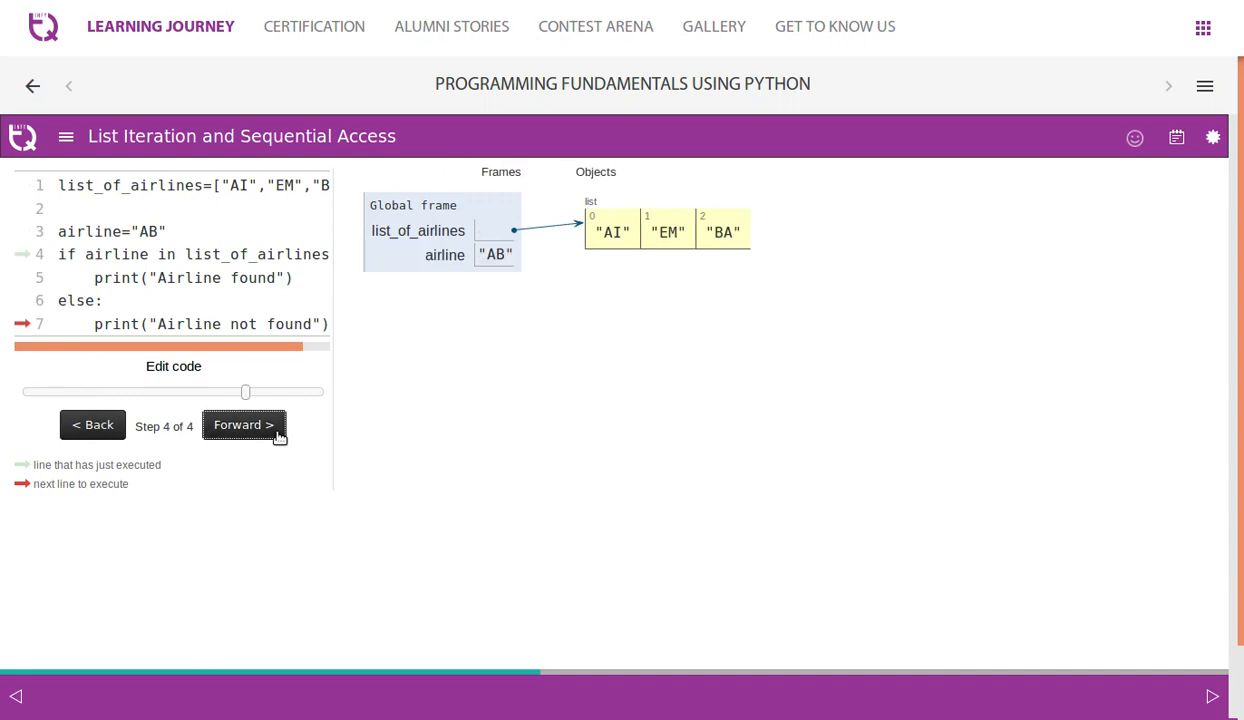
pyautogui.click(243, 424)
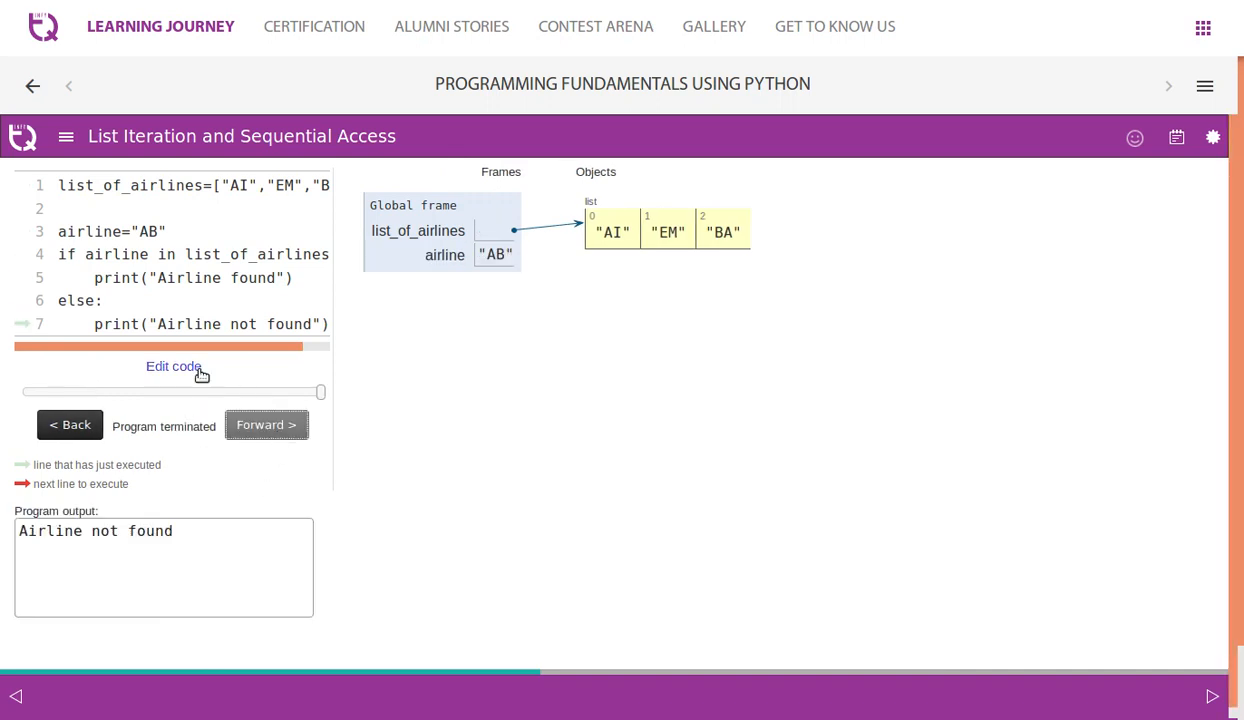
# - Execute the edited code to get Airline not found, then go to the List Slice page
pyautogui.click(173, 366)
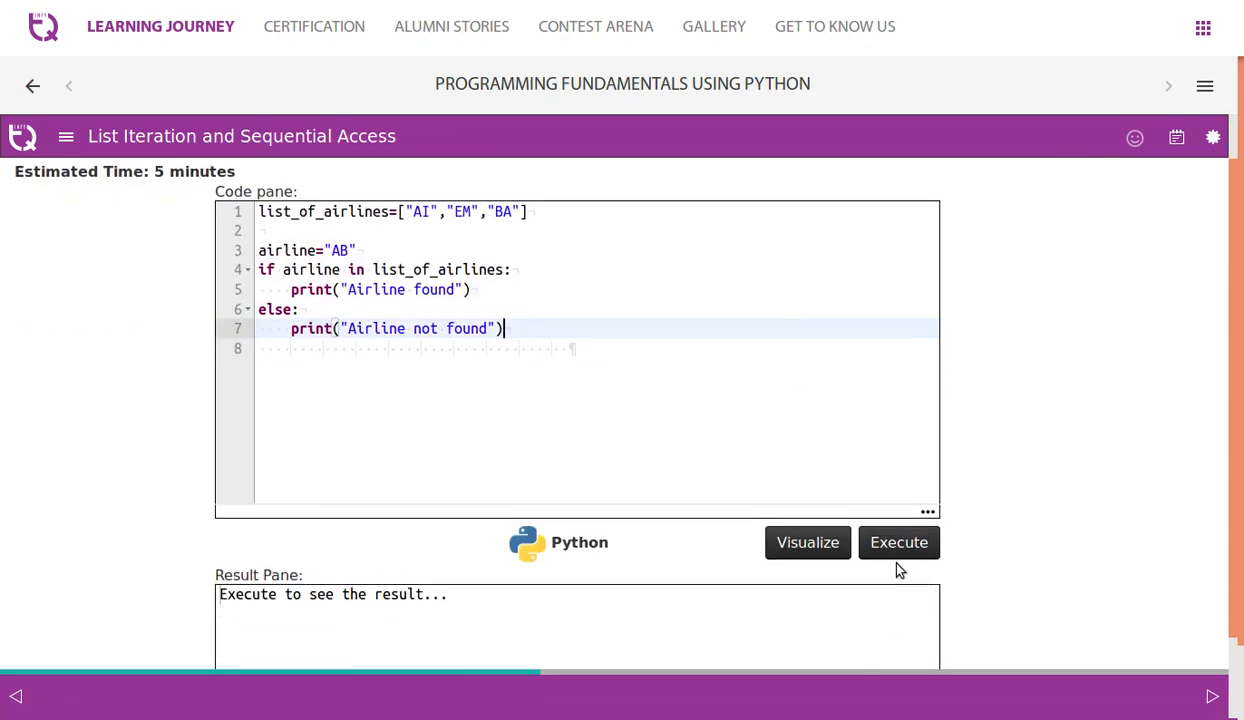
pyautogui.click(898, 542)
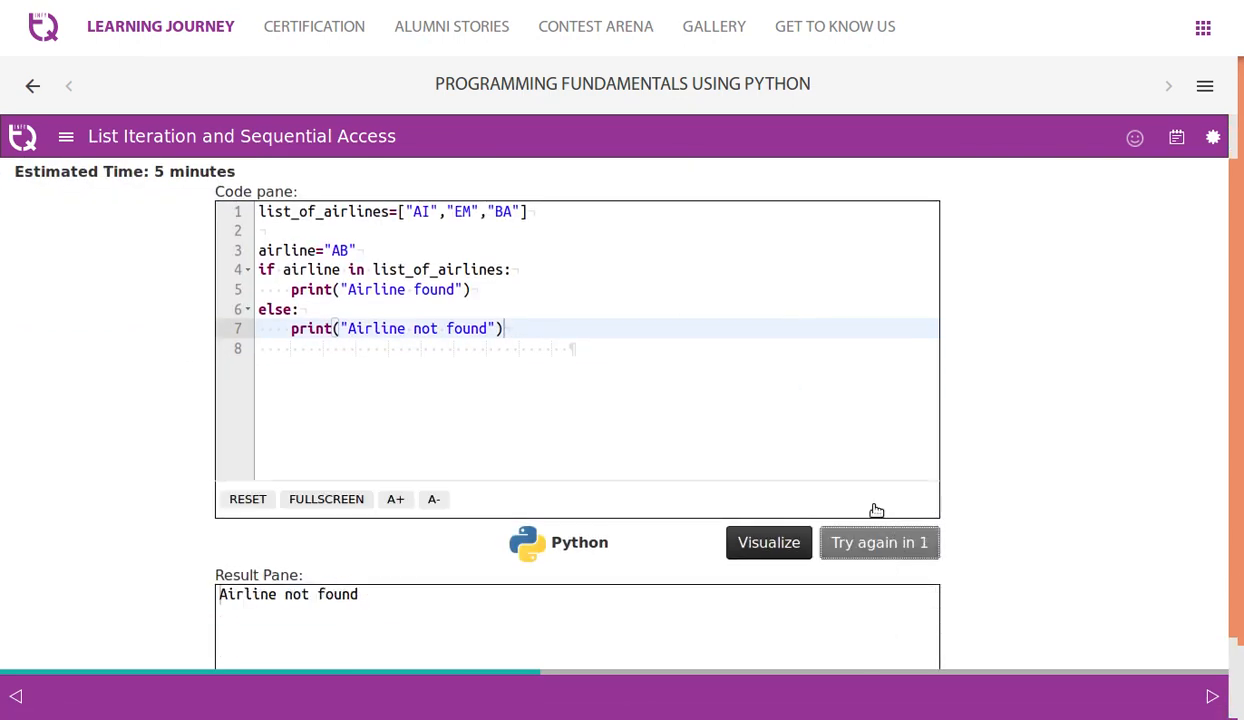
pyautogui.click(1211, 696)
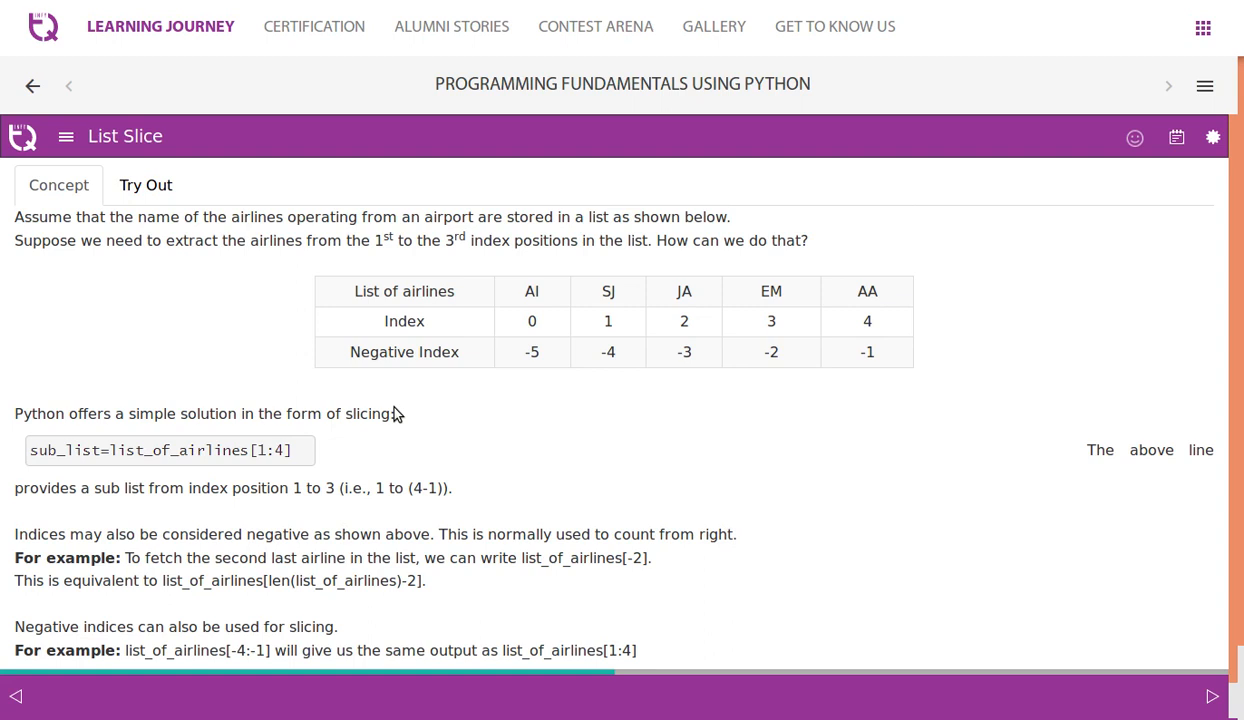
pyautogui.moveTo(663, 313)
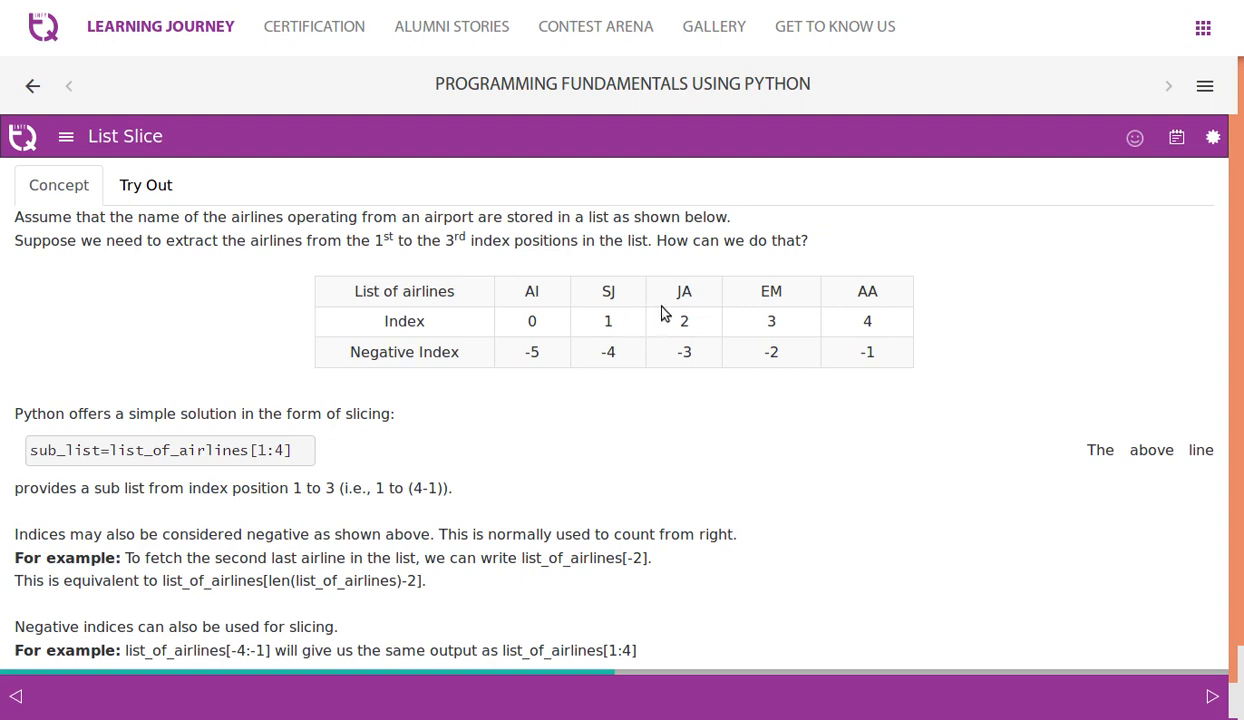
pyautogui.moveTo(357, 383)
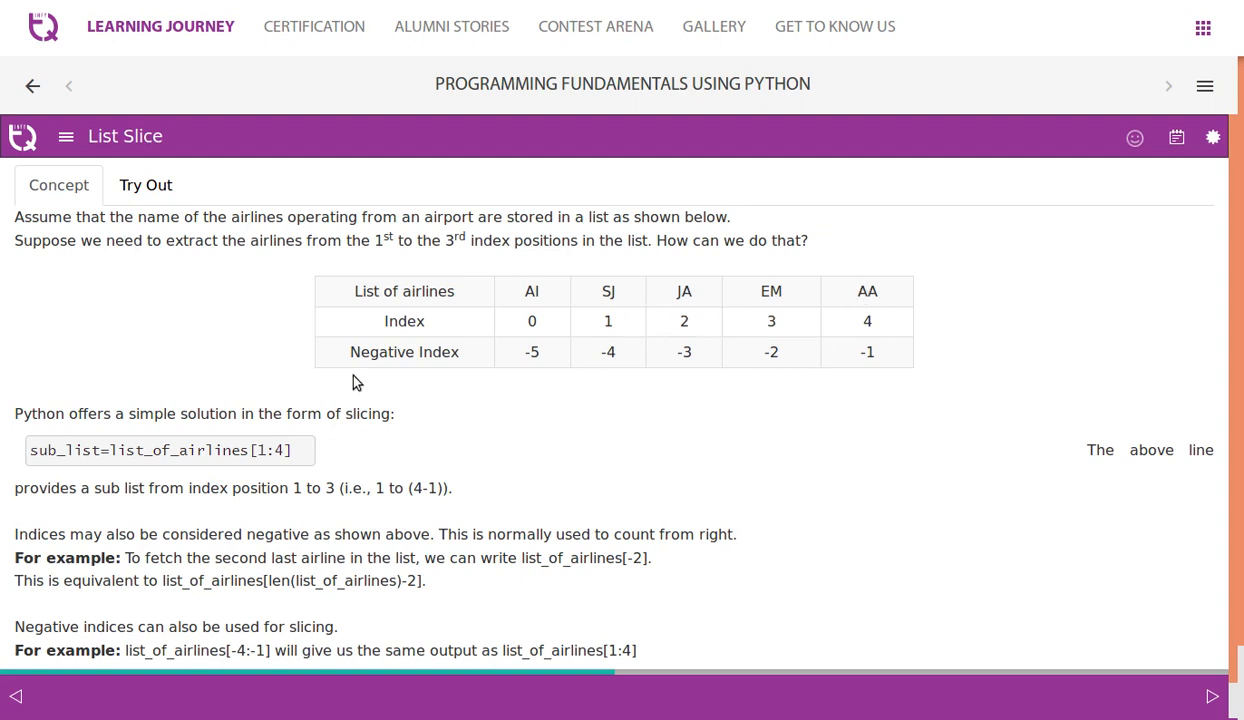
pyautogui.moveTo(535, 291)
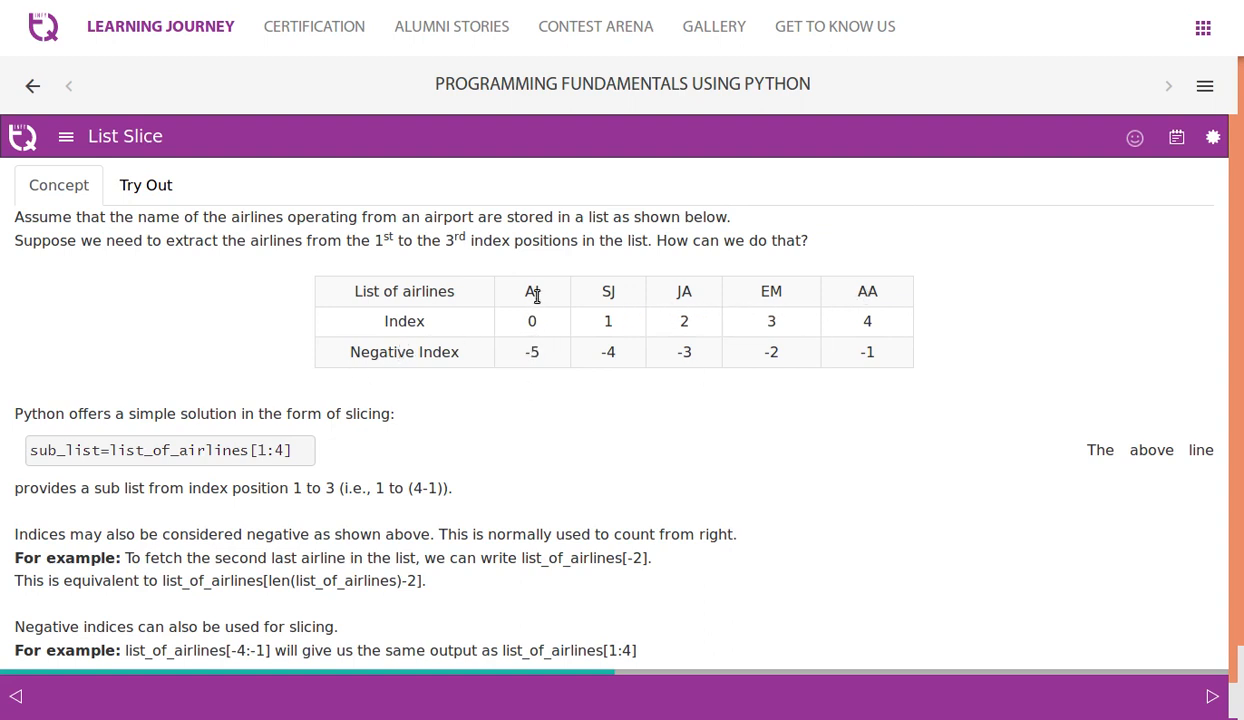
pyautogui.moveTo(800, 313)
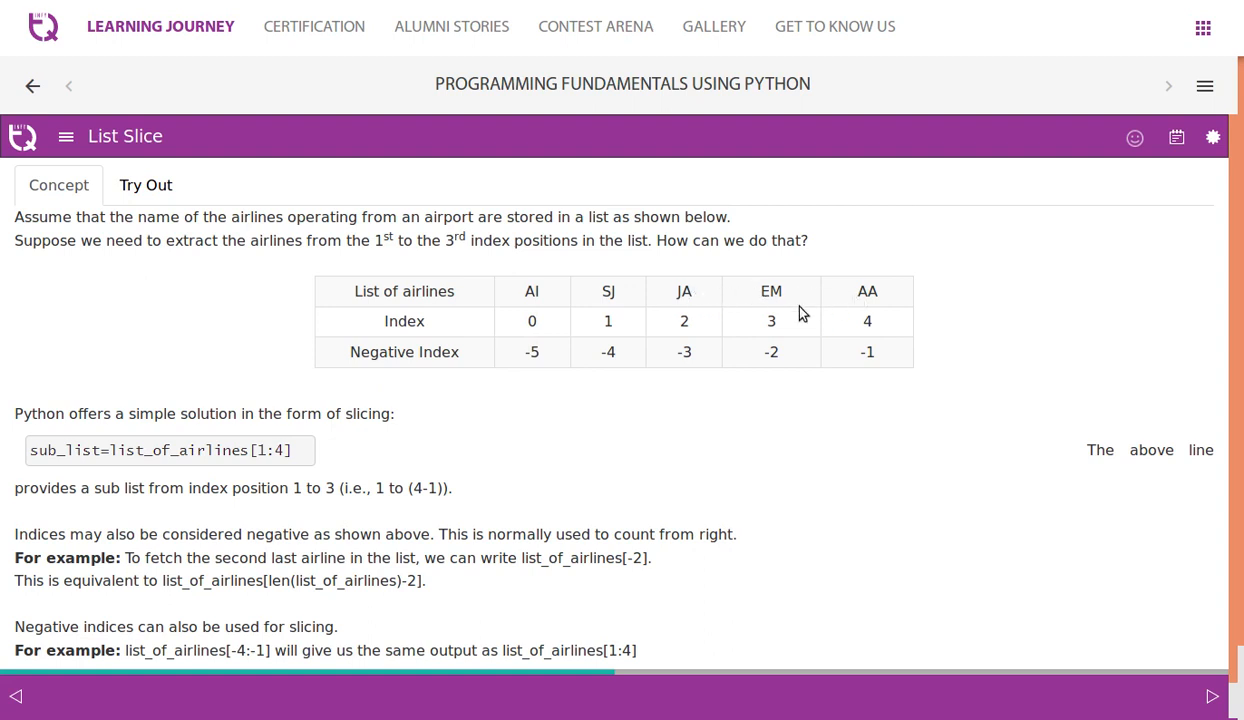
pyautogui.moveTo(503, 347)
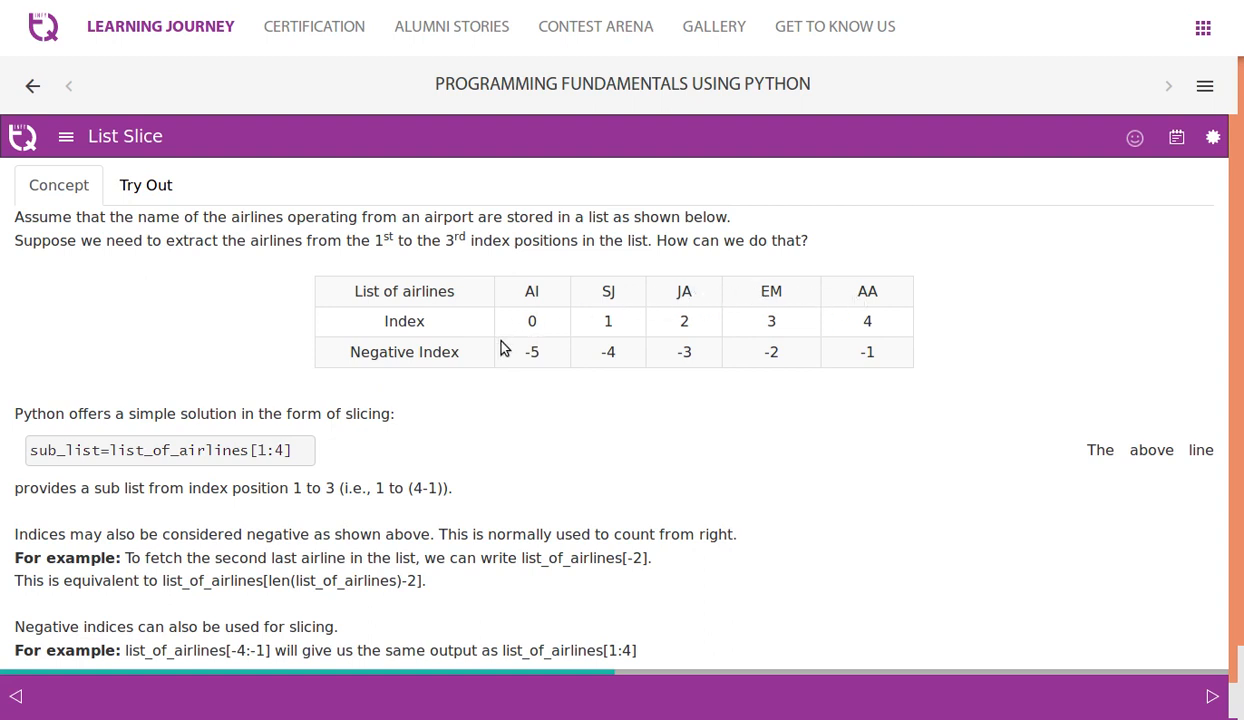
pyautogui.moveTo(504, 367)
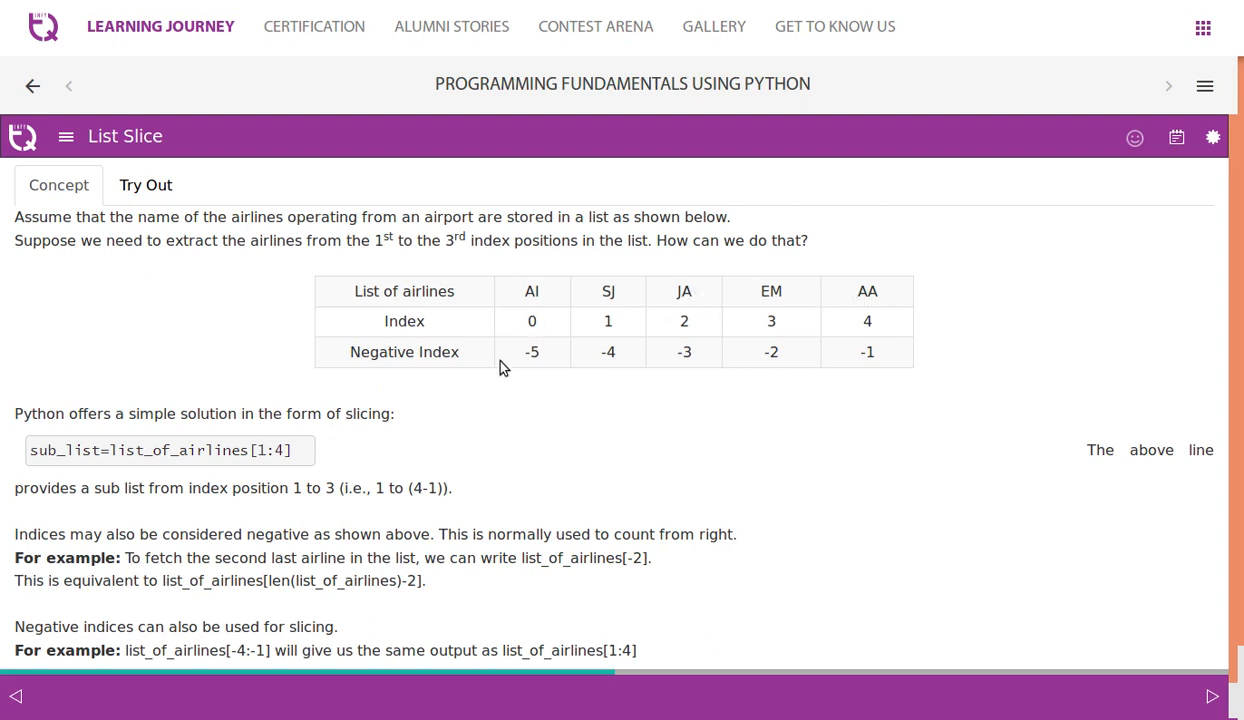
pyautogui.moveTo(898, 291)
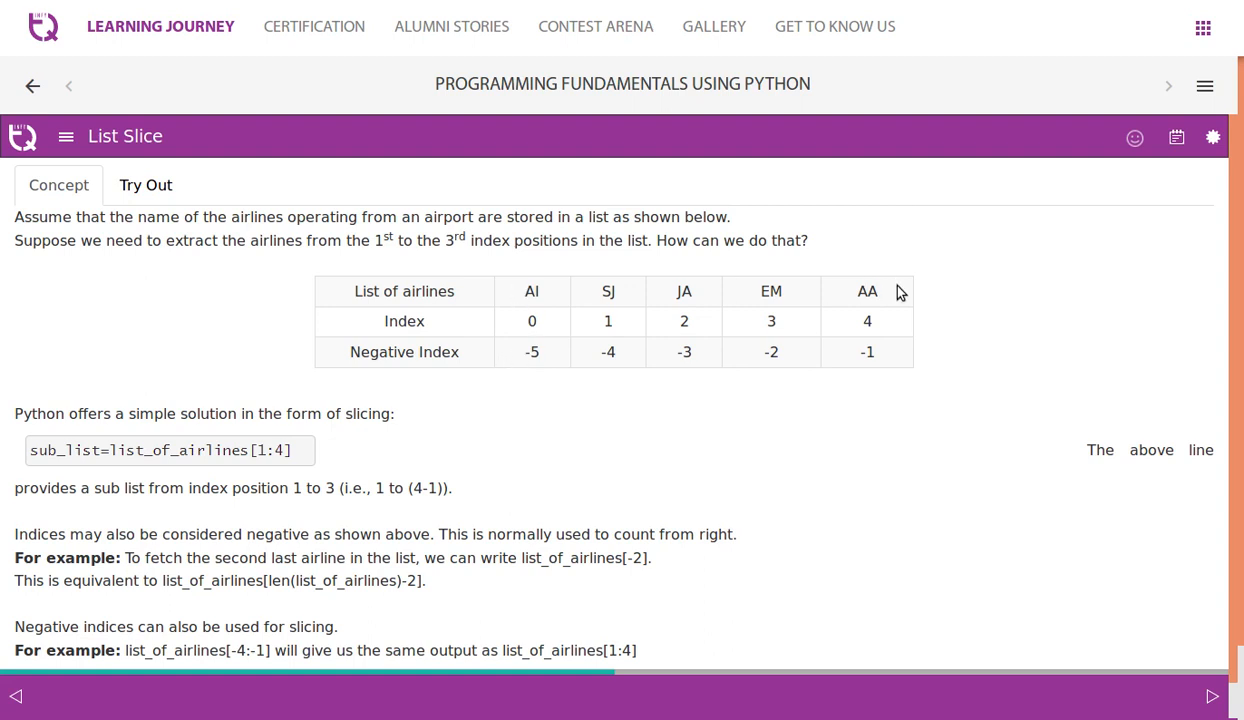
pyautogui.moveTo(862, 338)
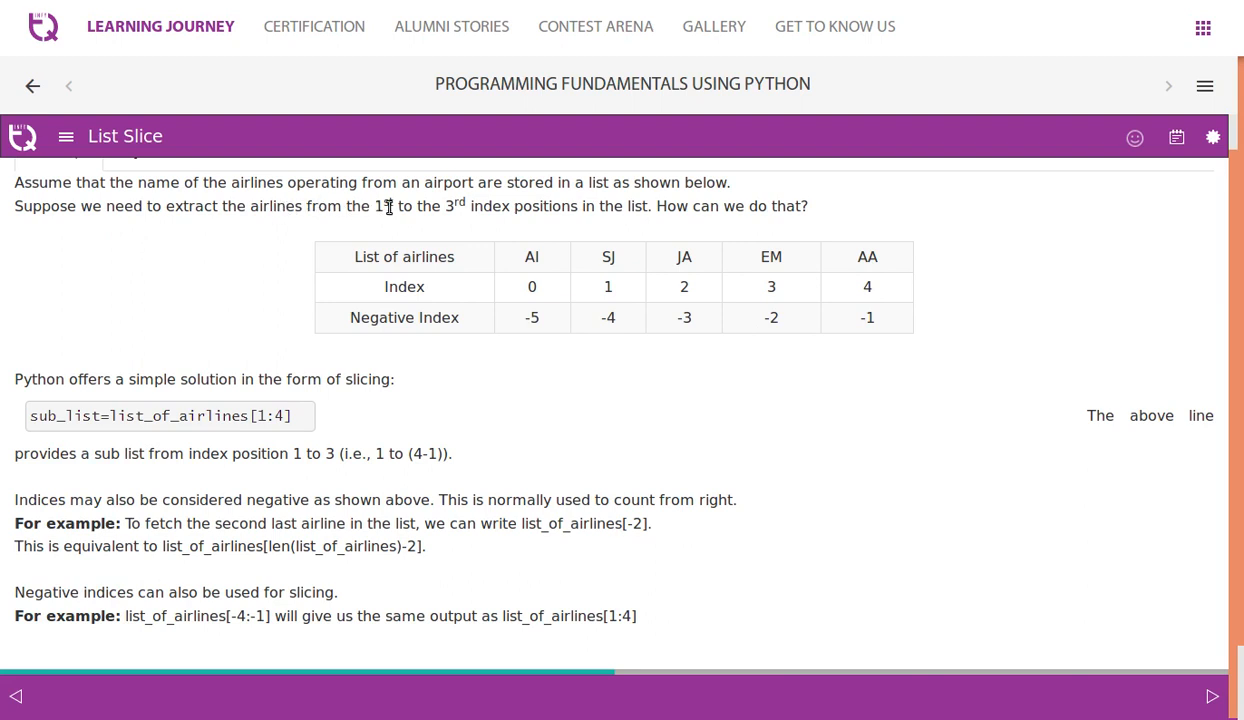
pyautogui.moveTo(97, 388)
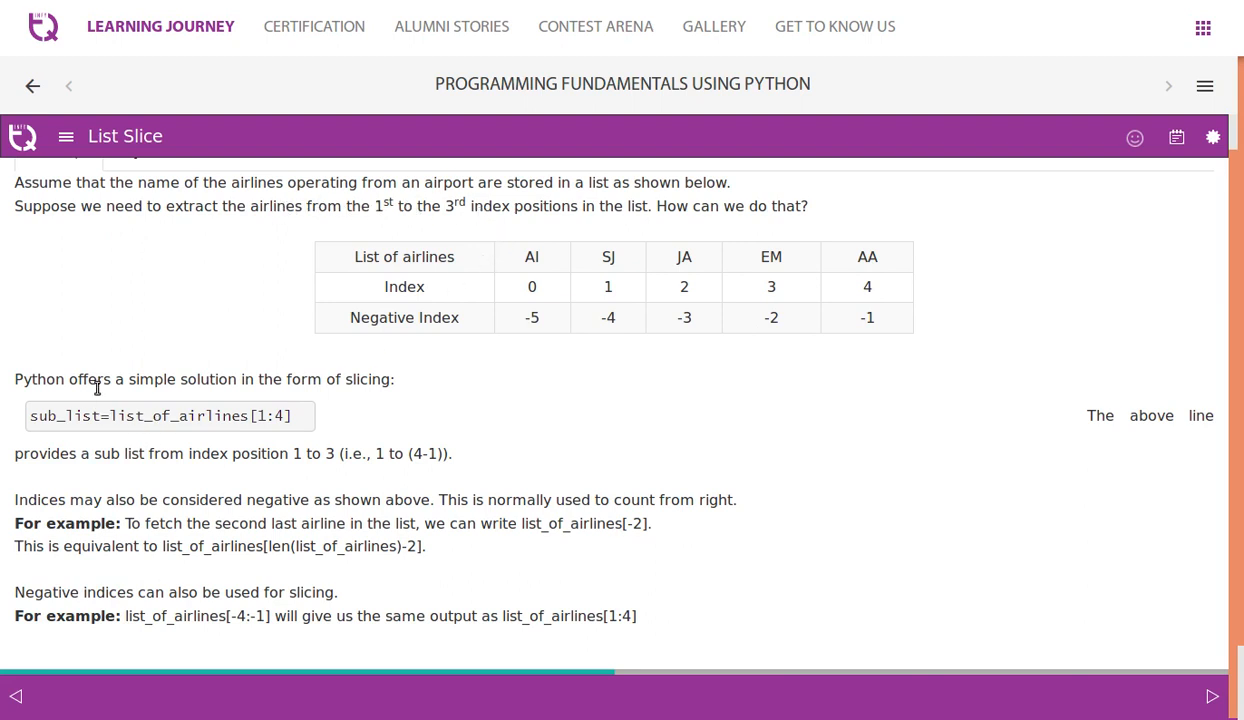
pyautogui.moveTo(290, 387)
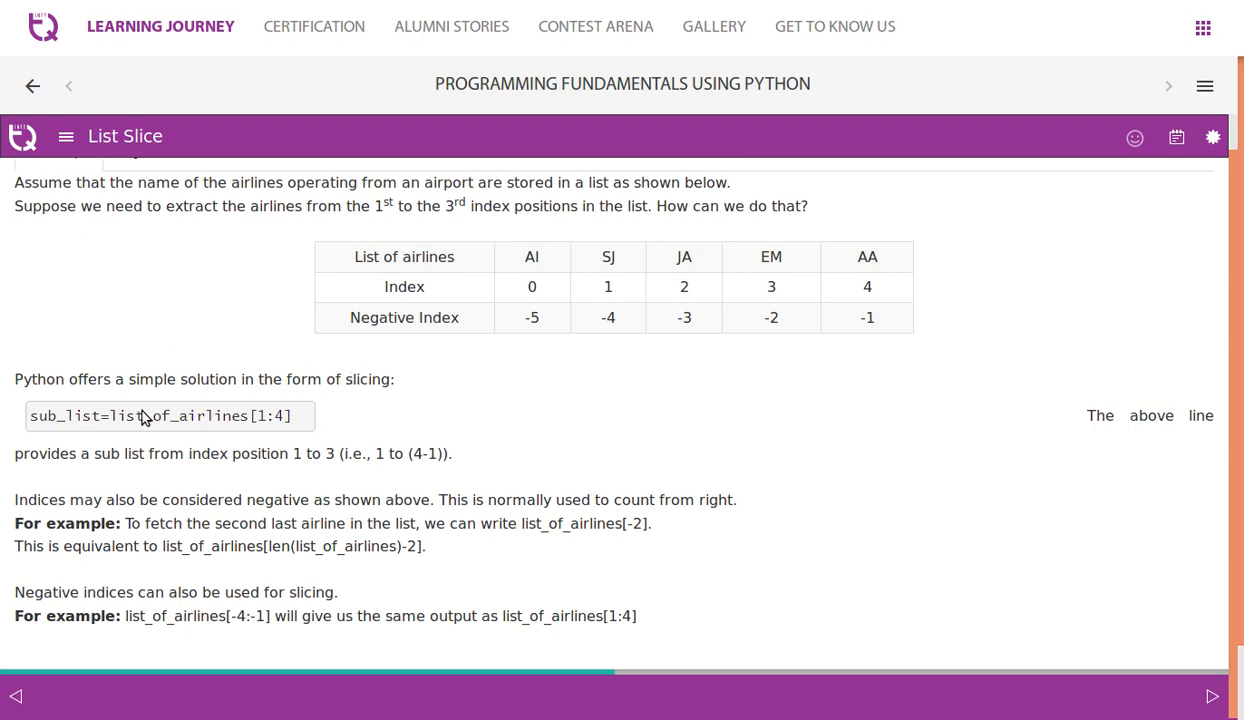
pyautogui.moveTo(130, 420)
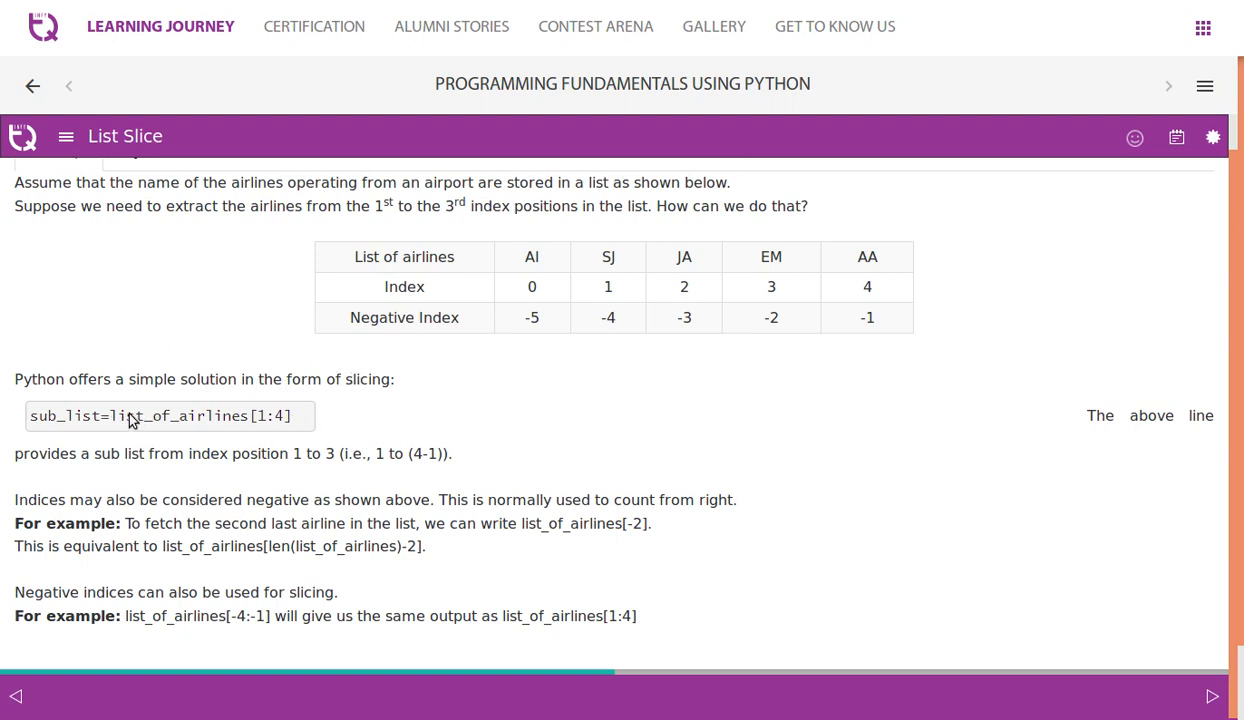
pyautogui.moveTo(126, 427)
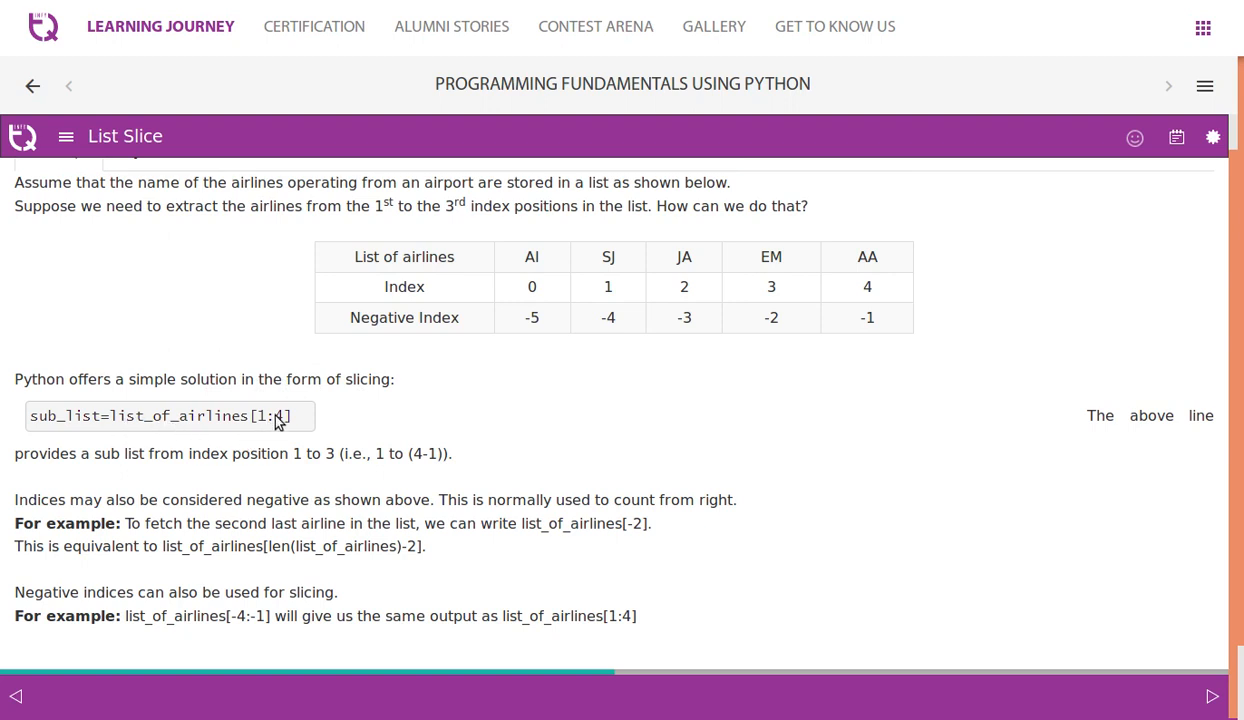
pyautogui.moveTo(492, 280)
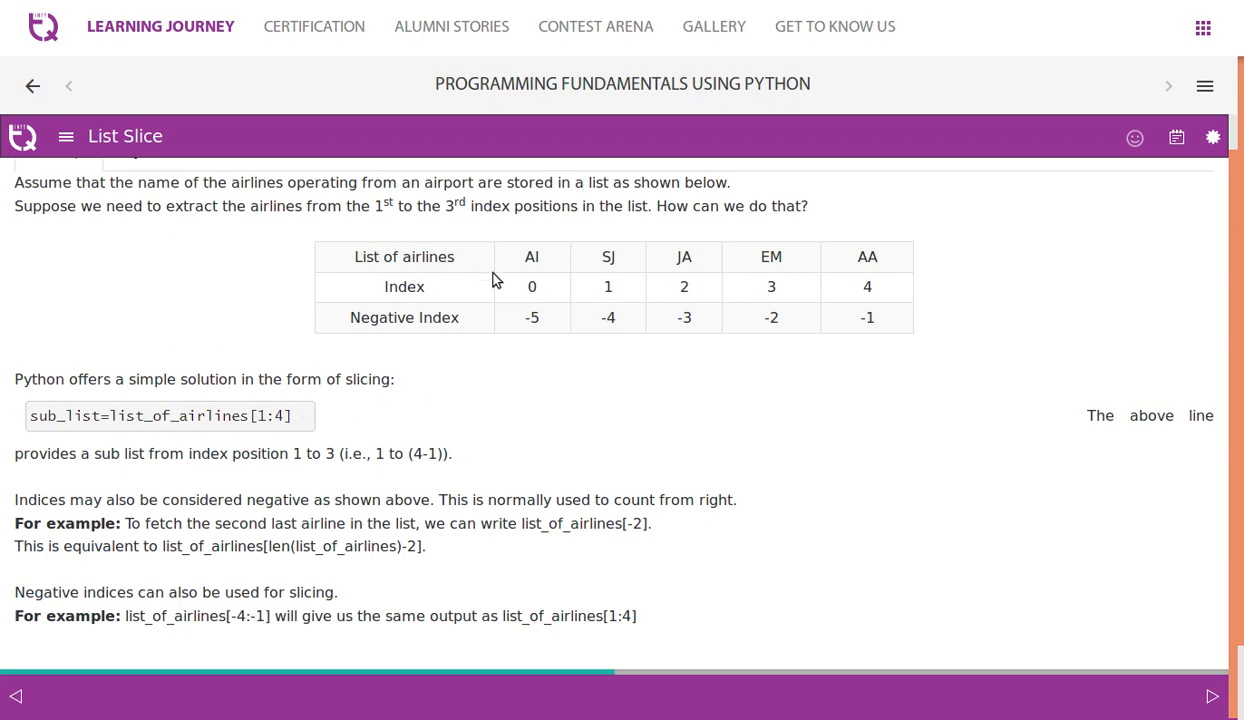
pyautogui.moveTo(700, 294)
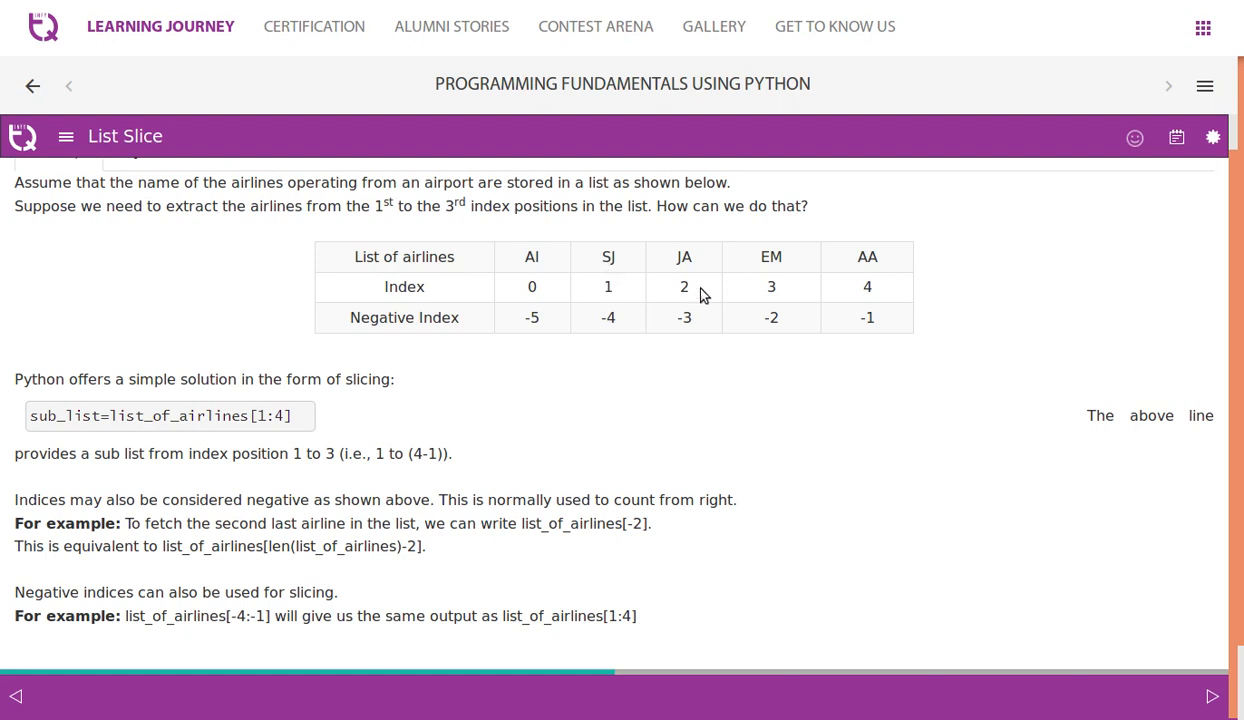
pyautogui.moveTo(252, 425)
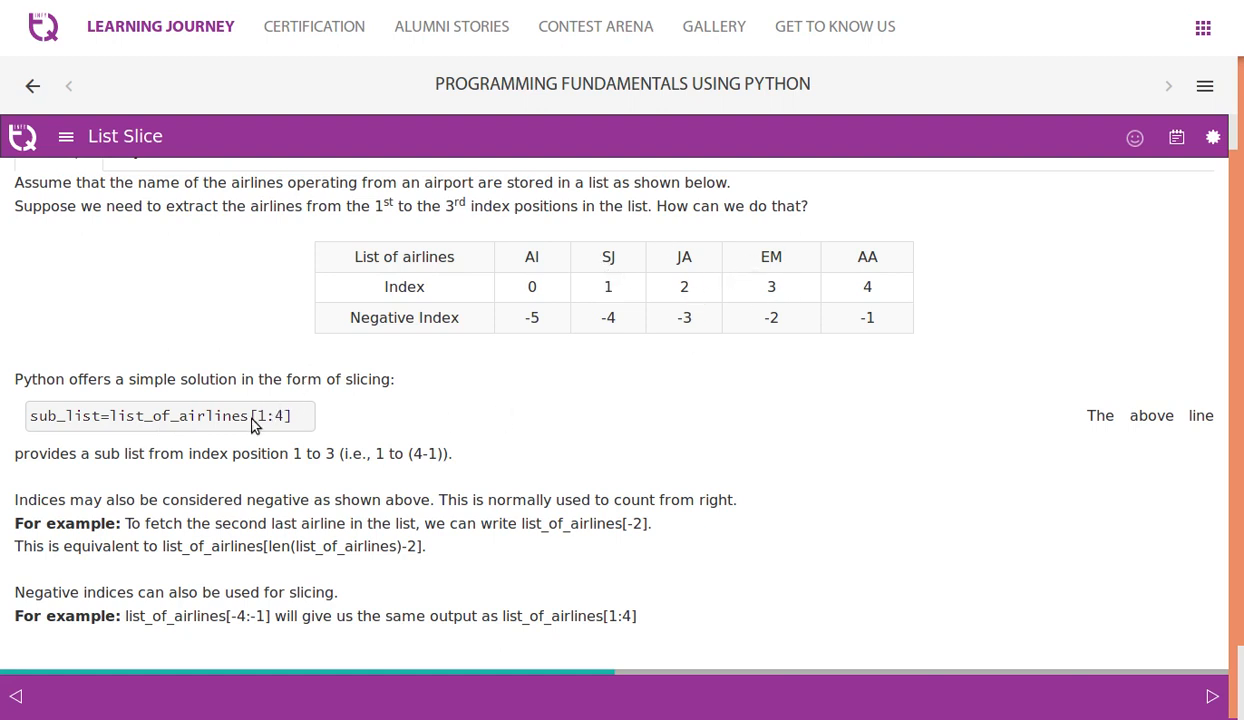
pyautogui.moveTo(260, 422)
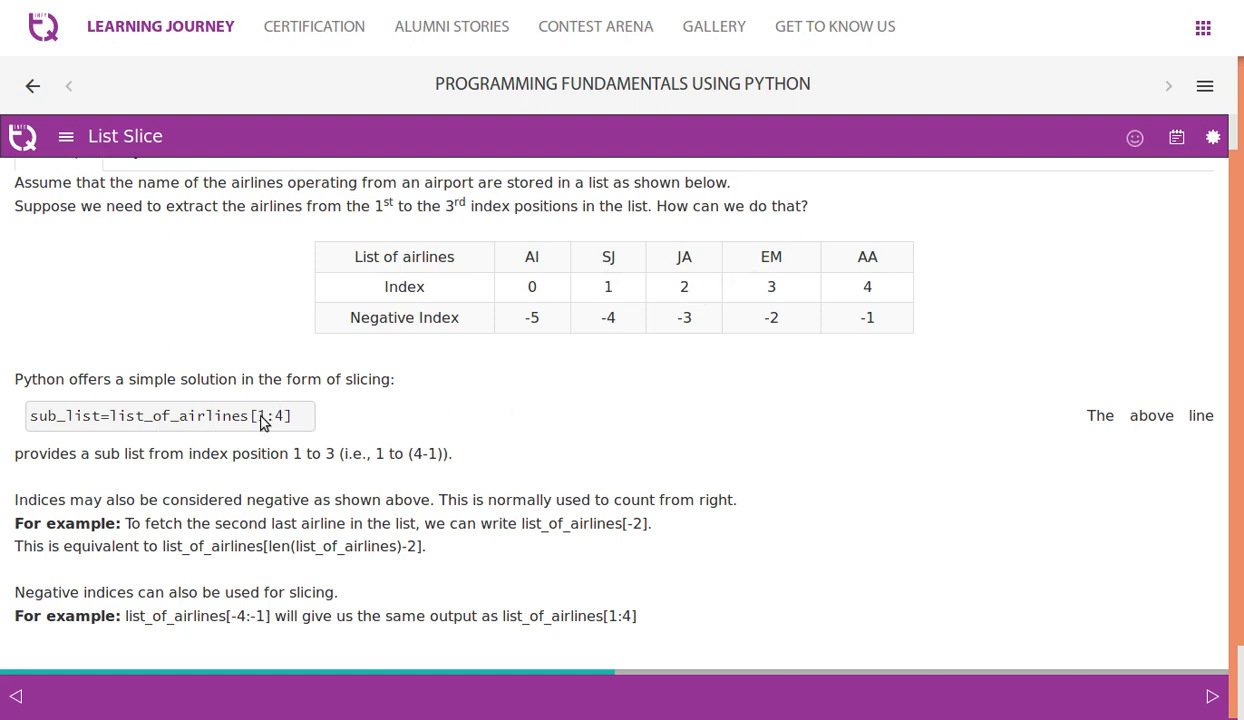
pyautogui.moveTo(283, 428)
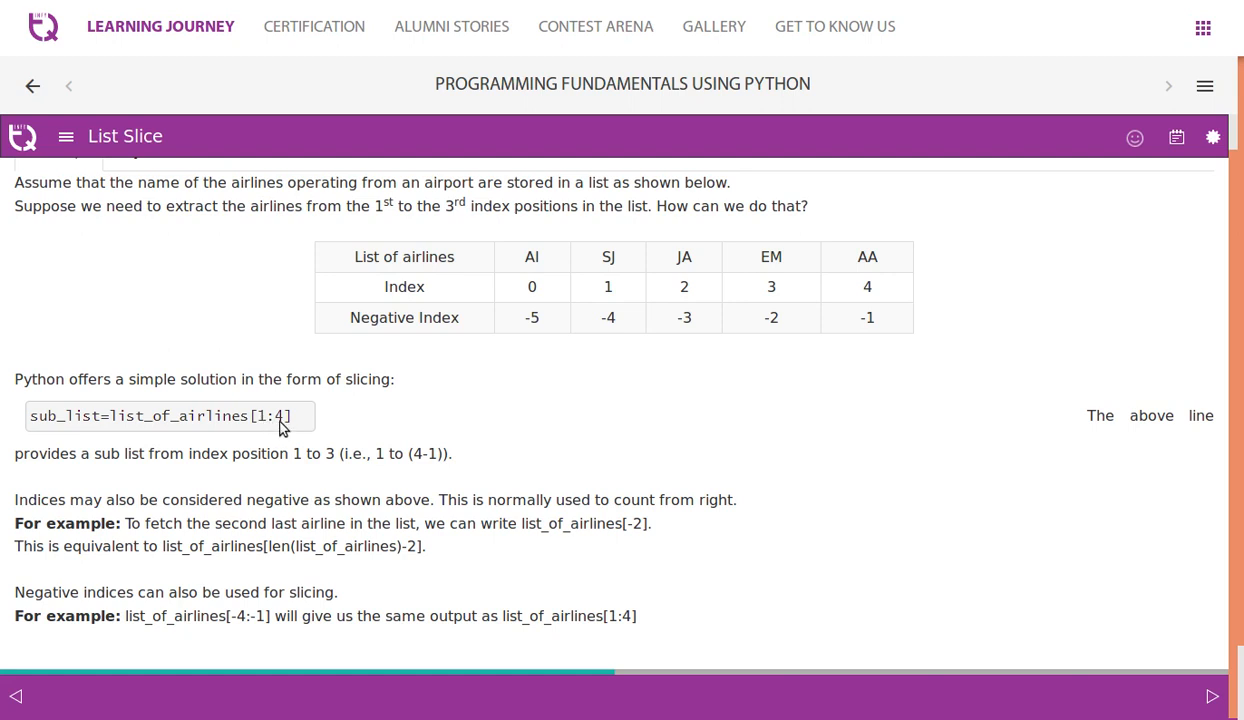
pyautogui.moveTo(290, 470)
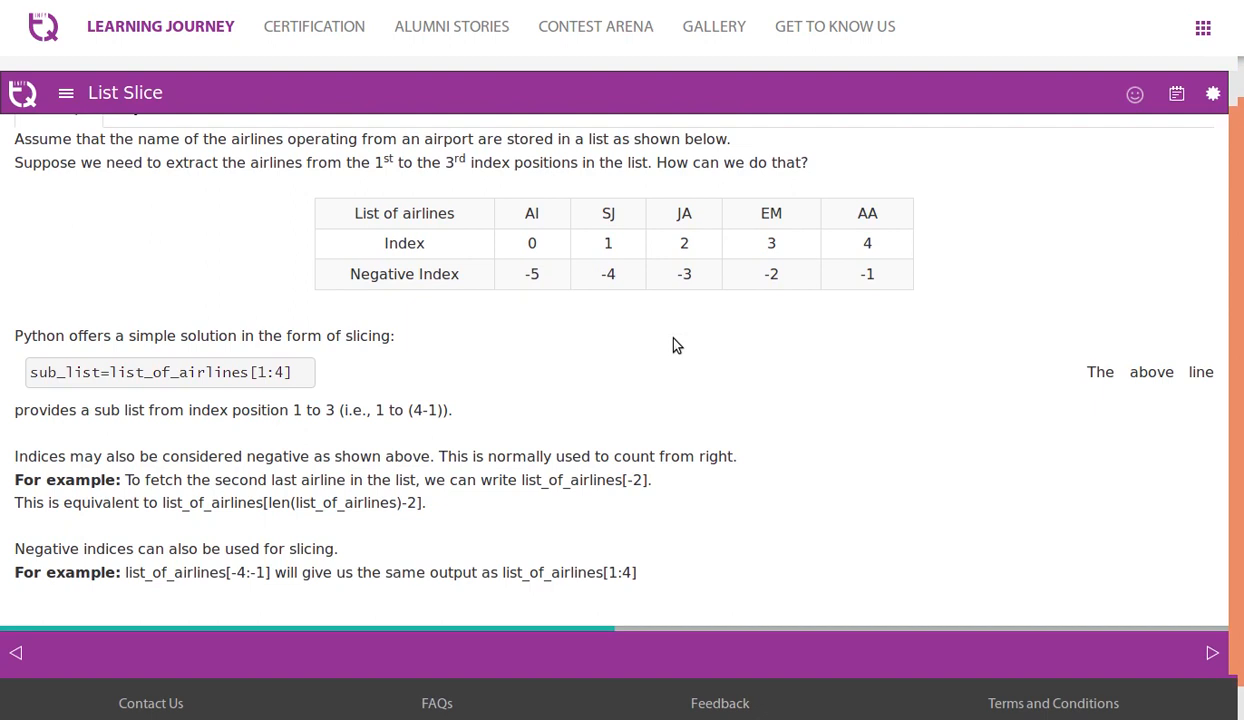
pyautogui.scroll(-3)
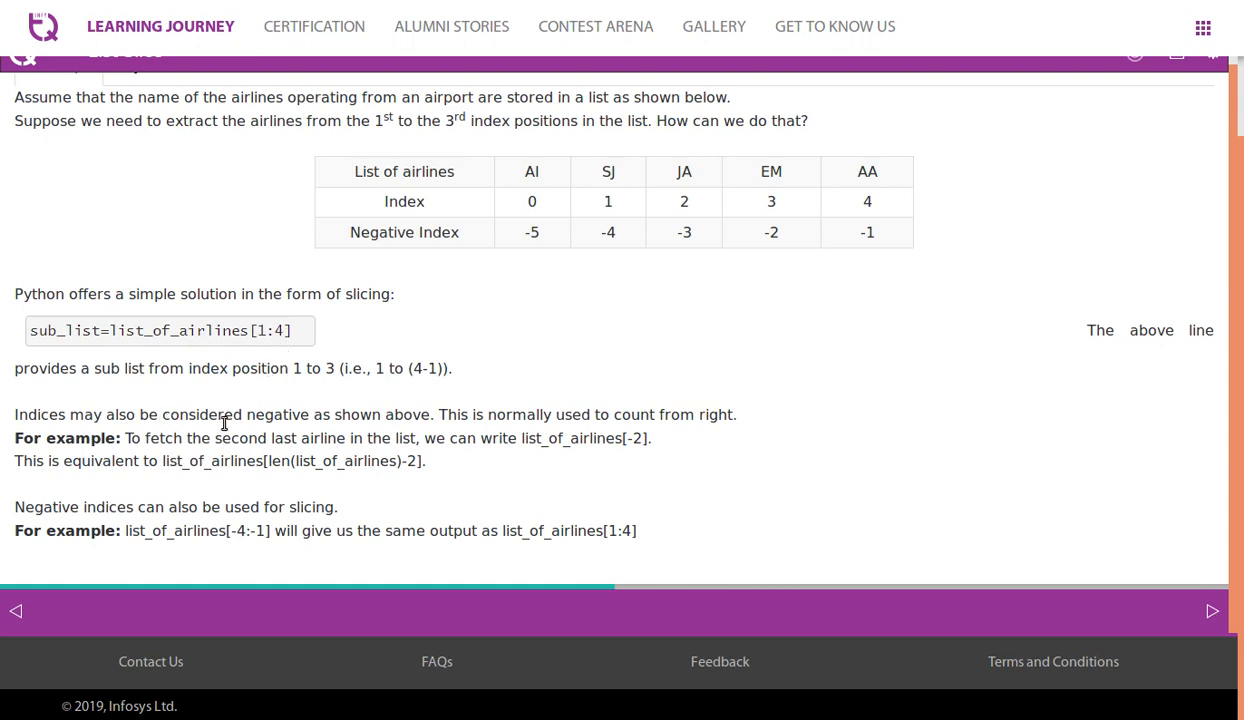
pyautogui.moveTo(425, 418)
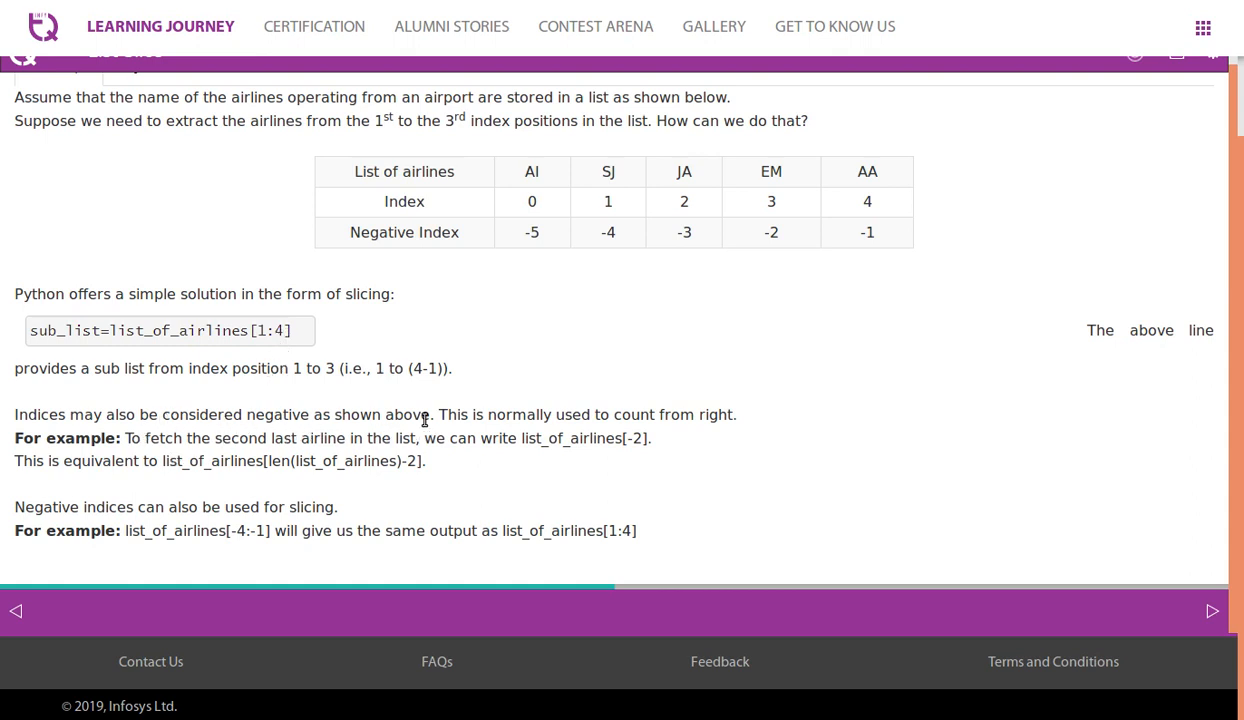
pyautogui.moveTo(608, 430)
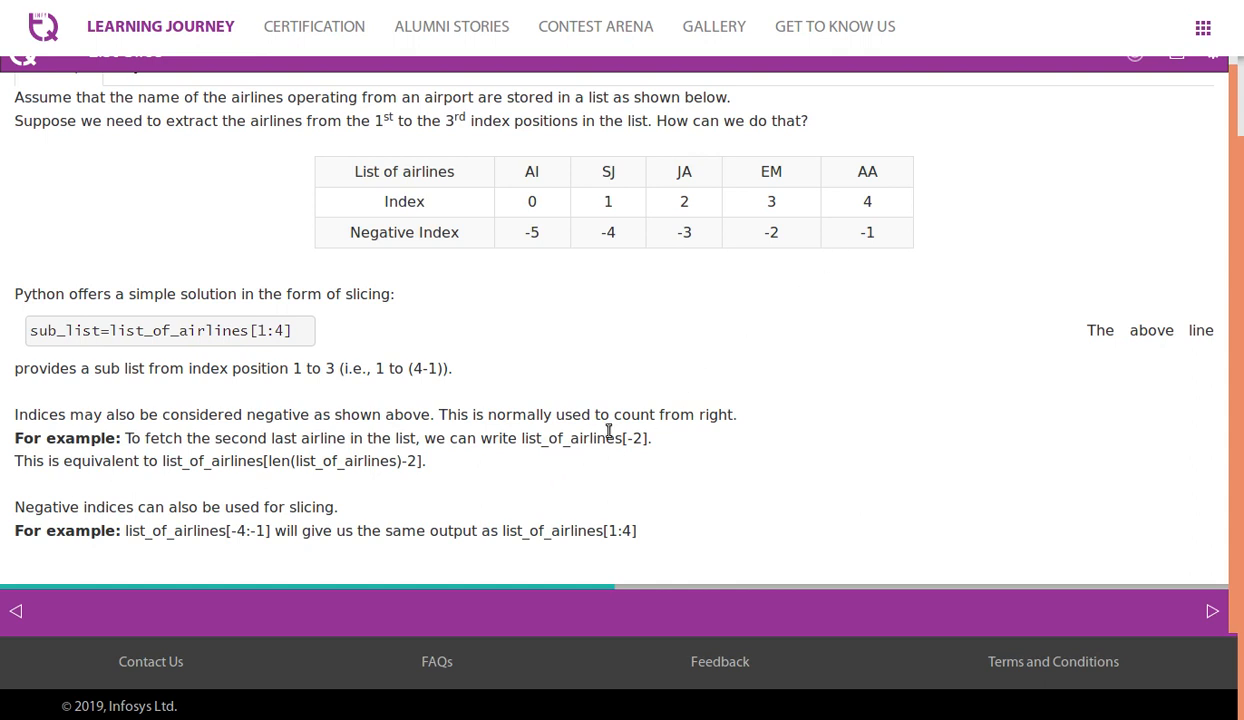
pyautogui.moveTo(662, 415)
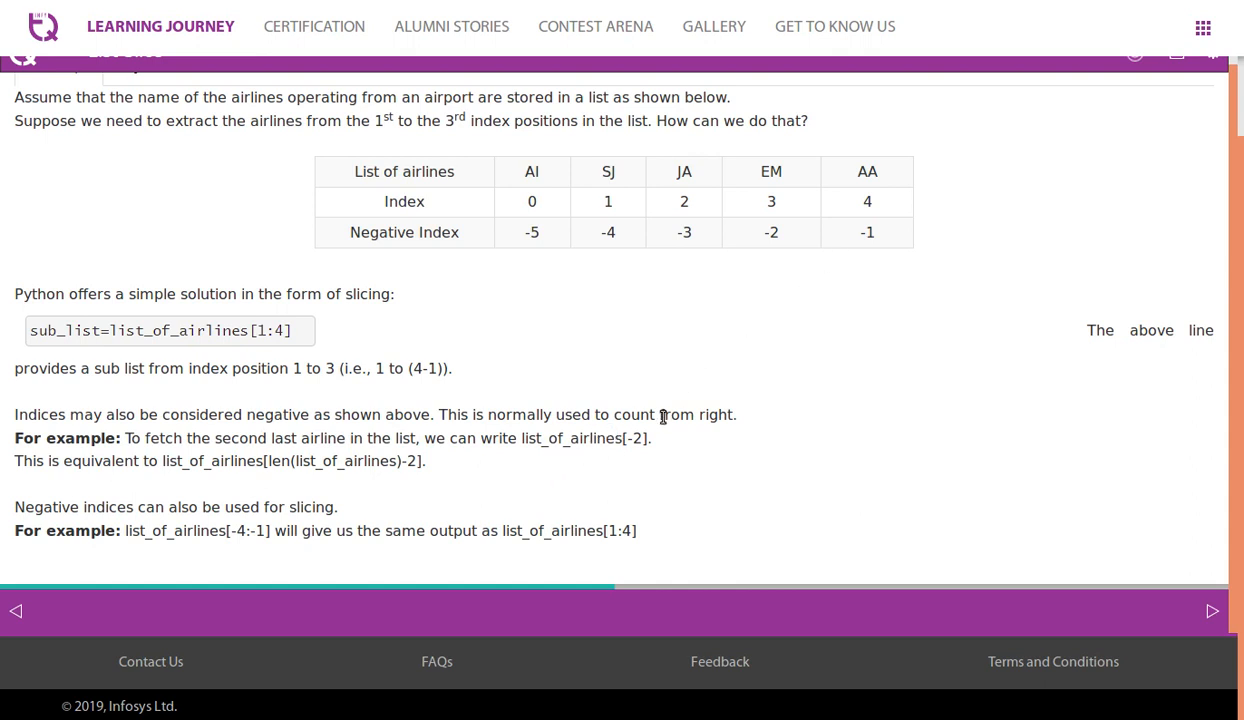
pyautogui.moveTo(255, 442)
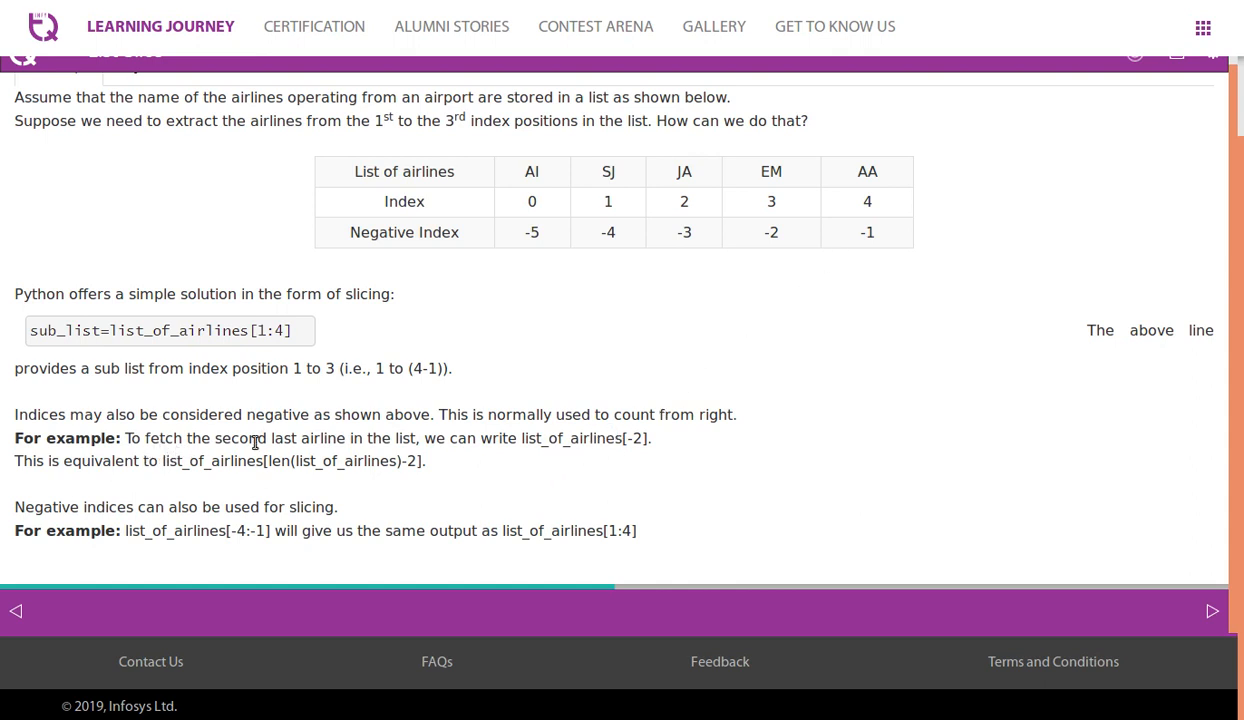
pyautogui.moveTo(423, 480)
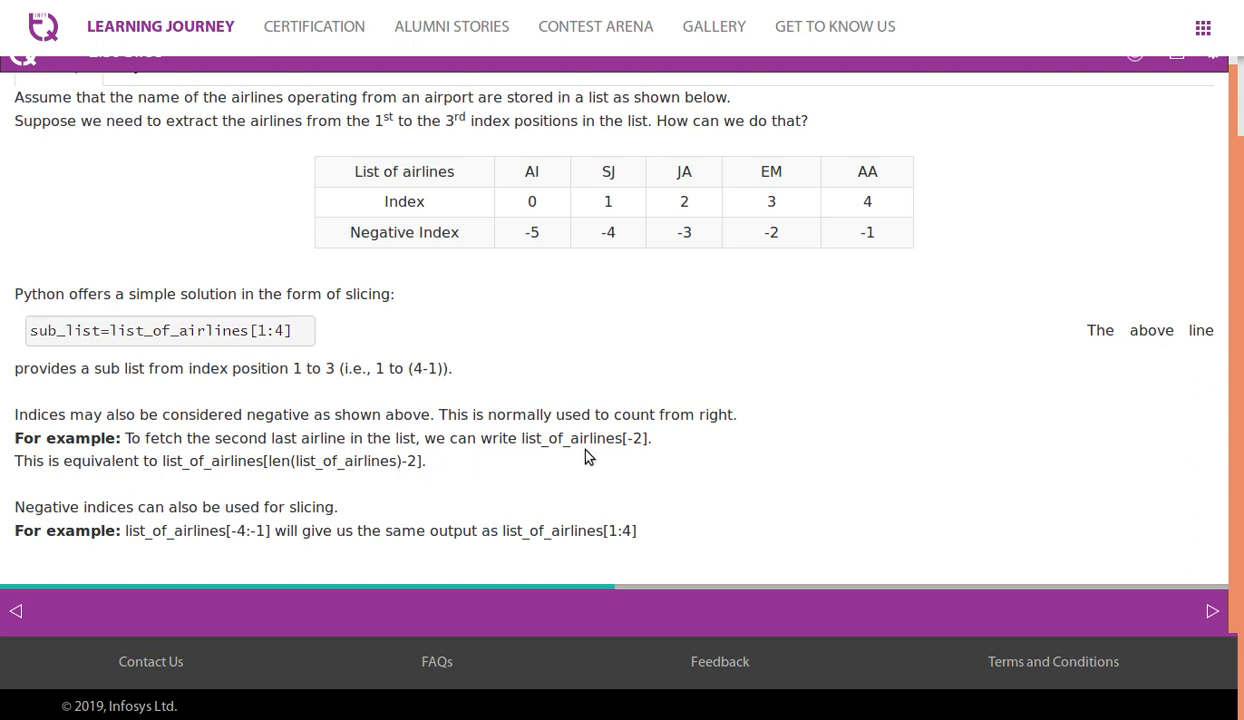
pyautogui.moveTo(778, 233)
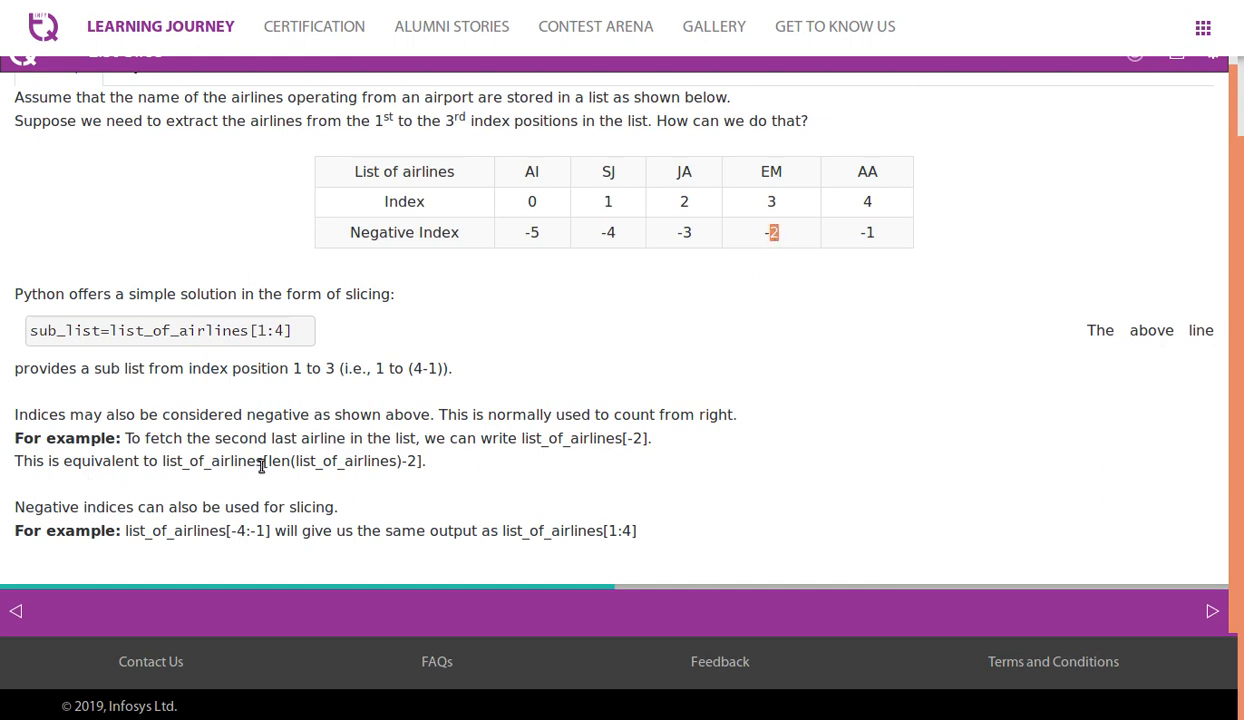
pyautogui.moveTo(296, 470)
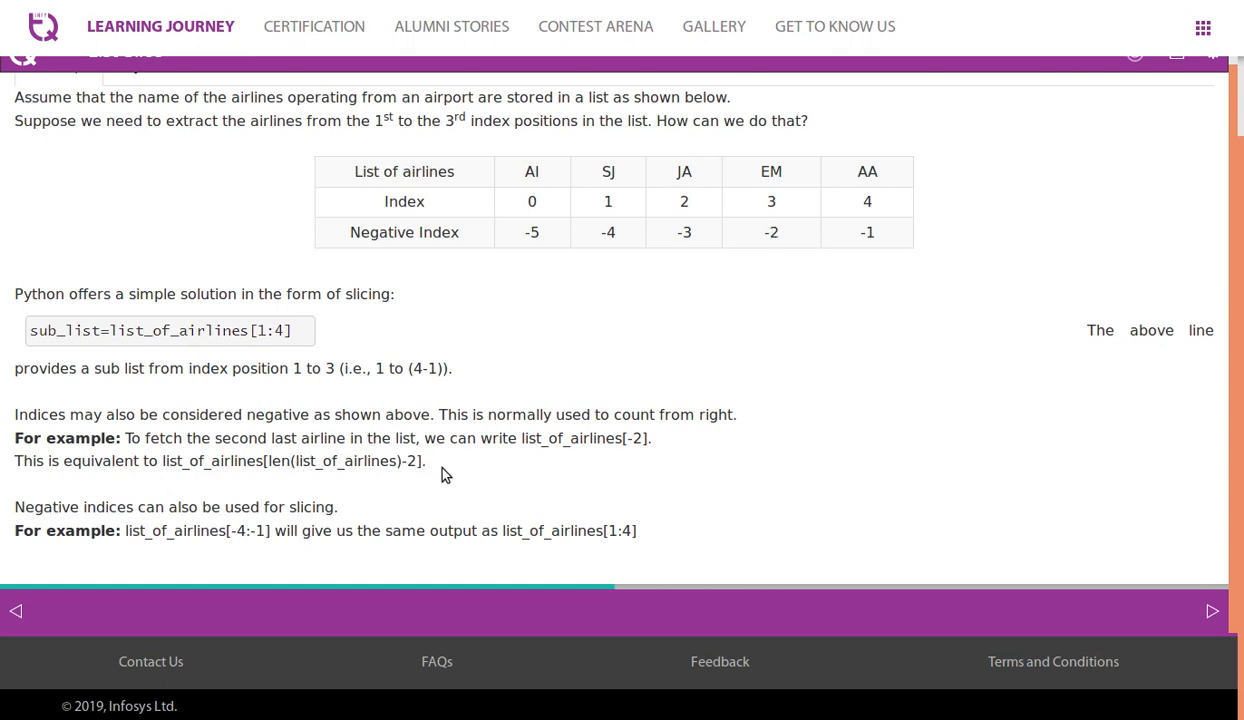
pyautogui.moveTo(342, 460)
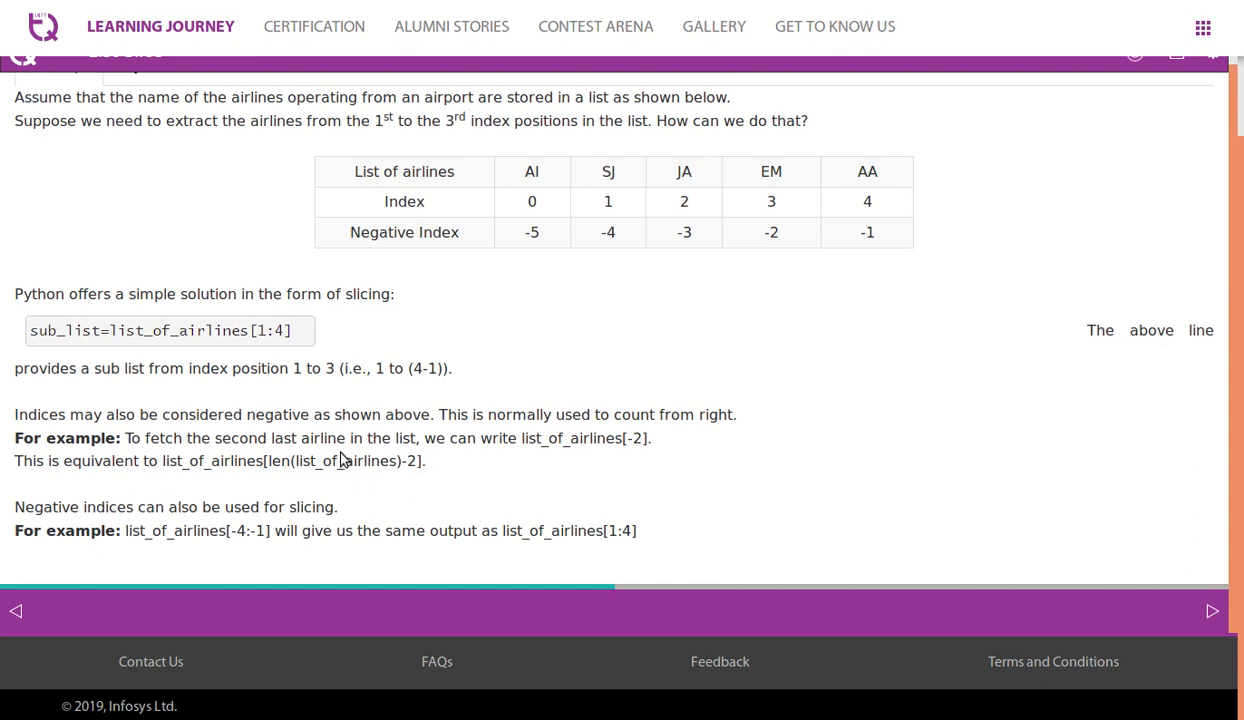
pyautogui.moveTo(745, 195)
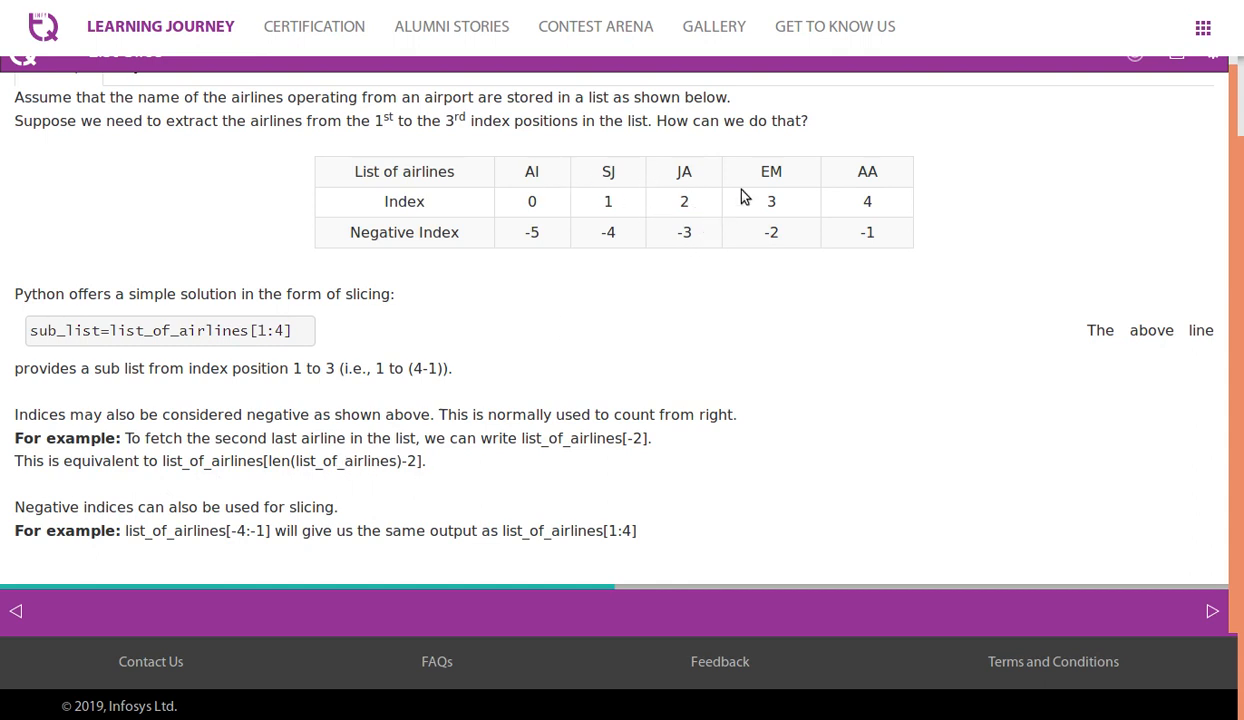
pyautogui.moveTo(853, 201)
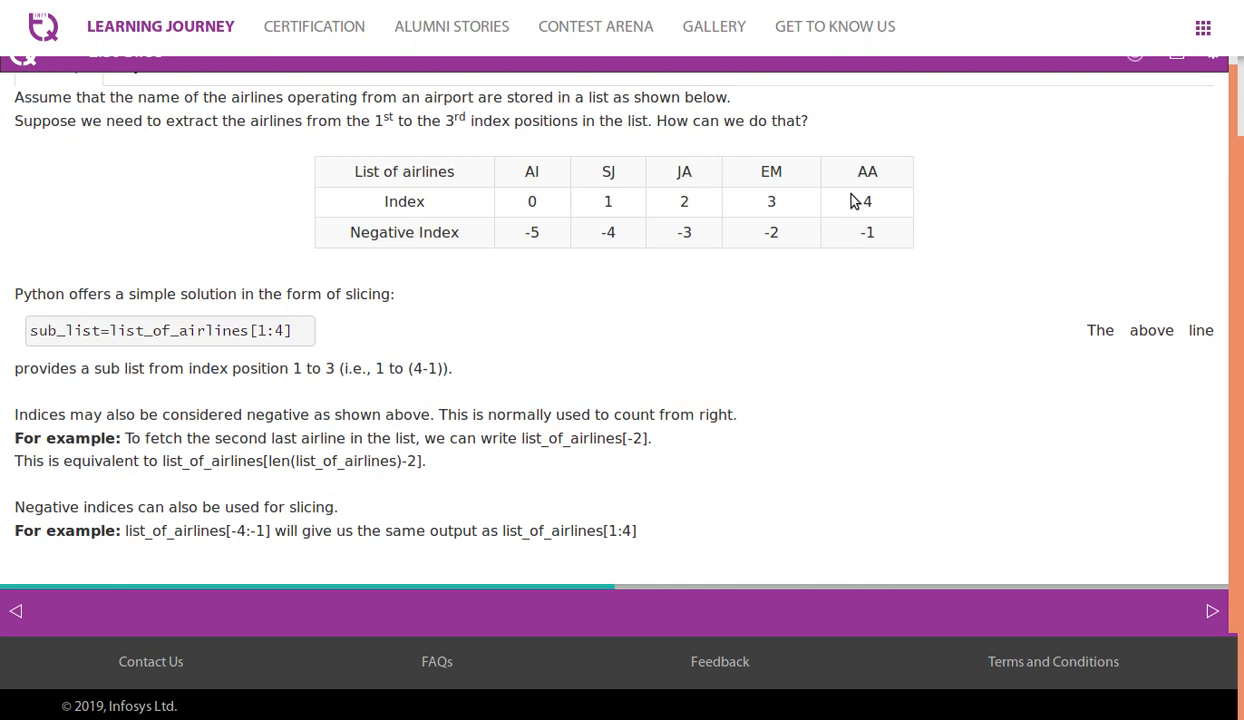
pyautogui.moveTo(548, 185)
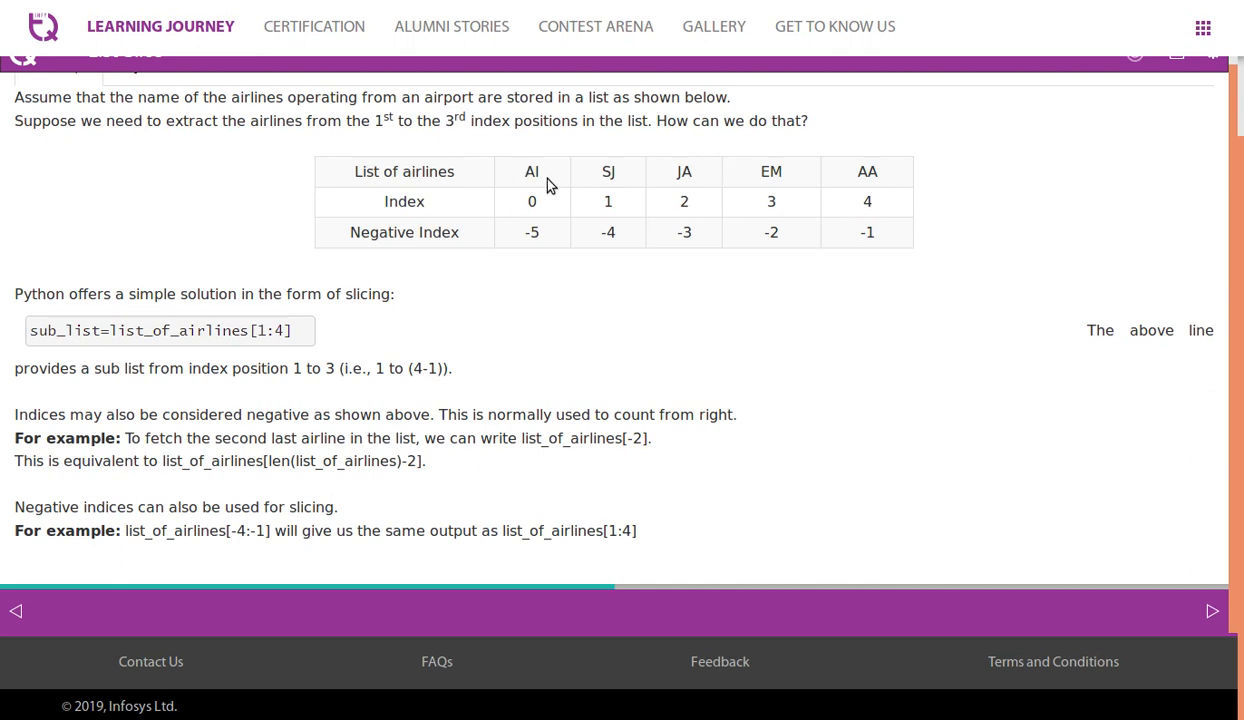
pyautogui.moveTo(556, 176)
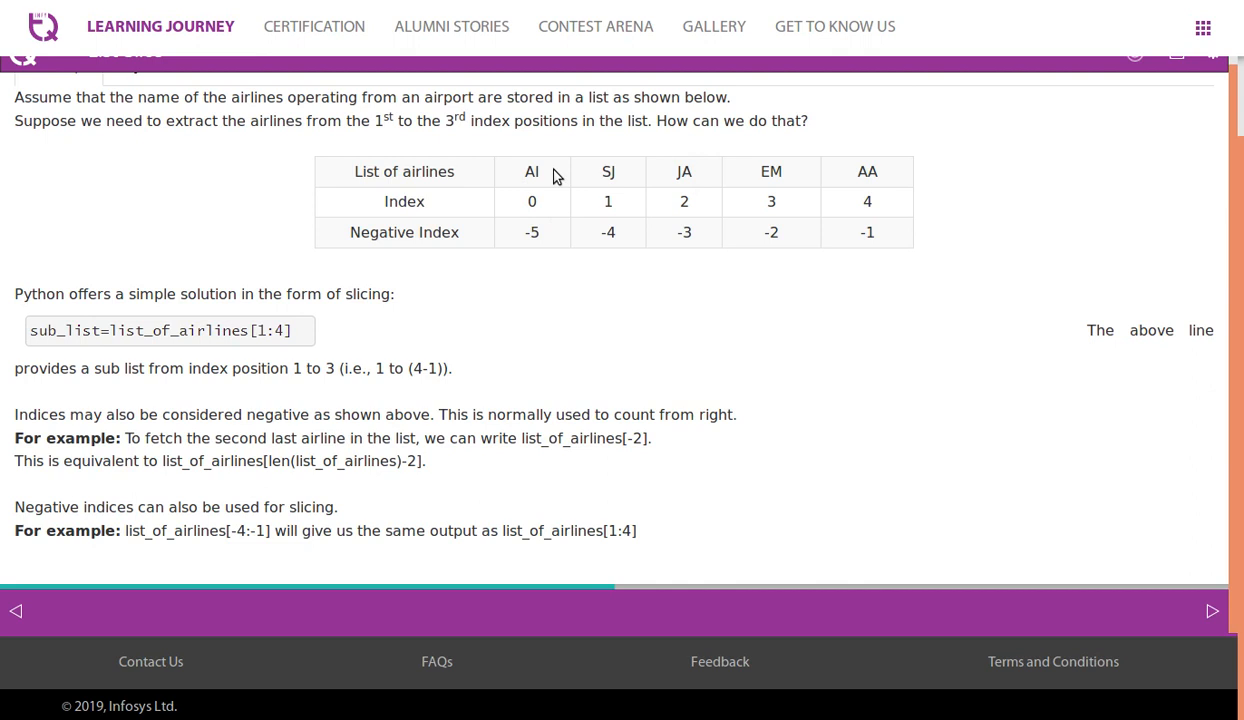
pyautogui.moveTo(558, 188)
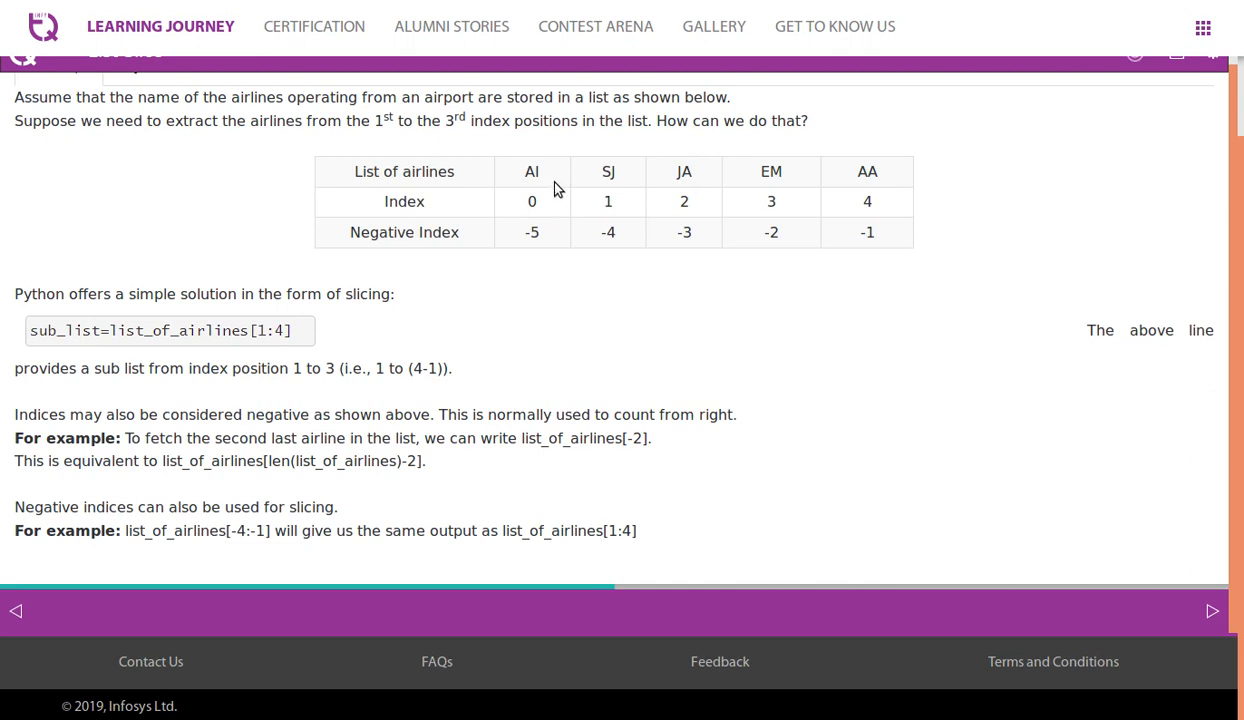
pyautogui.moveTo(603, 404)
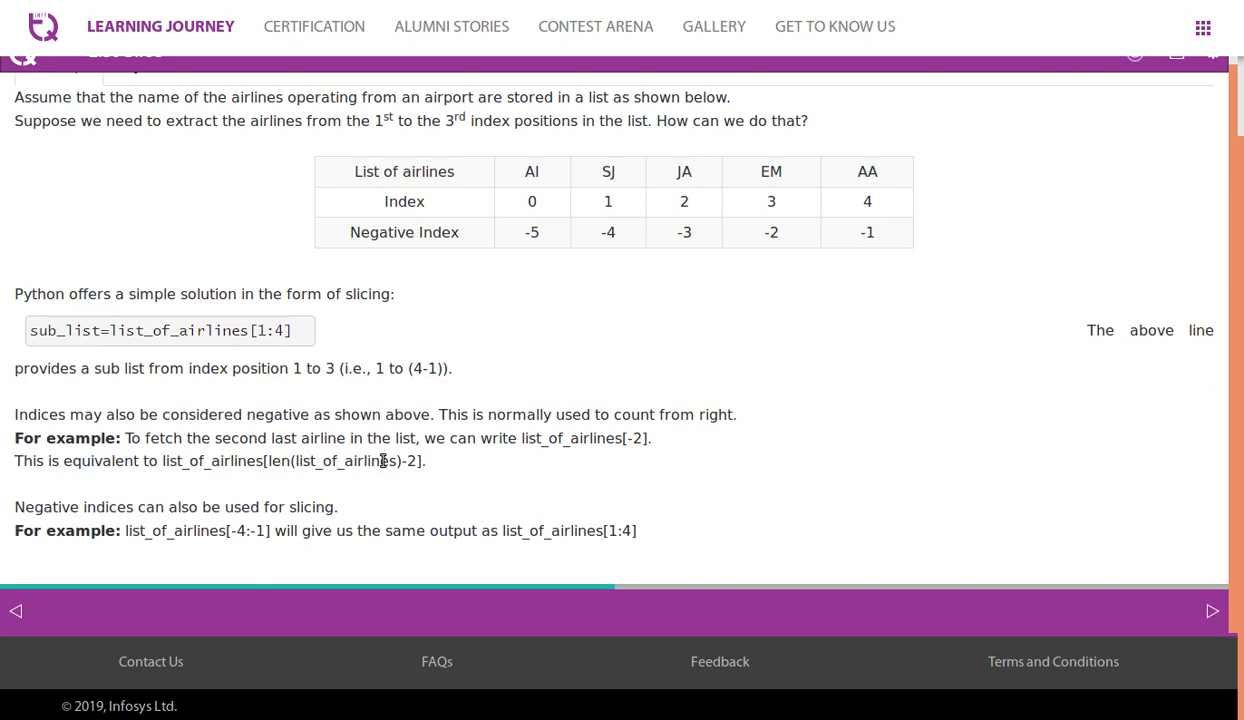
pyautogui.moveTo(359, 478)
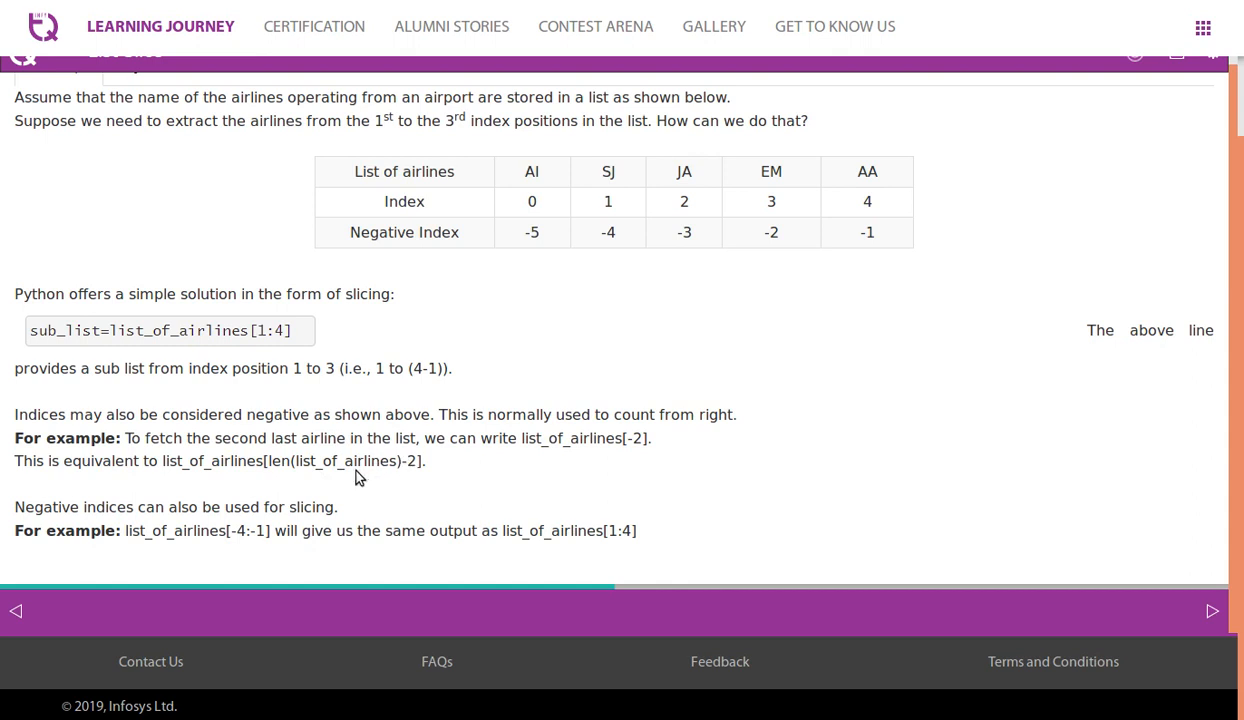
pyautogui.moveTo(730, 214)
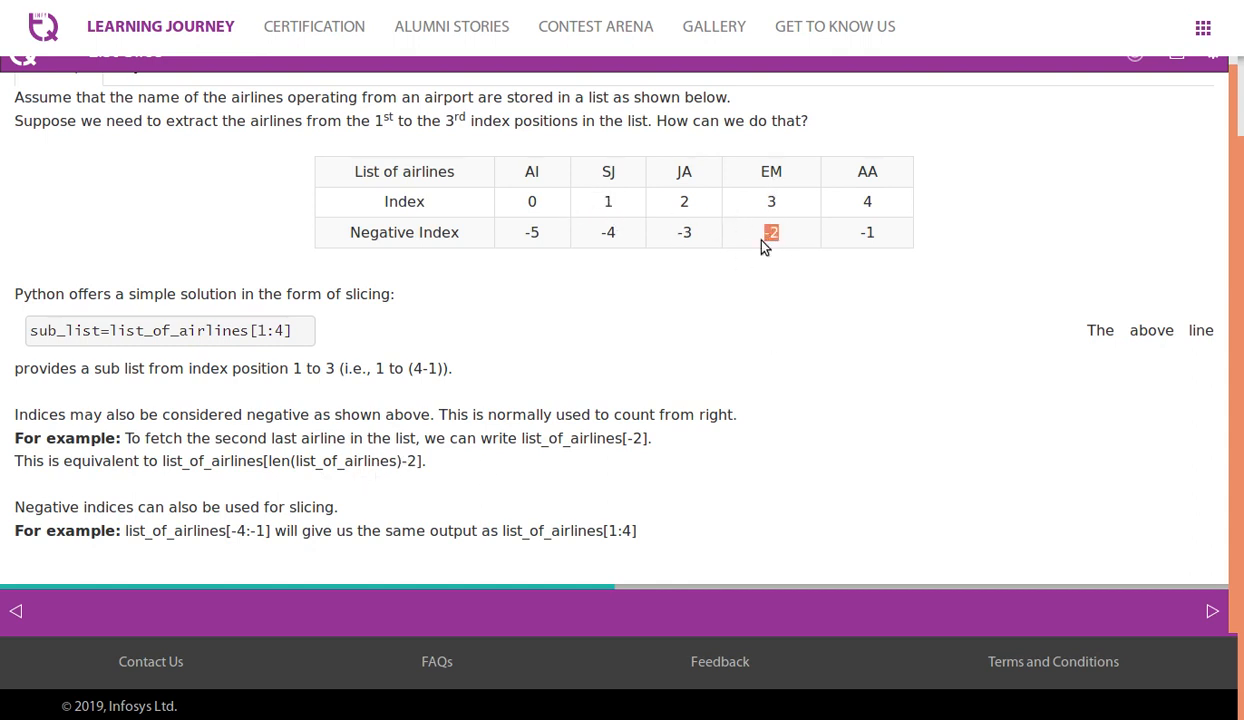
pyautogui.moveTo(771, 201)
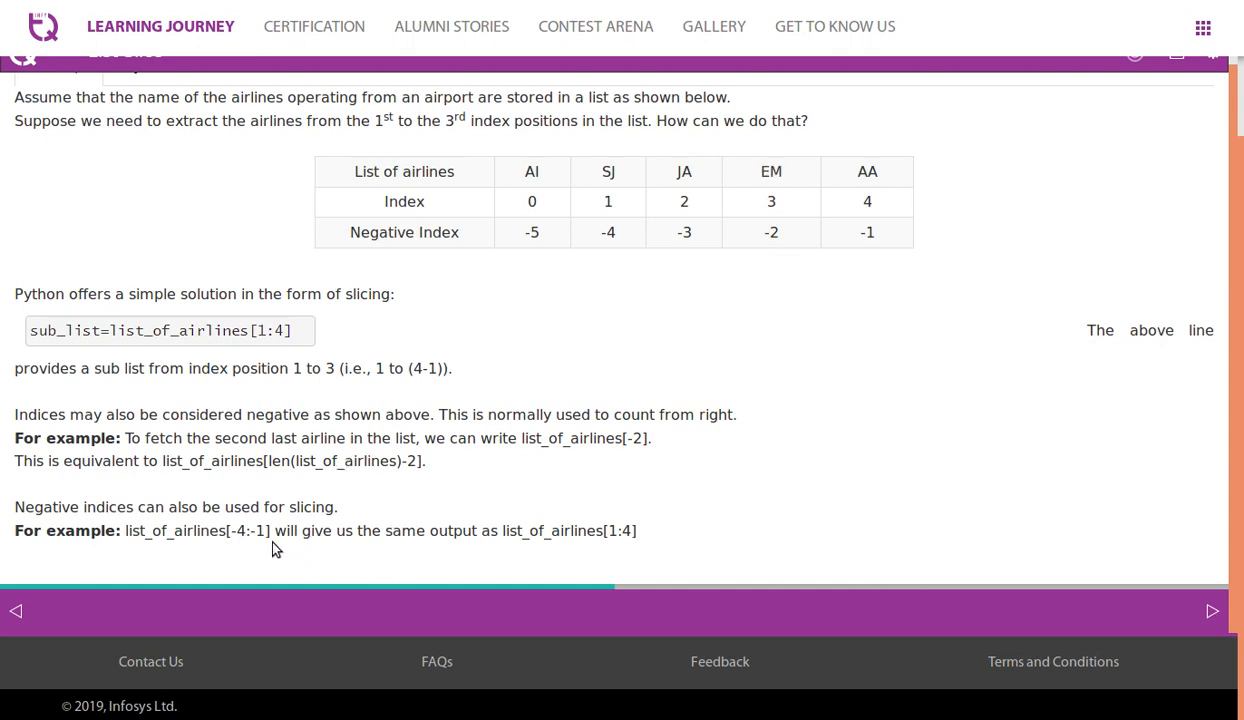
pyautogui.moveTo(248, 554)
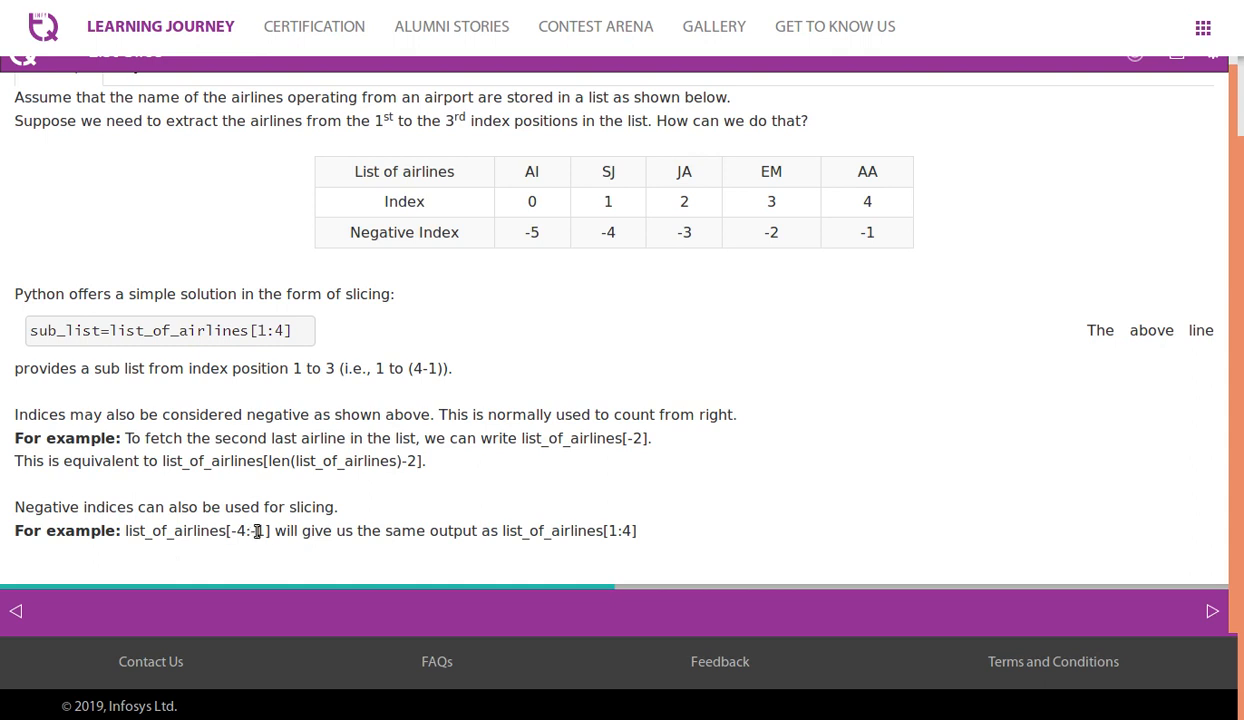
pyautogui.moveTo(348, 556)
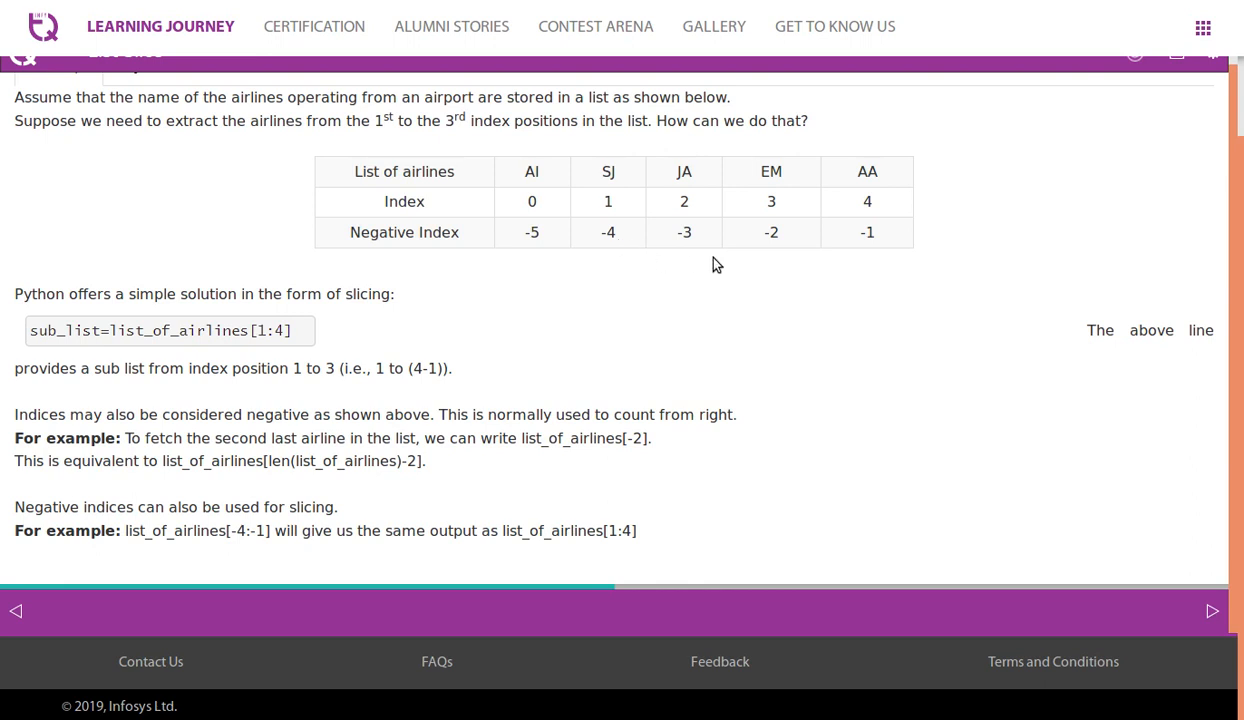
pyautogui.moveTo(620, 247)
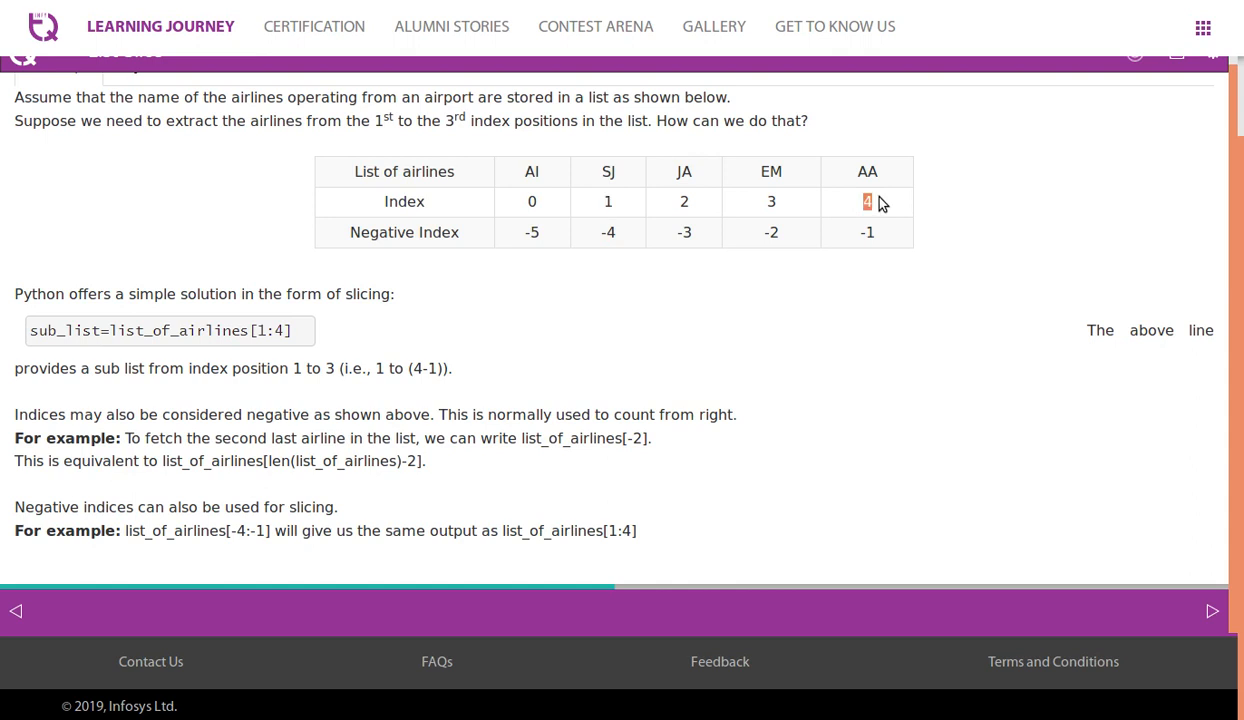
pyautogui.moveTo(651, 233)
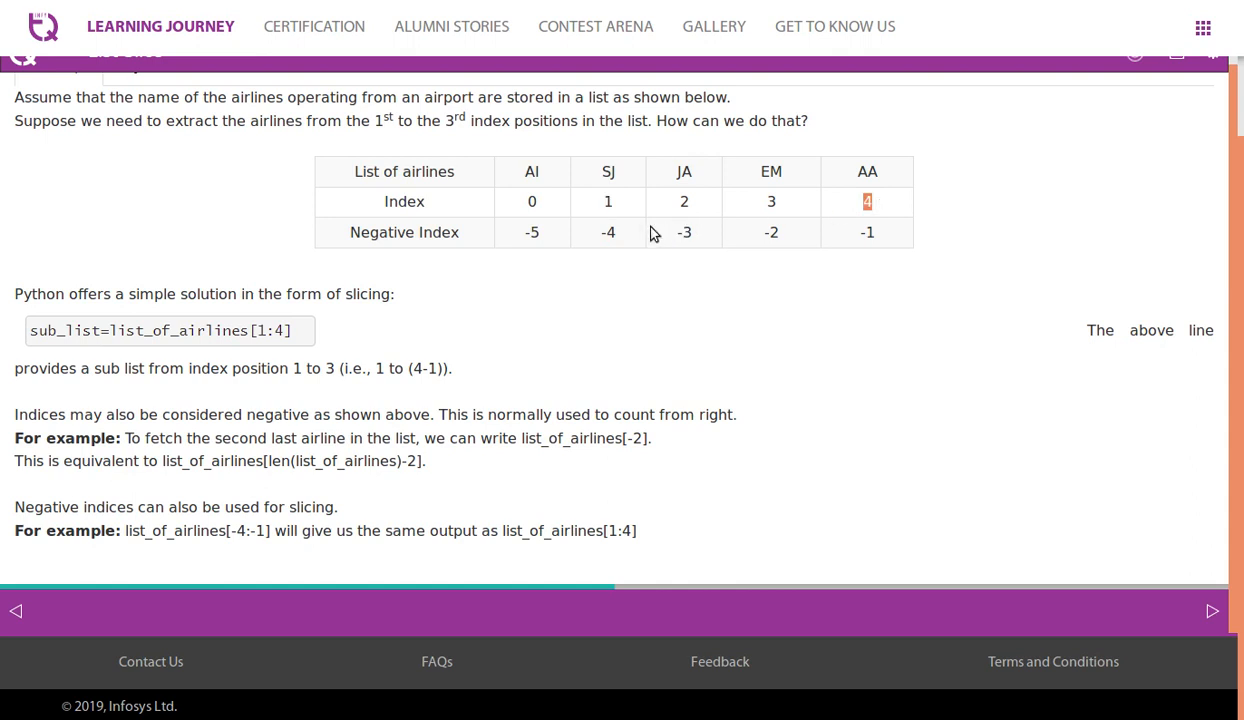
pyautogui.moveTo(546, 530)
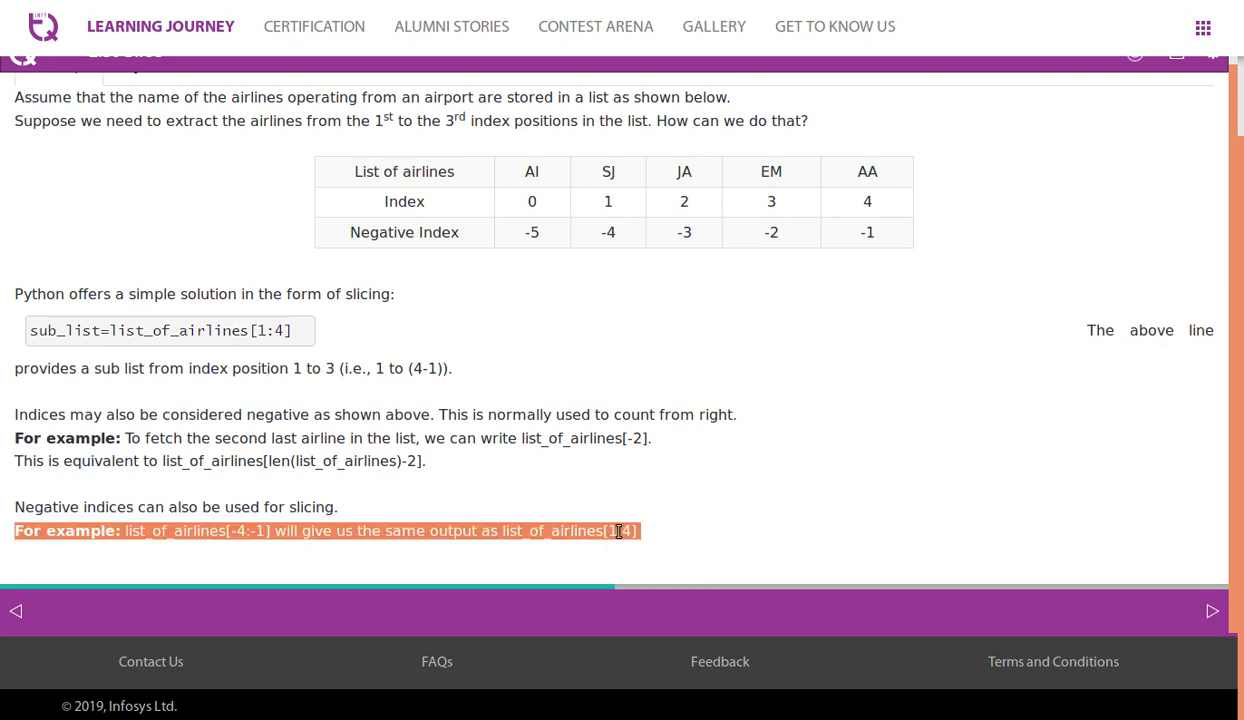
pyautogui.click(248, 531)
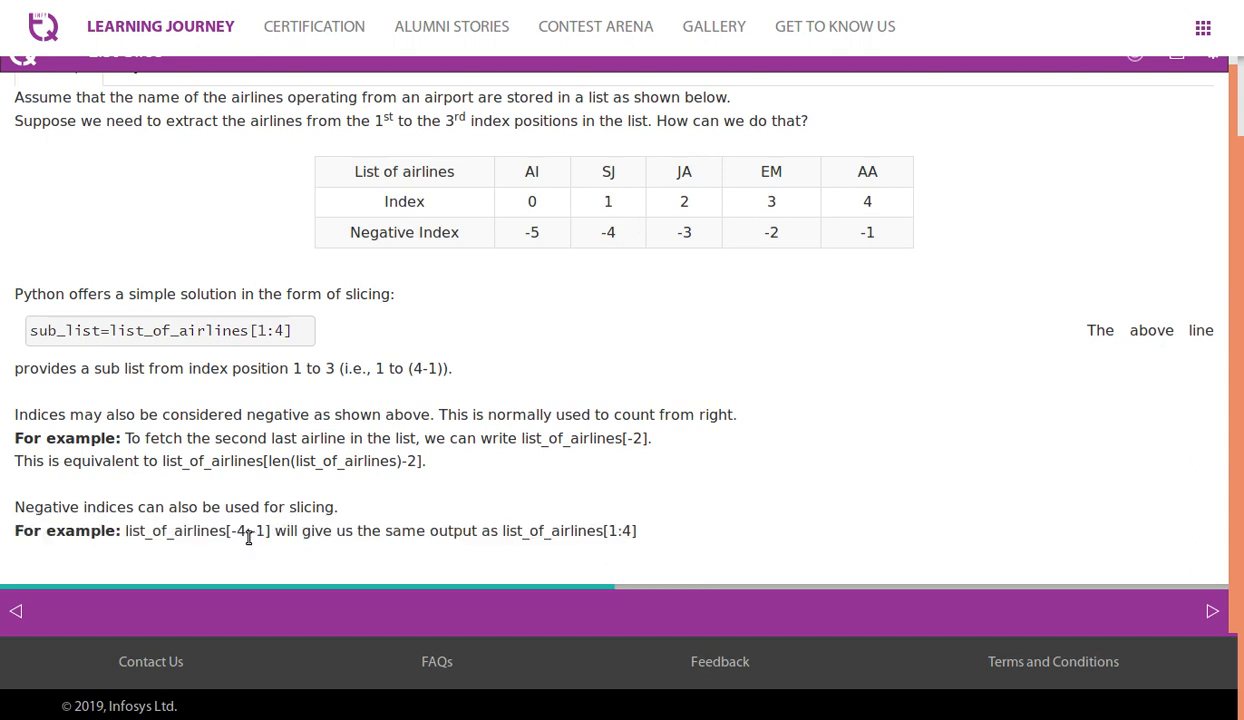
pyautogui.moveTo(315, 521)
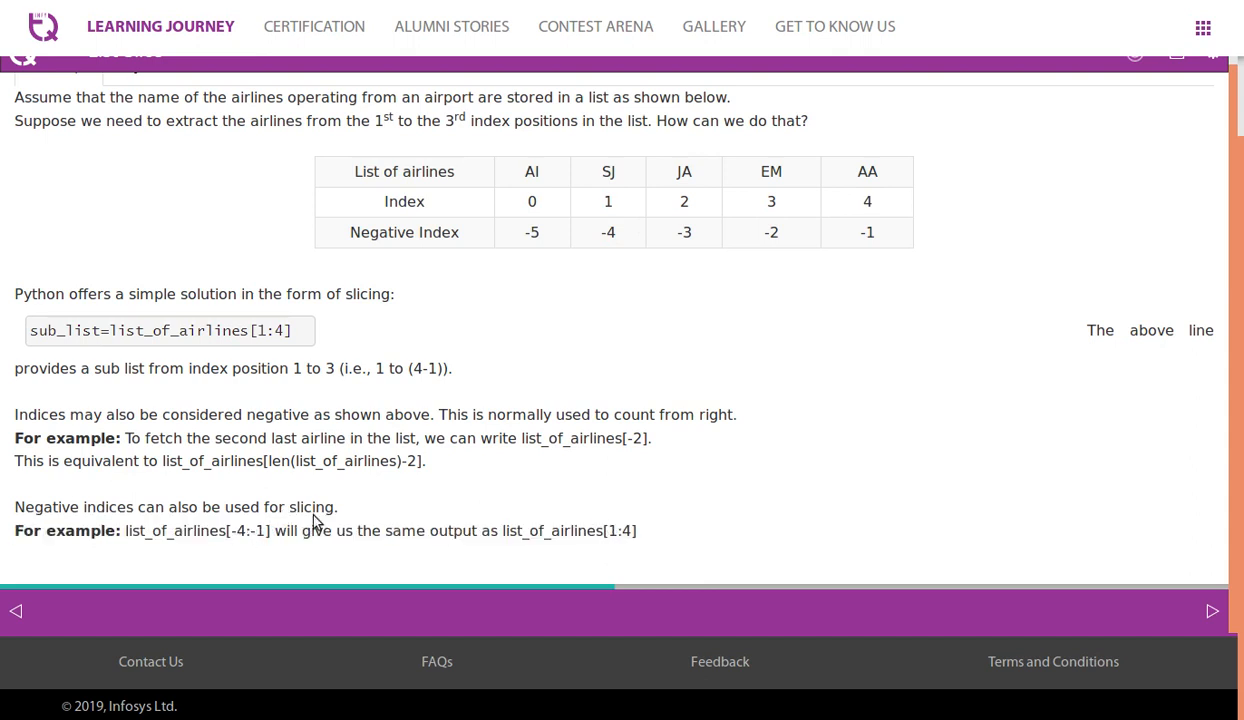
pyautogui.click(145, 99)
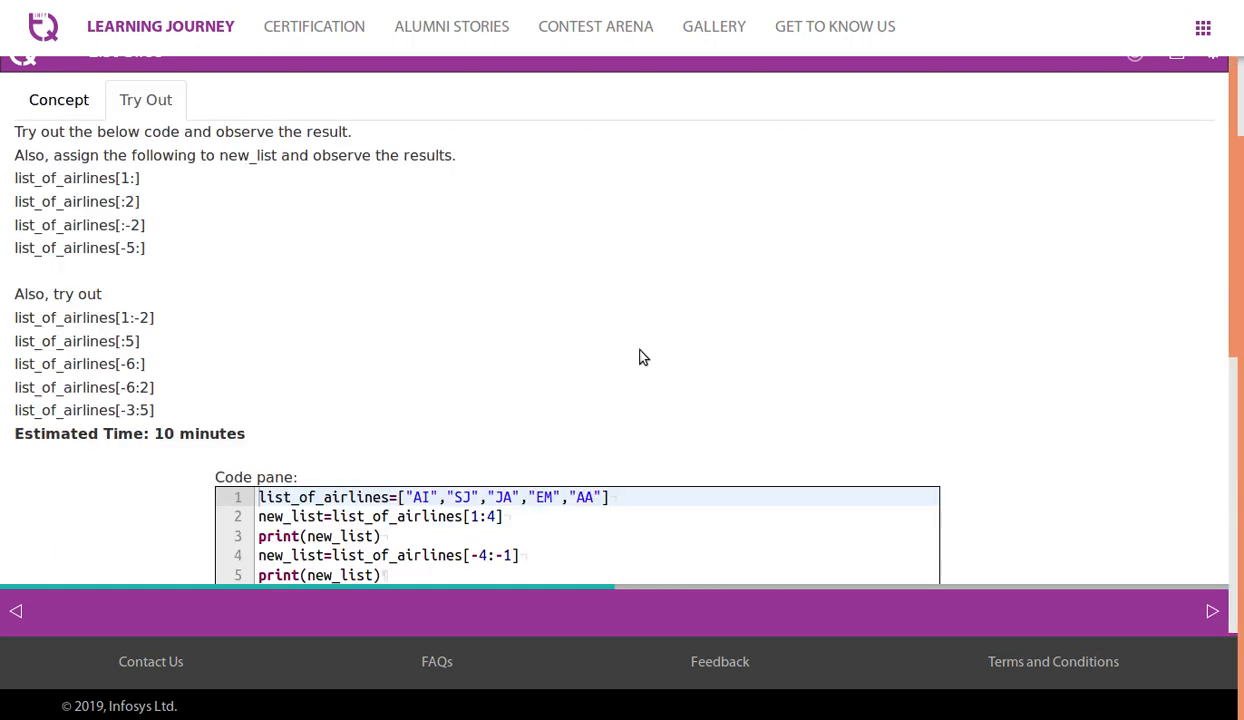
pyautogui.moveTo(82, 247)
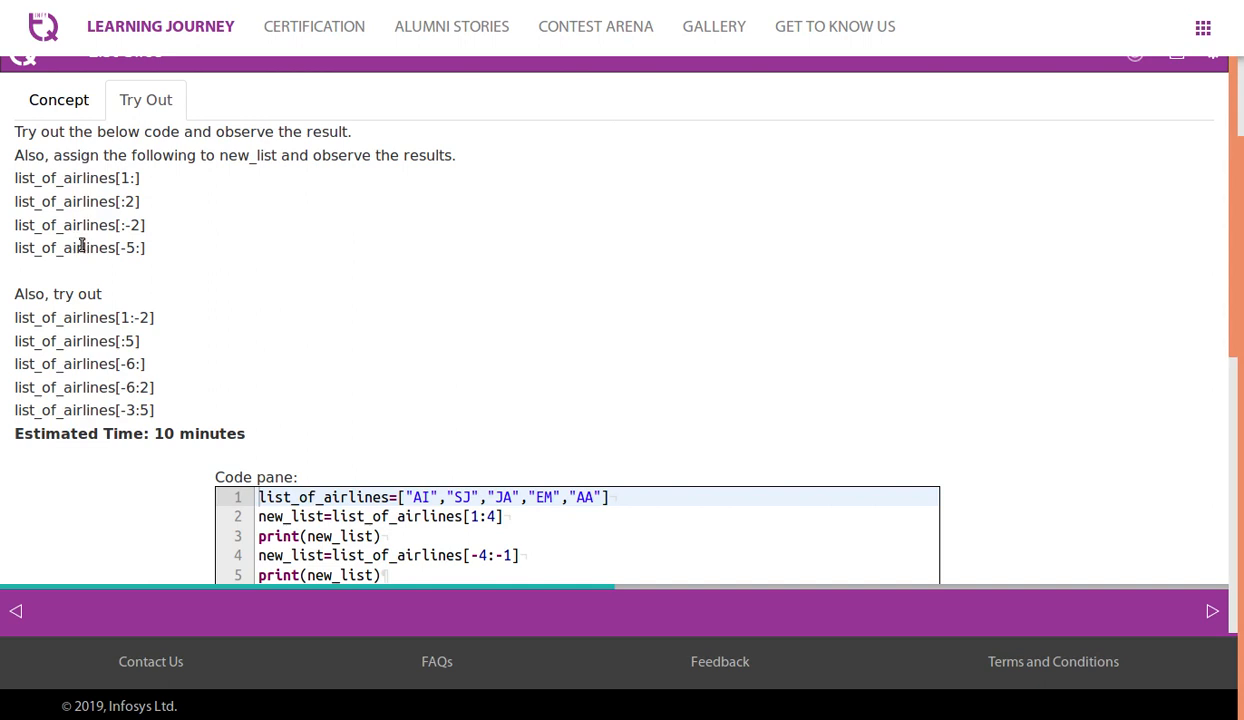
# - Comment out lines 4–5 by wrapping them in triple quotes
pyautogui.scroll(-3)
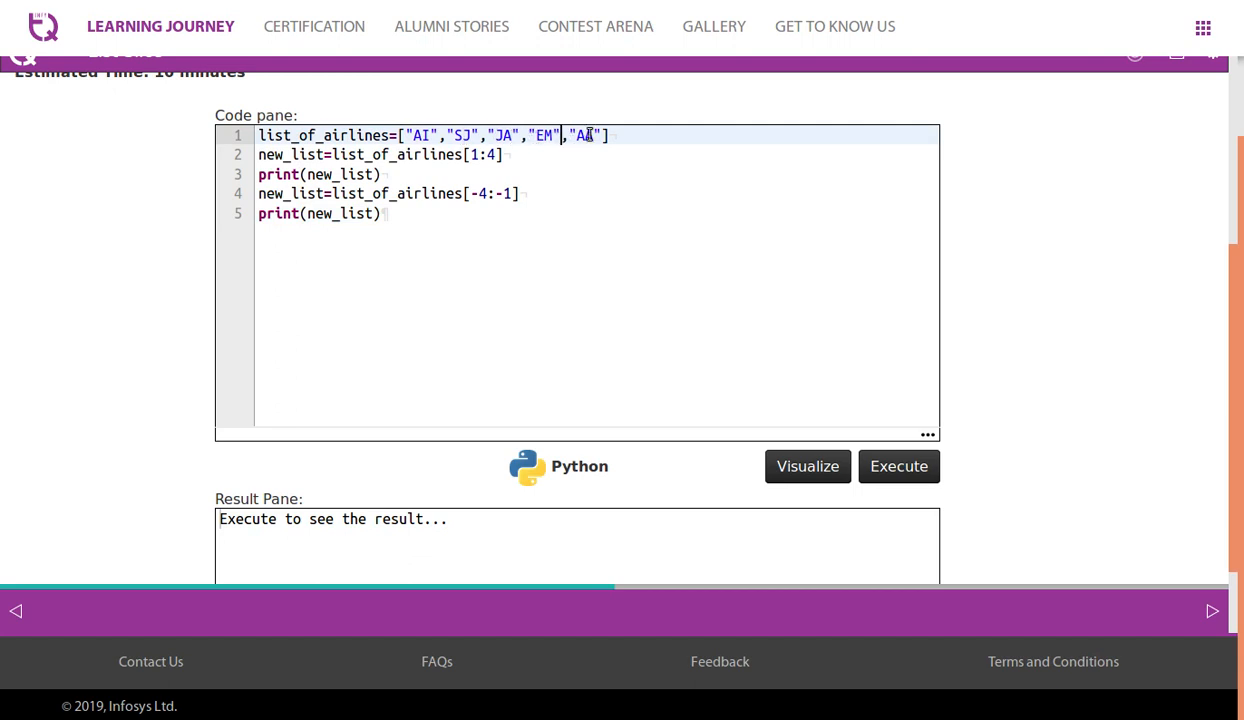
pyautogui.click(384, 174)
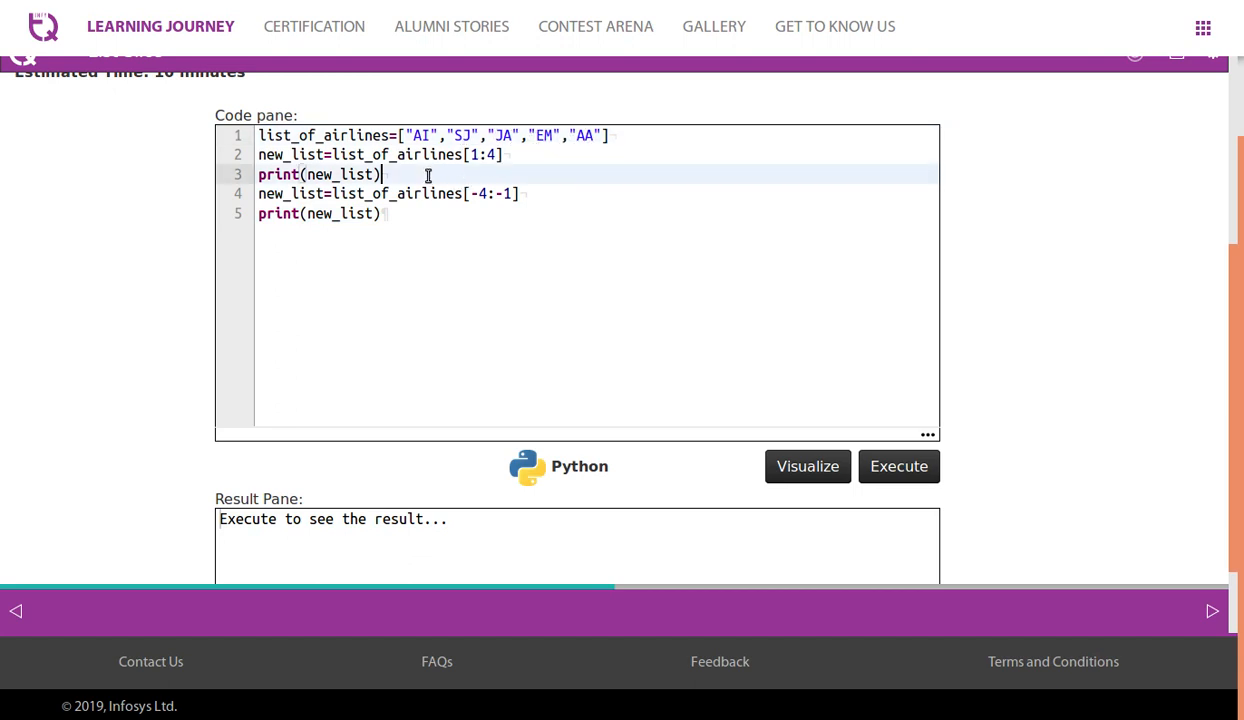
pyautogui.click(260, 193)
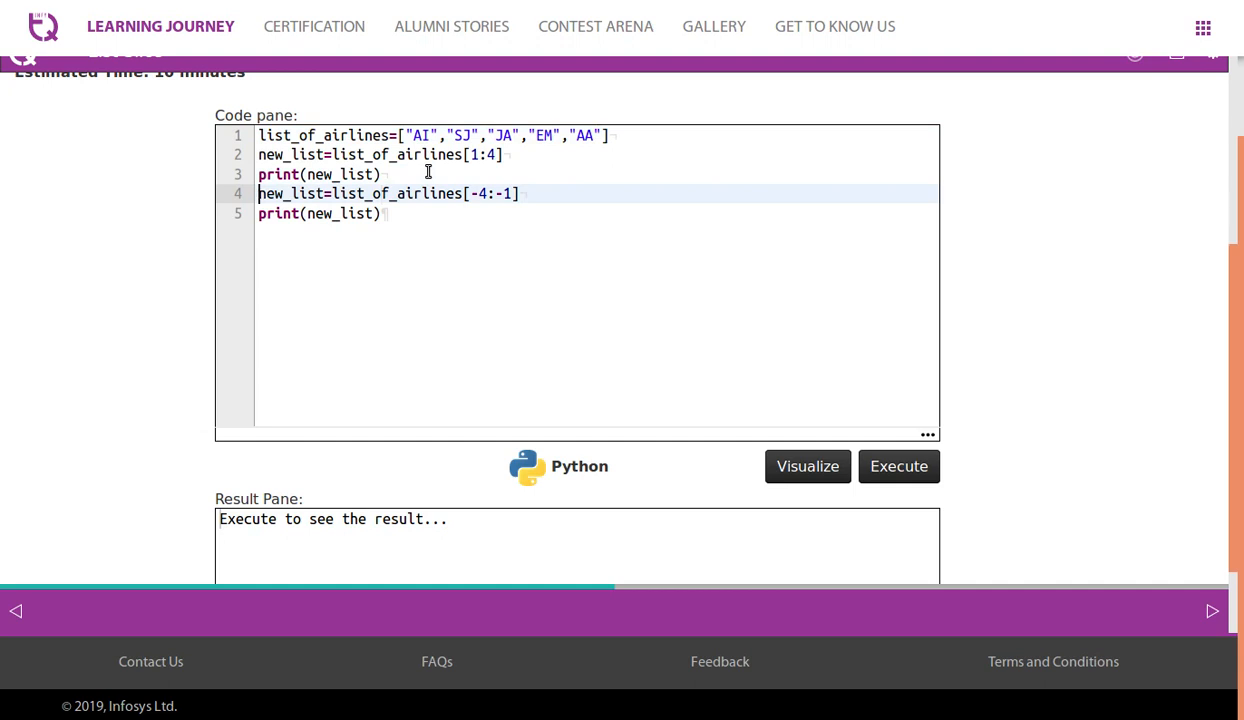
pyautogui.write("'''")
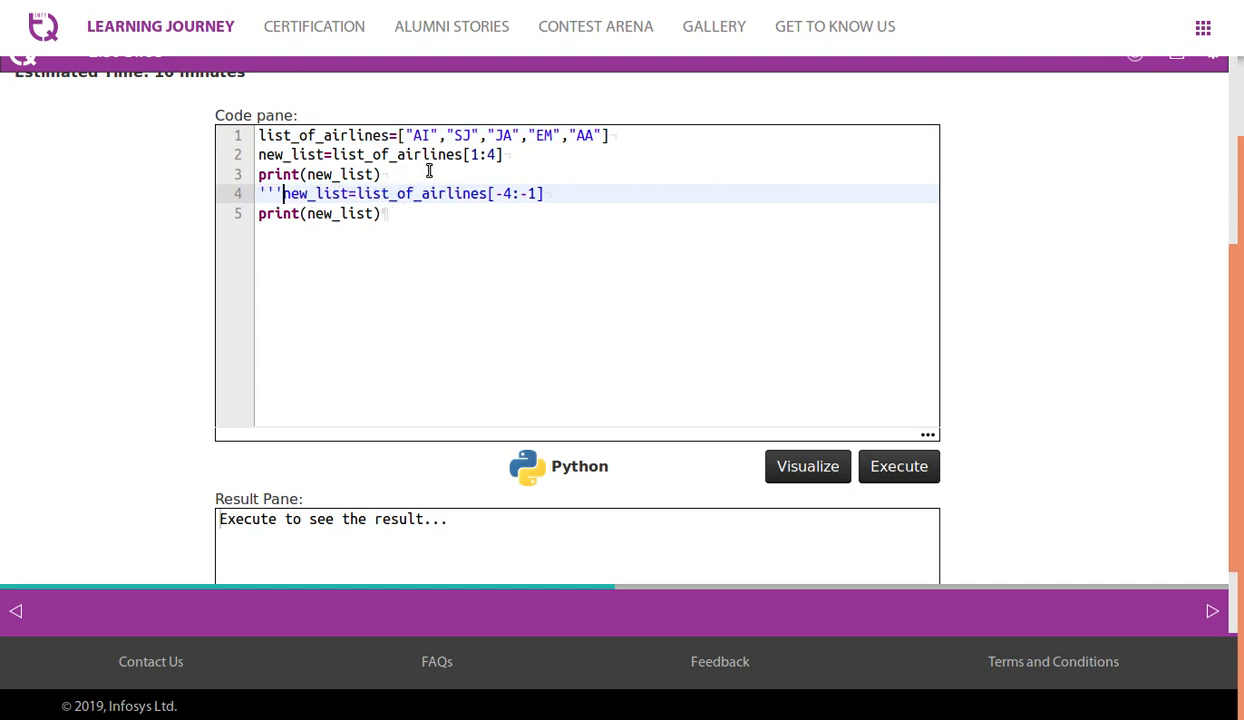
pyautogui.write("''")
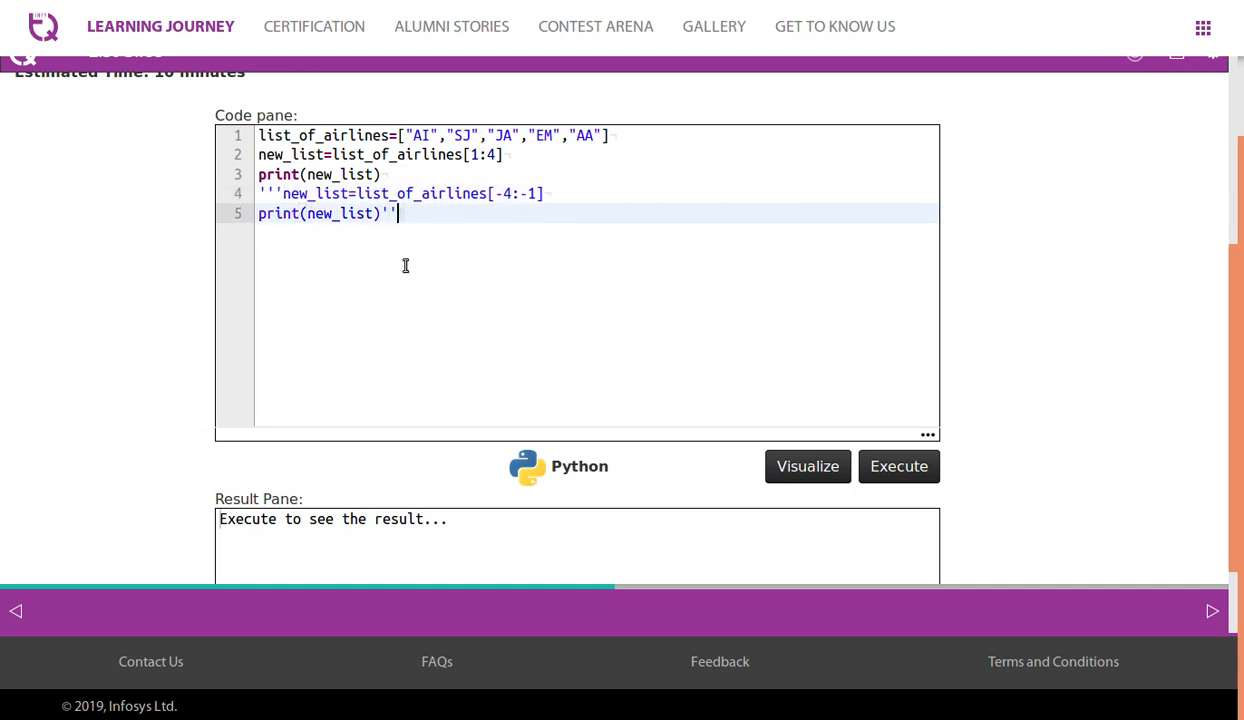
# - Run the code to show ['SJ', 'JA', 'EM'], then remove the quotes and run again
pyautogui.click(898, 466)
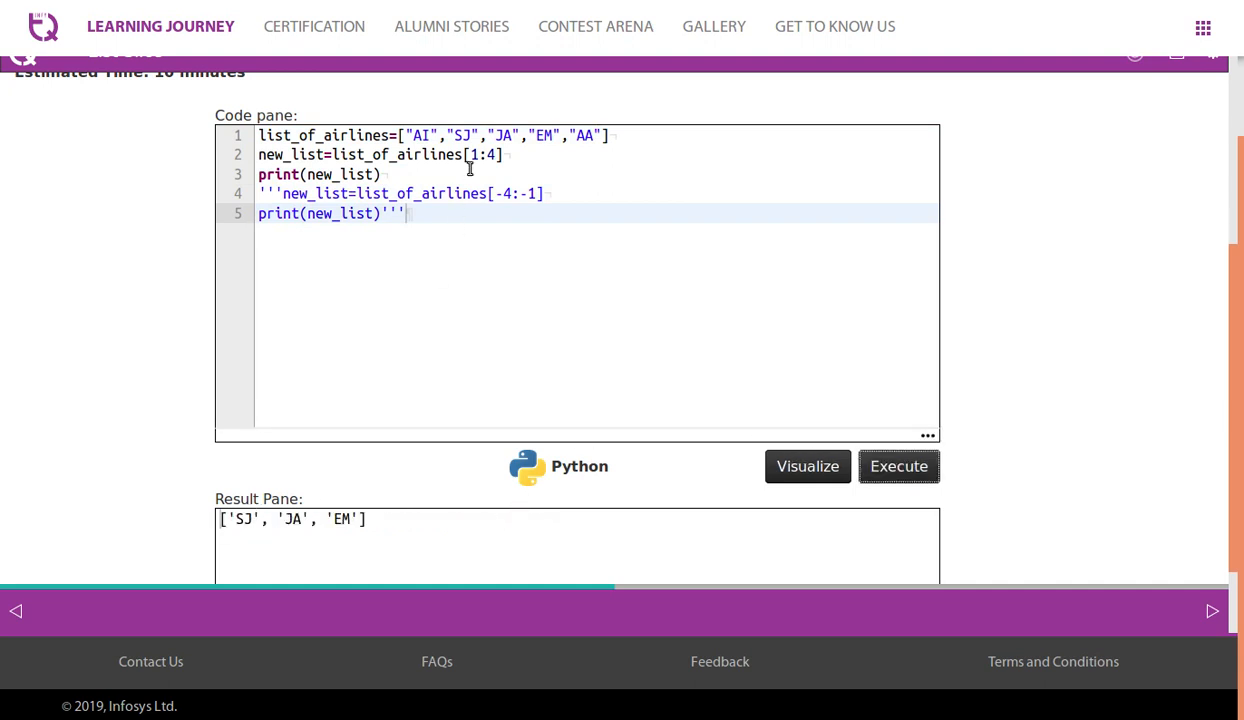
pyautogui.click(438, 174)
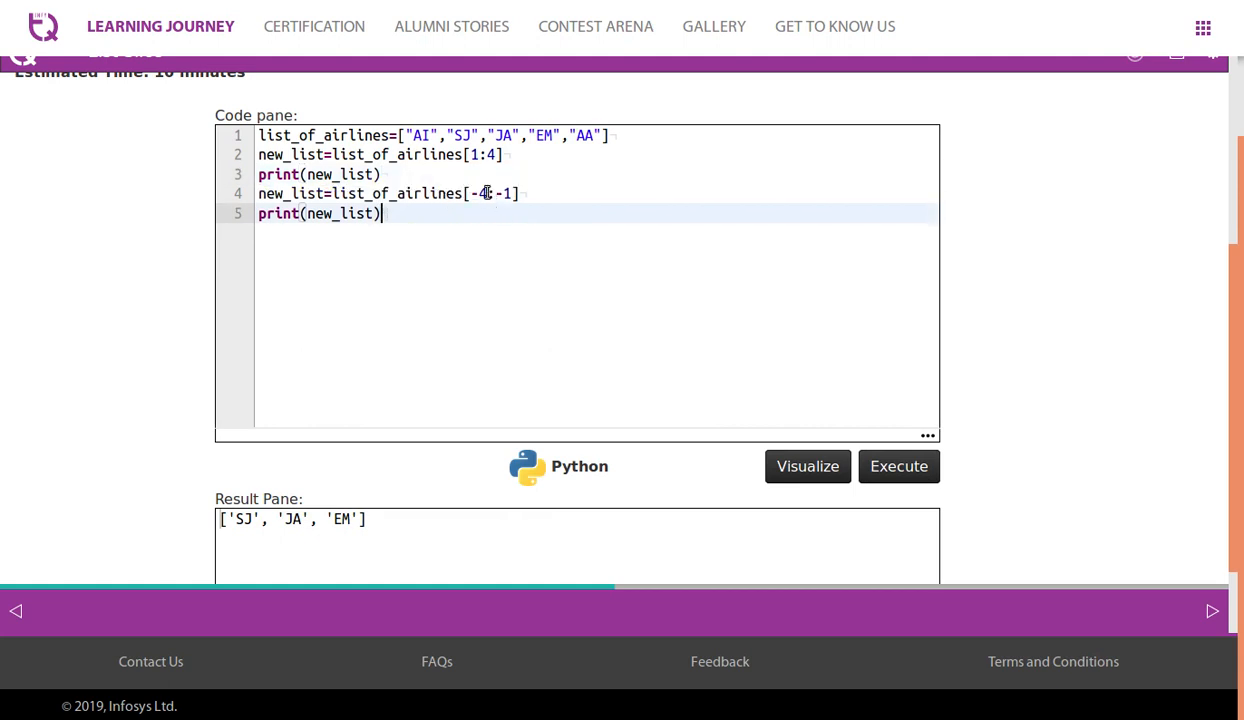
pyautogui.click(898, 466)
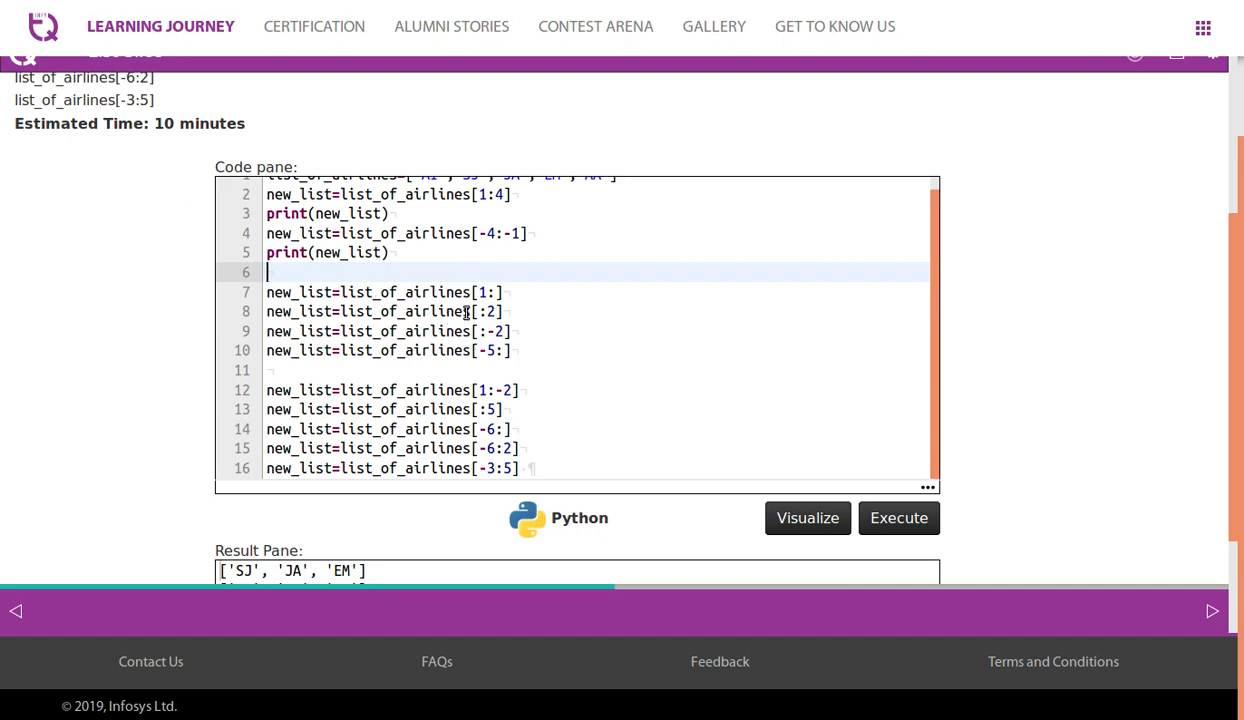
# - Change the [1:] slice to [0:] and run it, printing ['AI', 'SJ', 'JA', 'EM', 'AA']
pyautogui.scroll(-3)
pyautogui.write('print(new_list)')
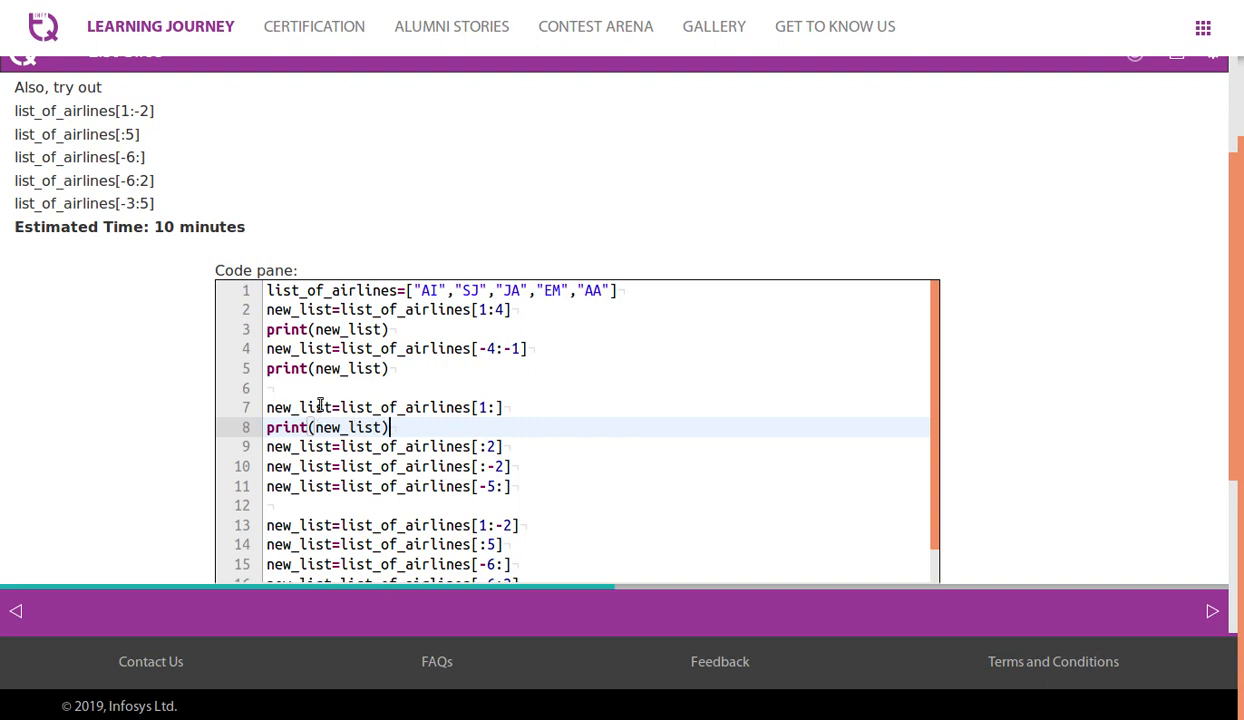
pyautogui.scroll(-3)
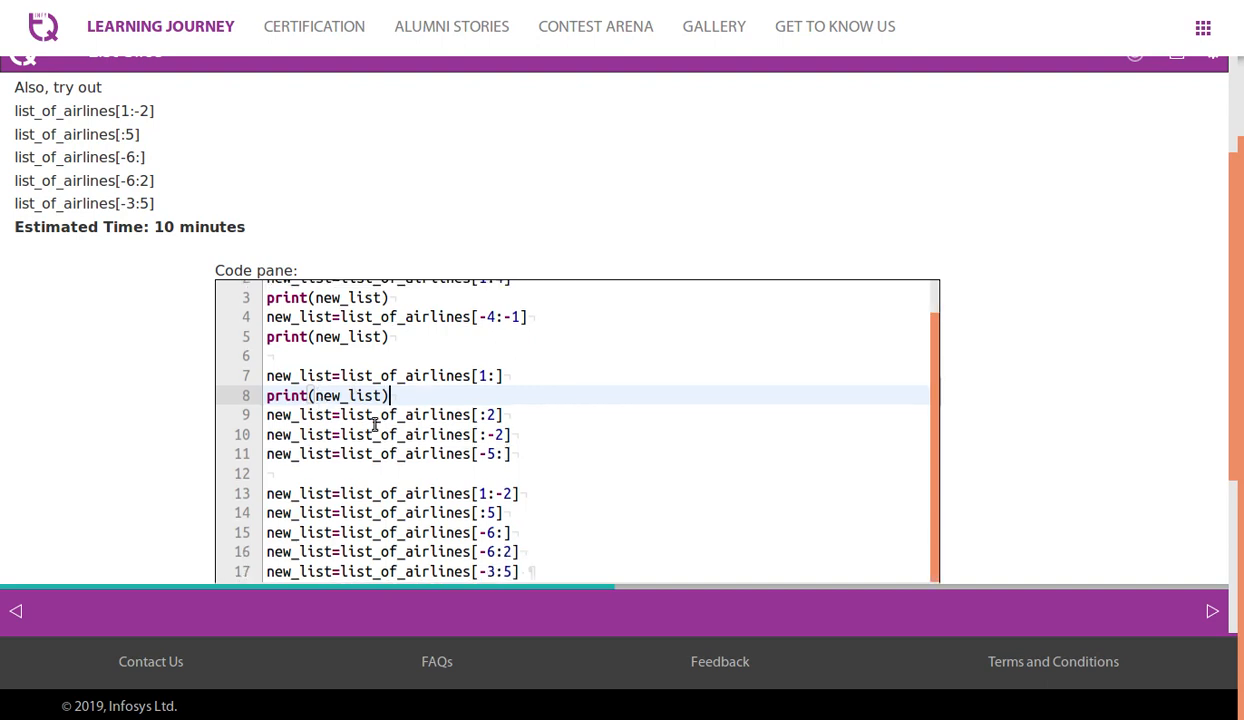
pyautogui.scroll(-3)
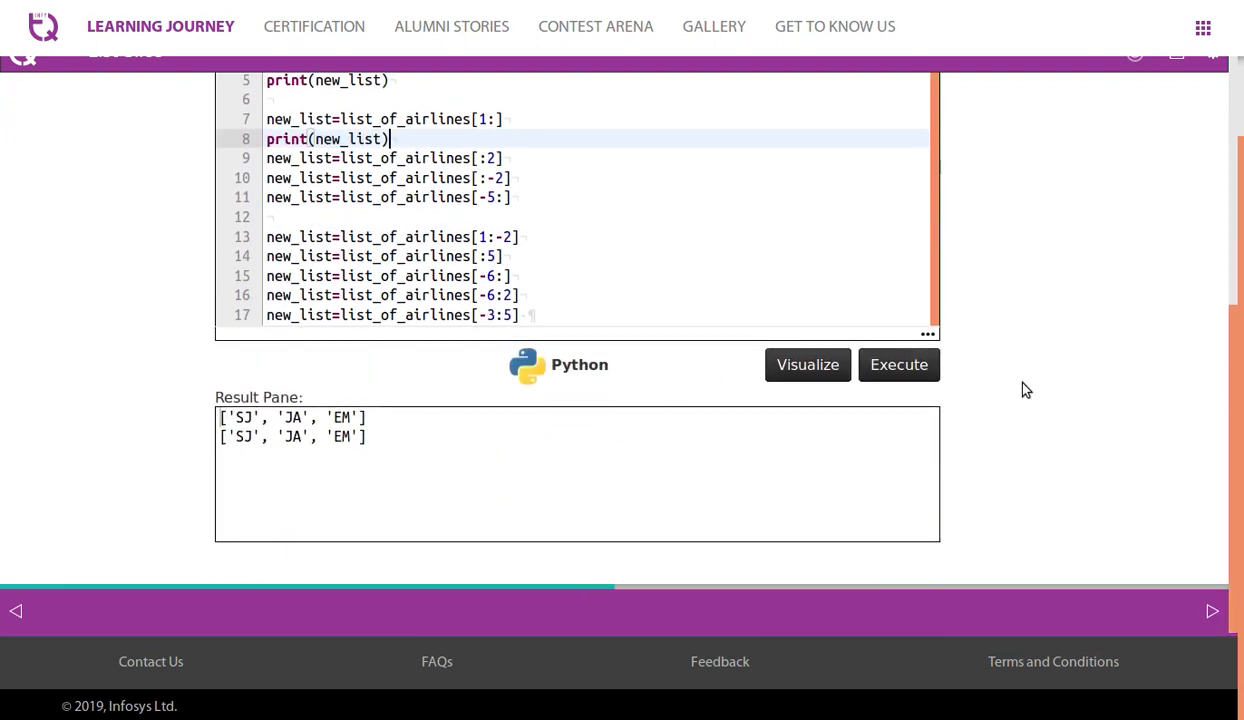
pyautogui.click(898, 364)
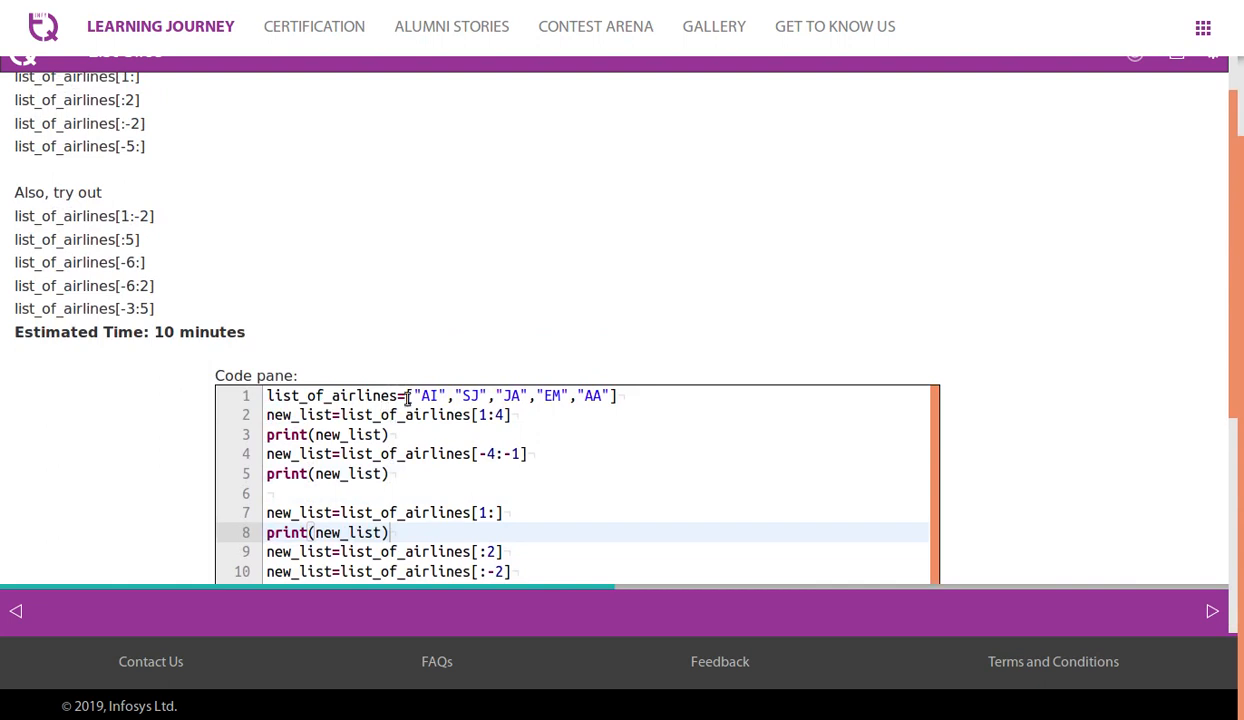
pyautogui.scroll(-3)
pyautogui.write('0')
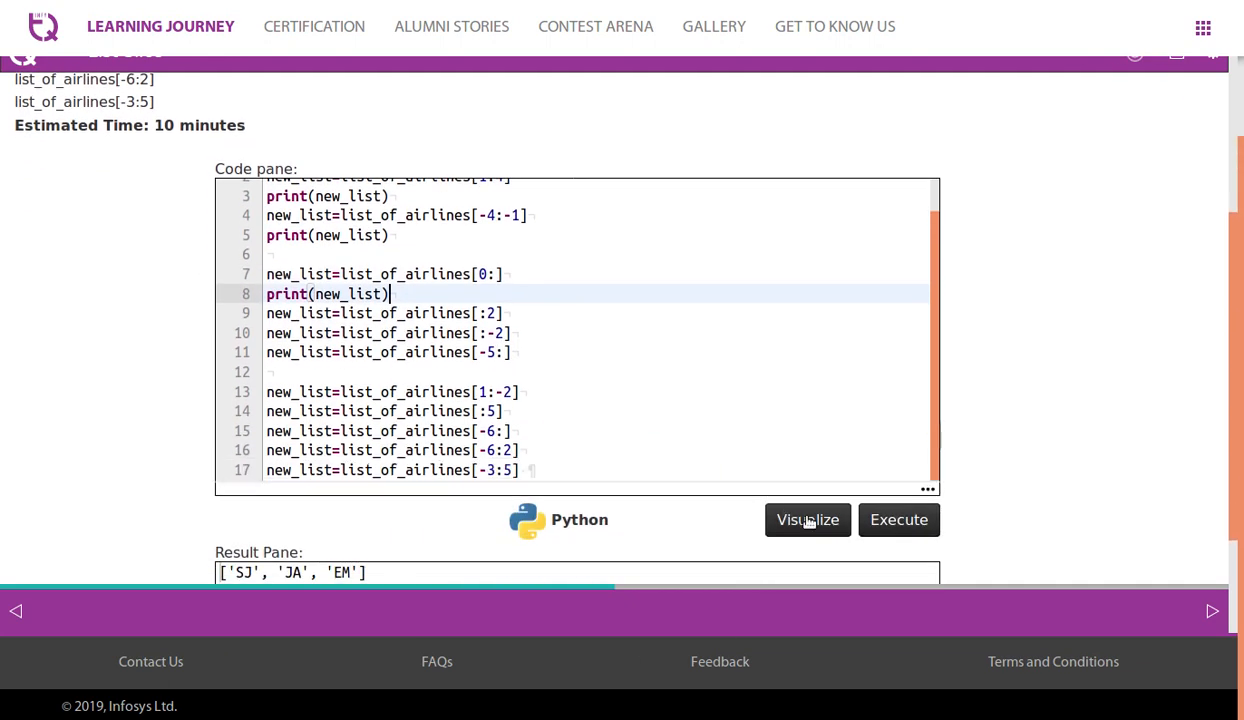
pyautogui.click(898, 519)
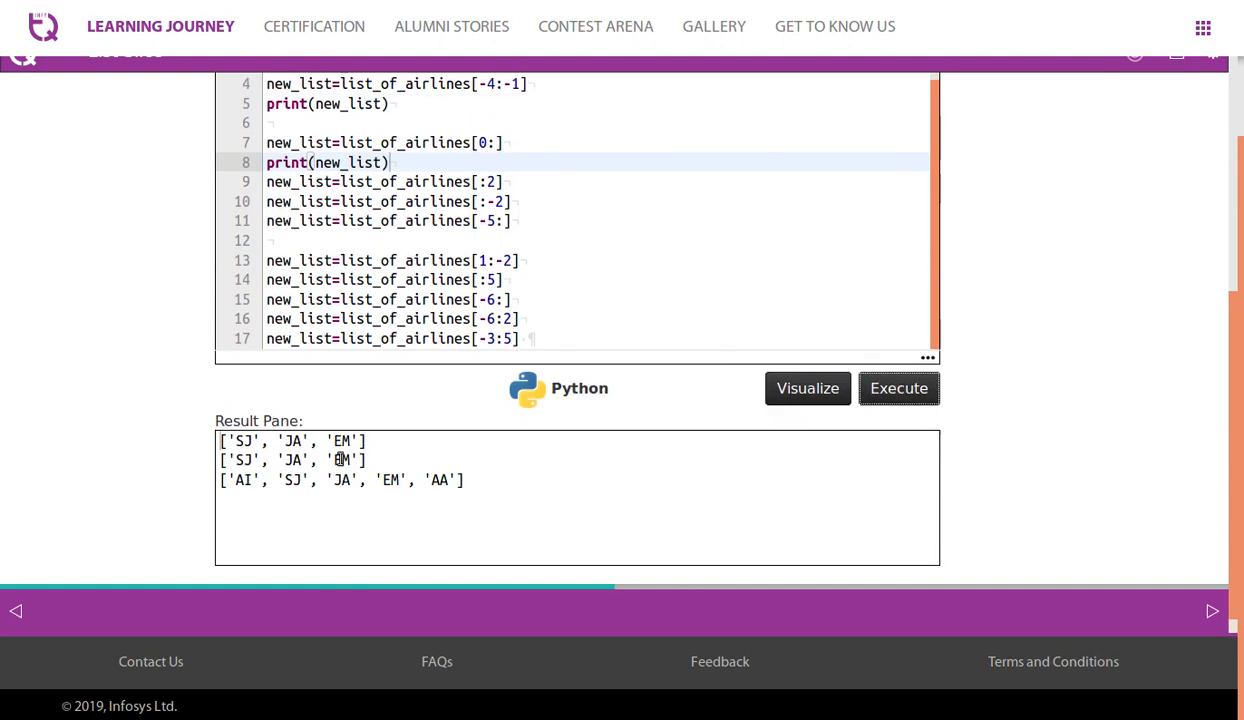
pyautogui.scroll(-3)
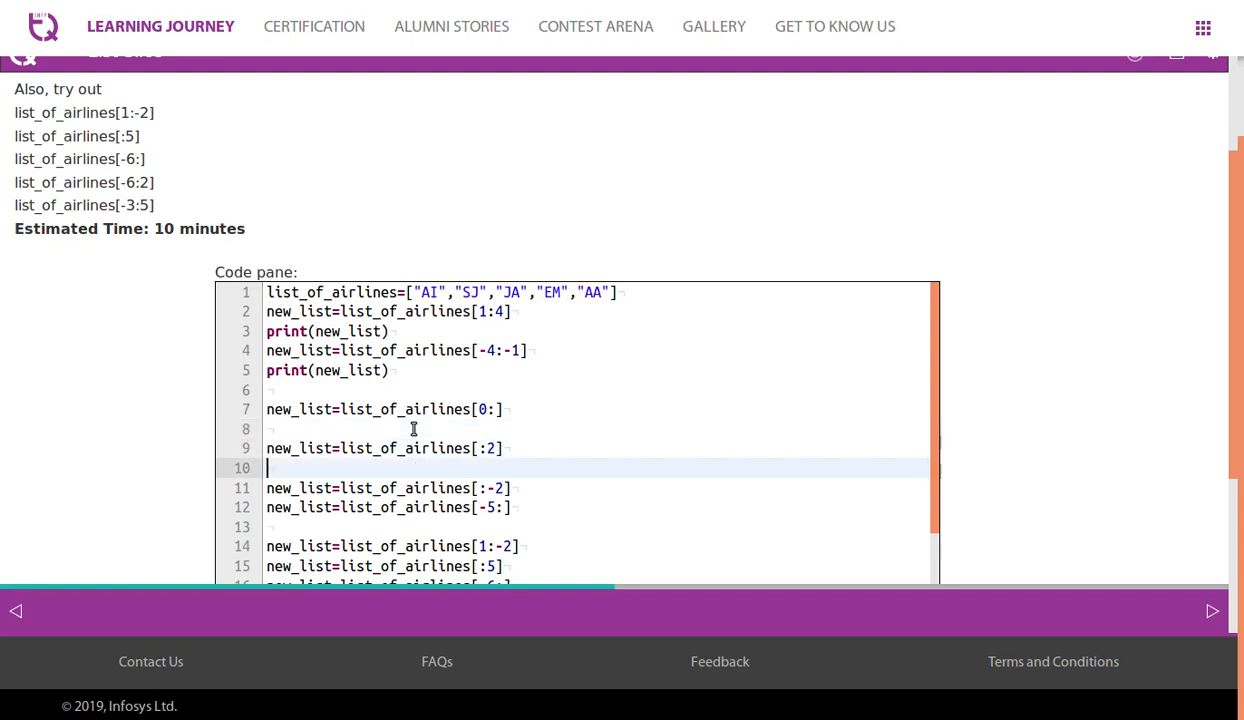
# - Add print(new_list) after the [:2] slice line and run the code
pyautogui.write('print(new_list)')
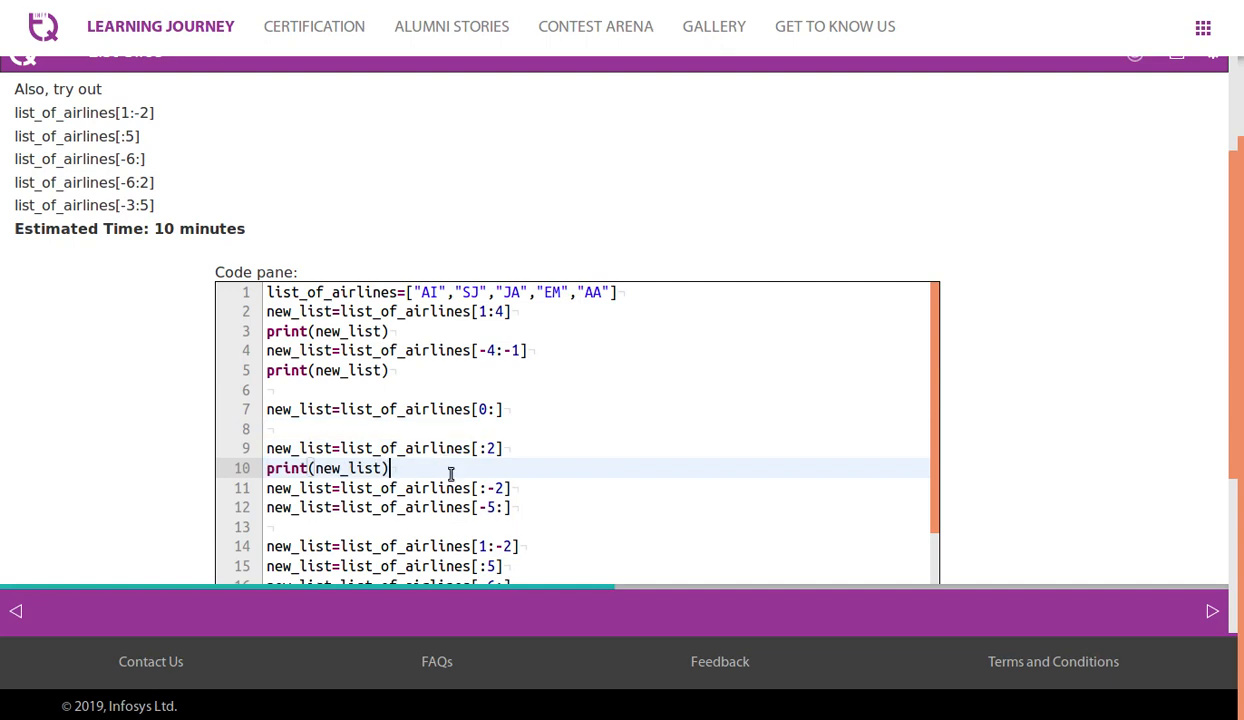
pyautogui.scroll(-3)
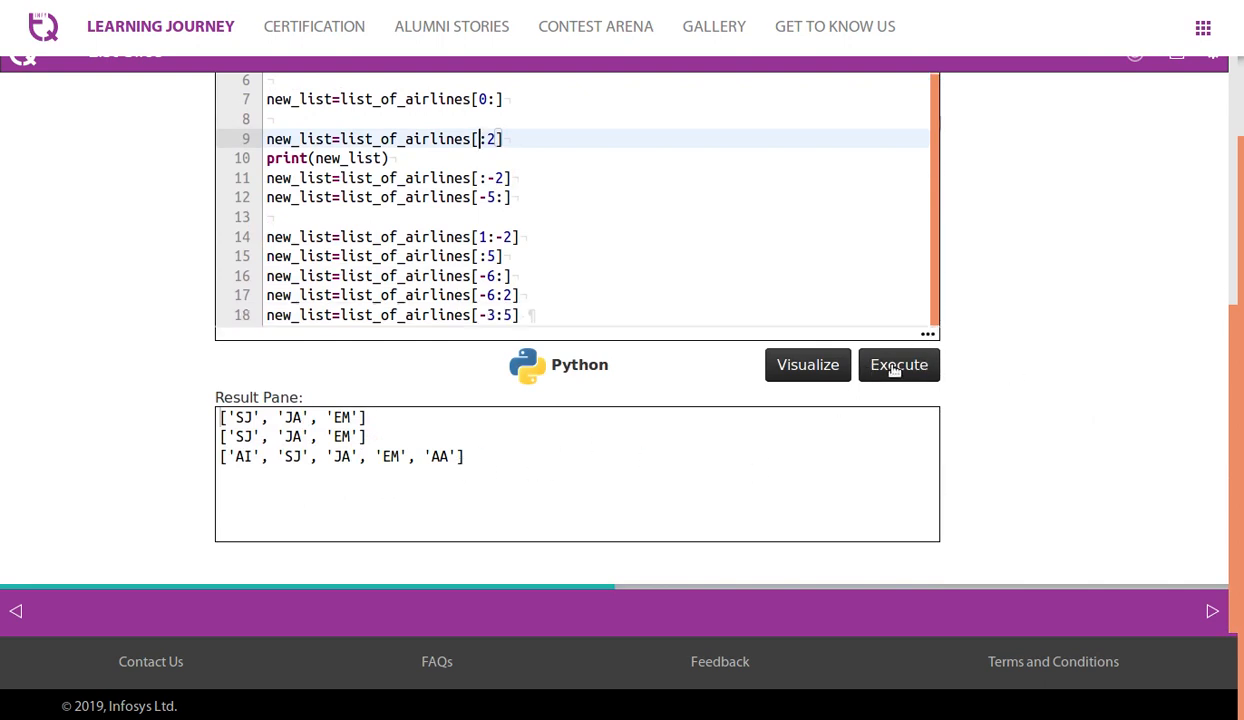
pyautogui.click(897, 364)
pyautogui.write("'''")
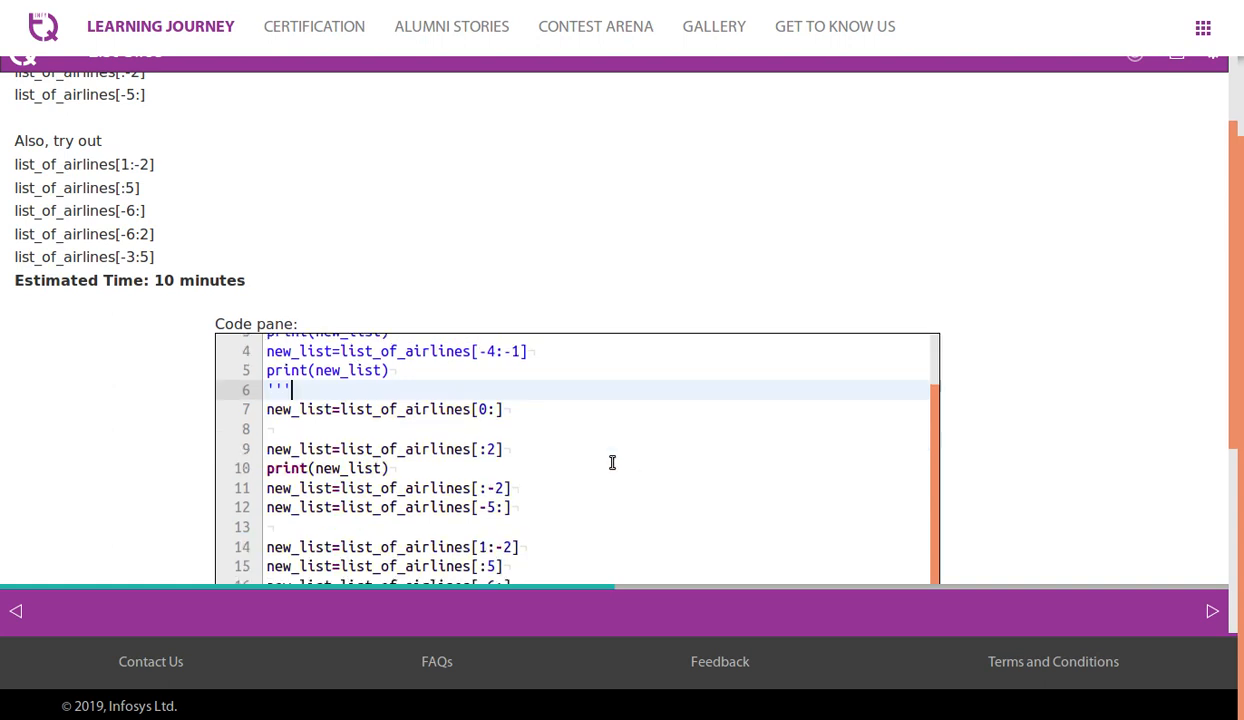
# - Add print(new_list) below the [:-2] slice and comment out the earlier slices
pyautogui.scroll(-3)
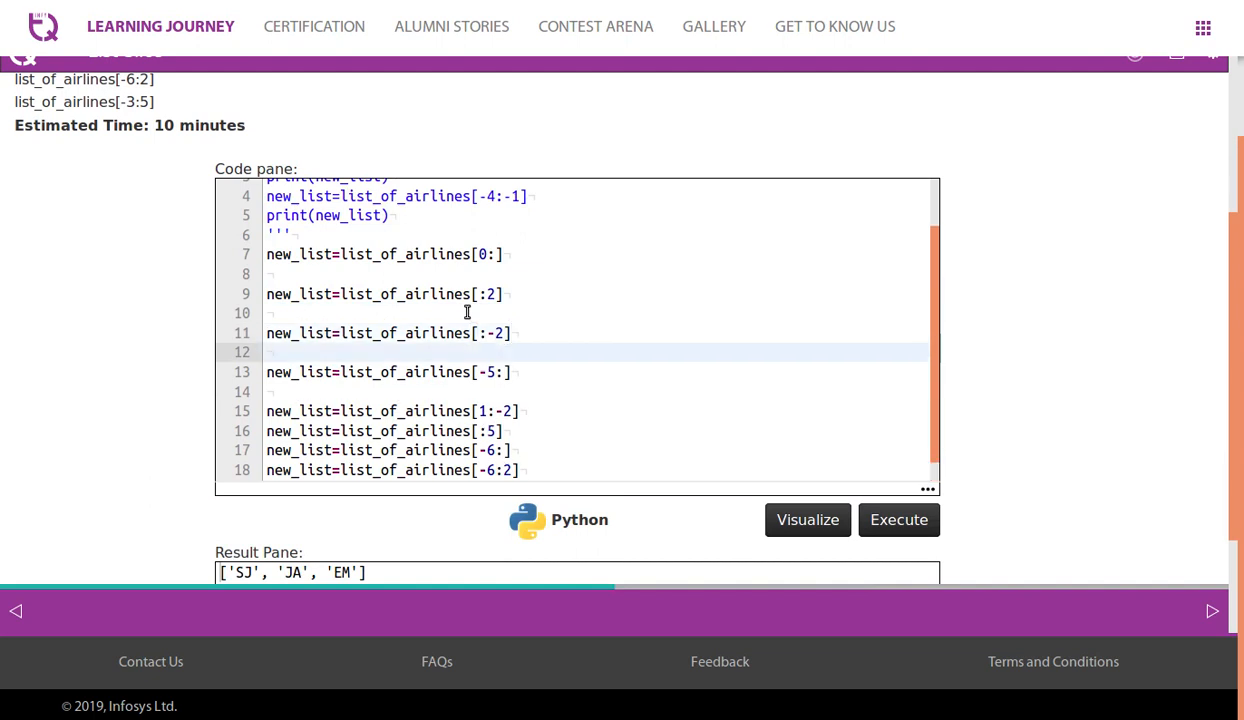
pyautogui.write('print(new_list)')
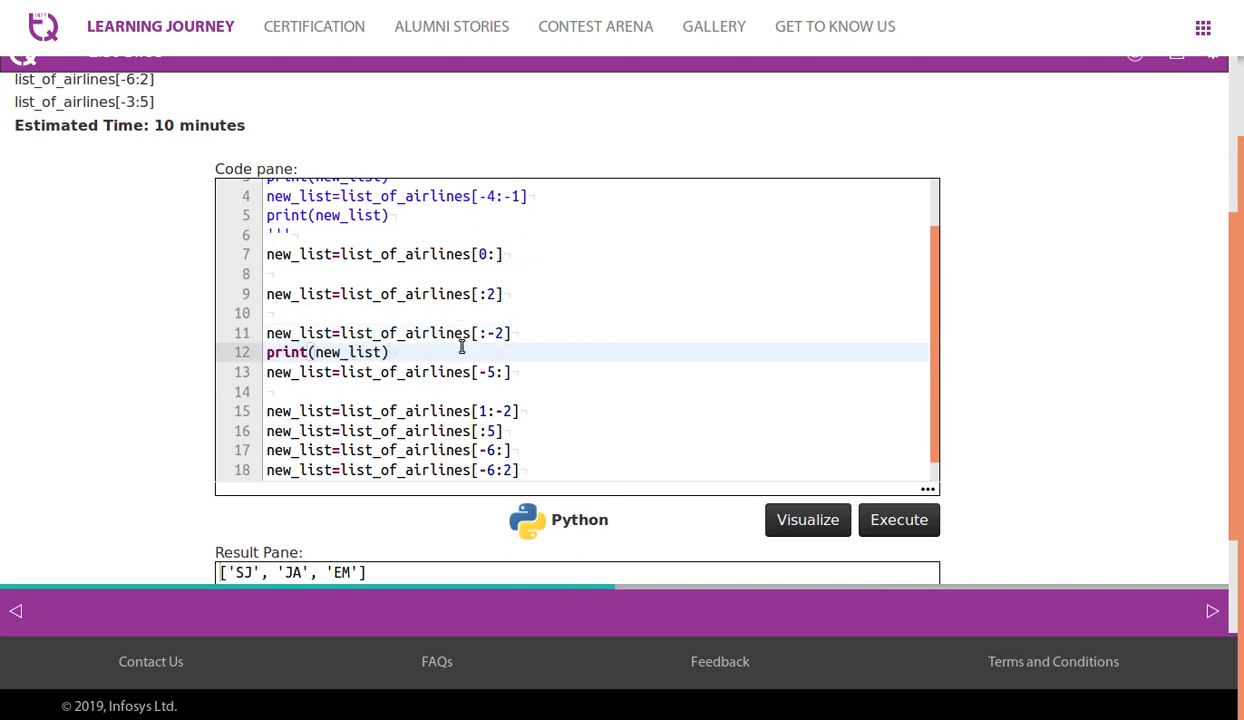
pyautogui.moveTo(567, 345)
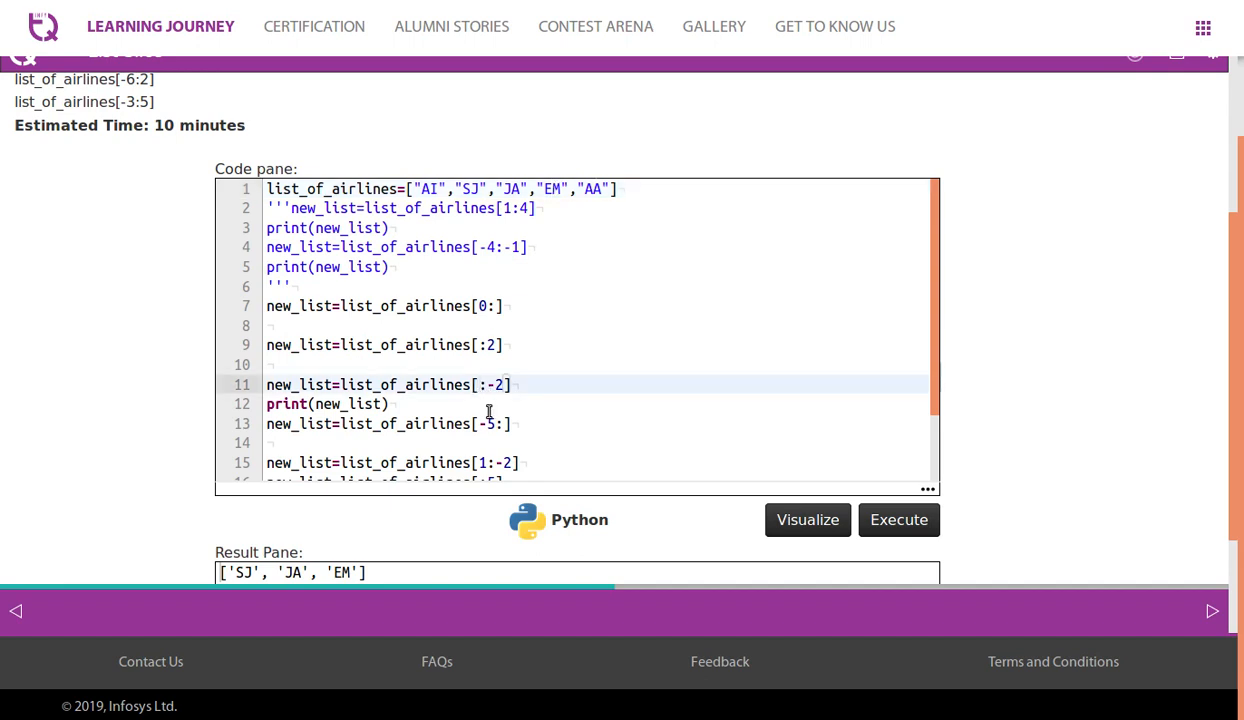
pyautogui.click(898, 519)
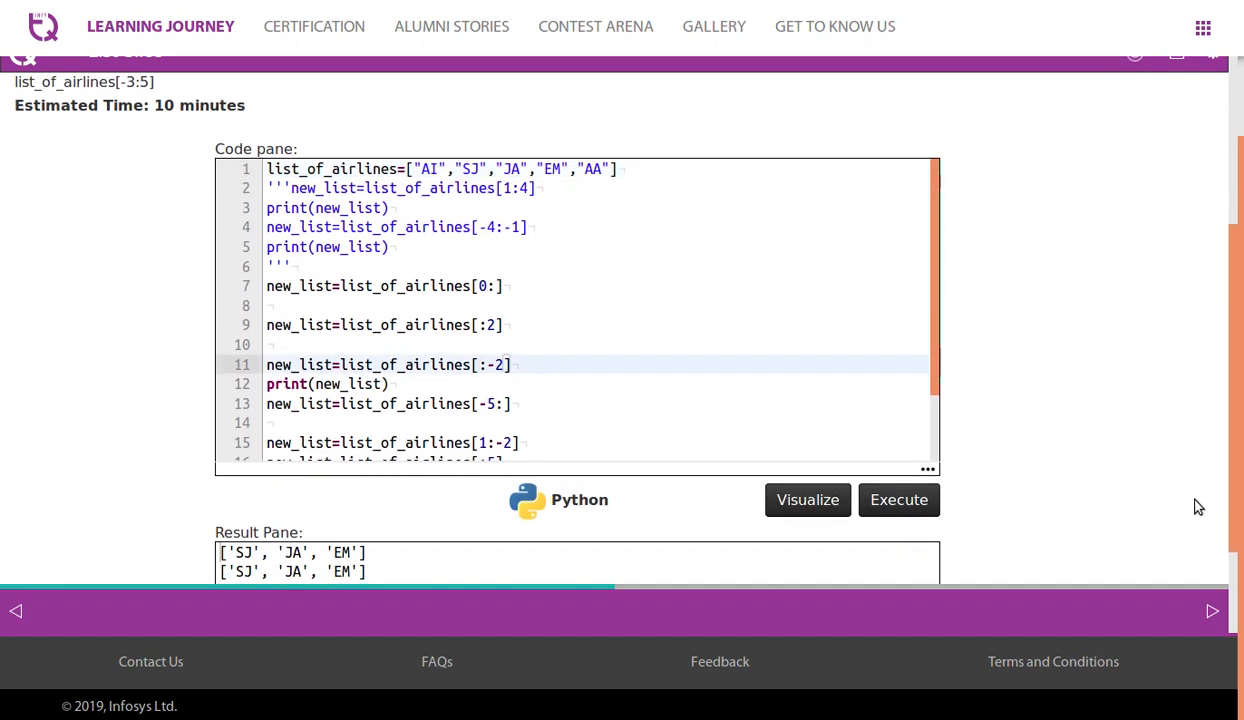
pyautogui.click(898, 499)
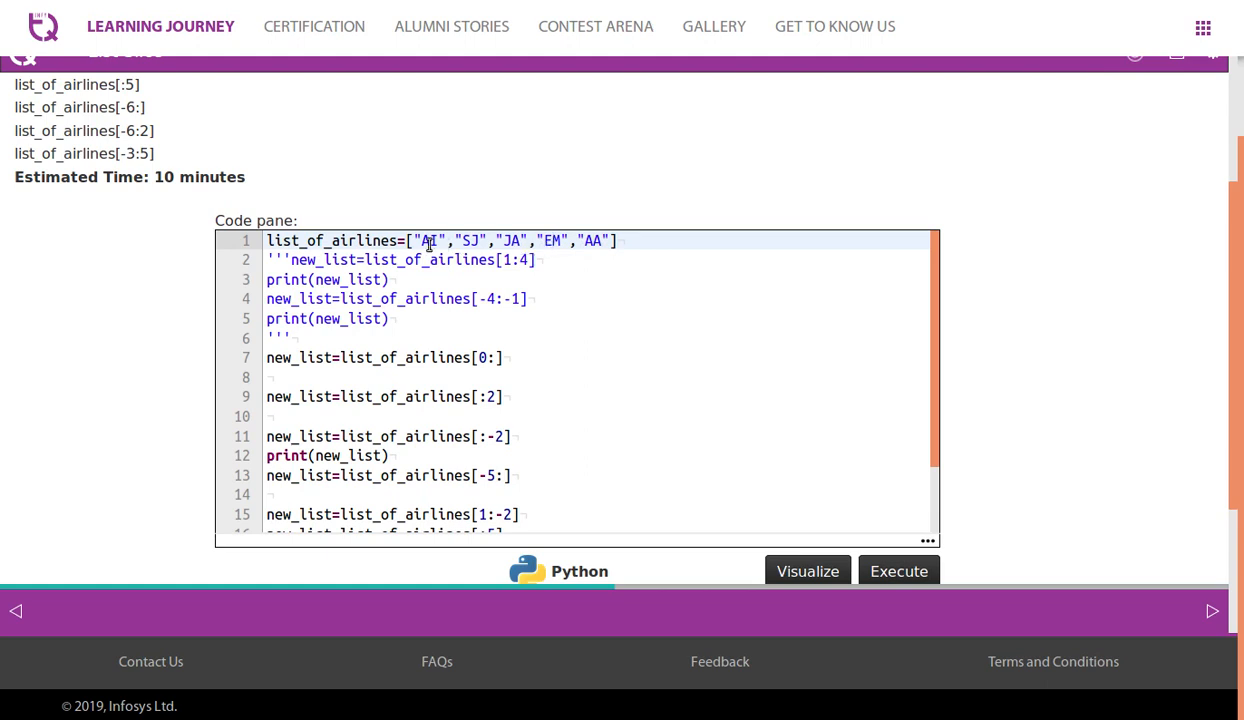
# - Run the code to show ['AI', 'SJ', 'JA'], then move to the [:5] slice
pyautogui.scroll(-3)
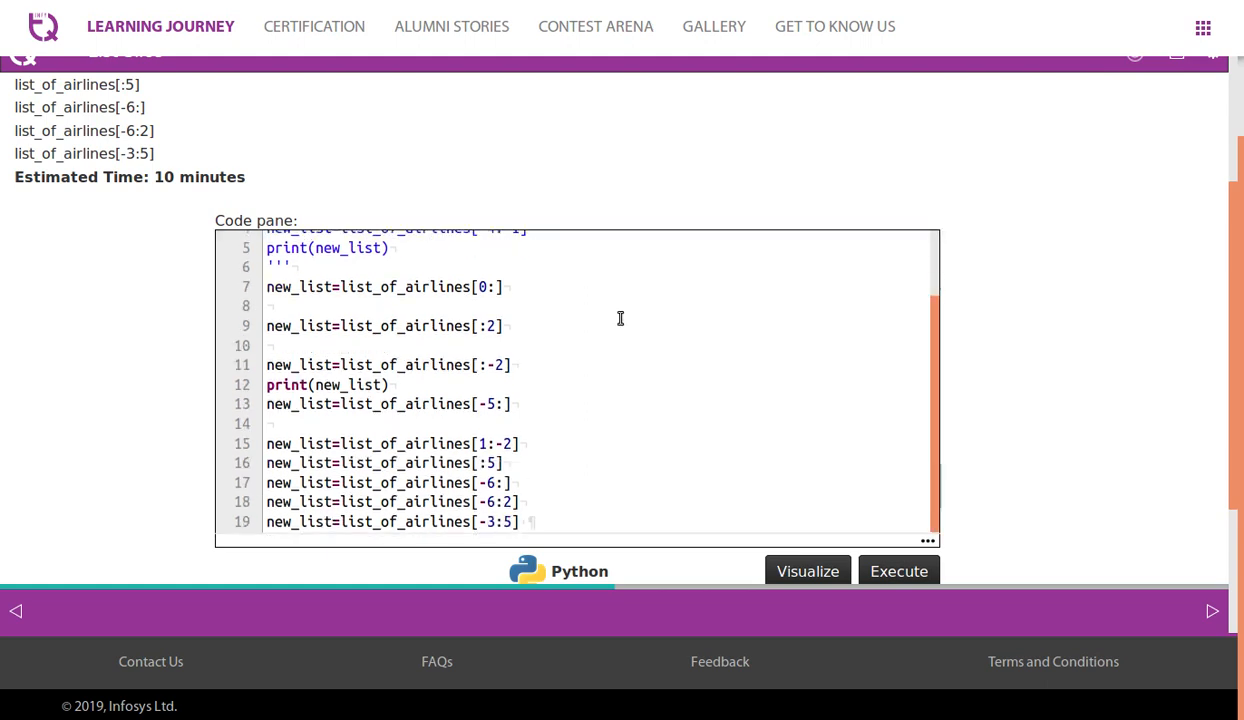
pyautogui.click(897, 570)
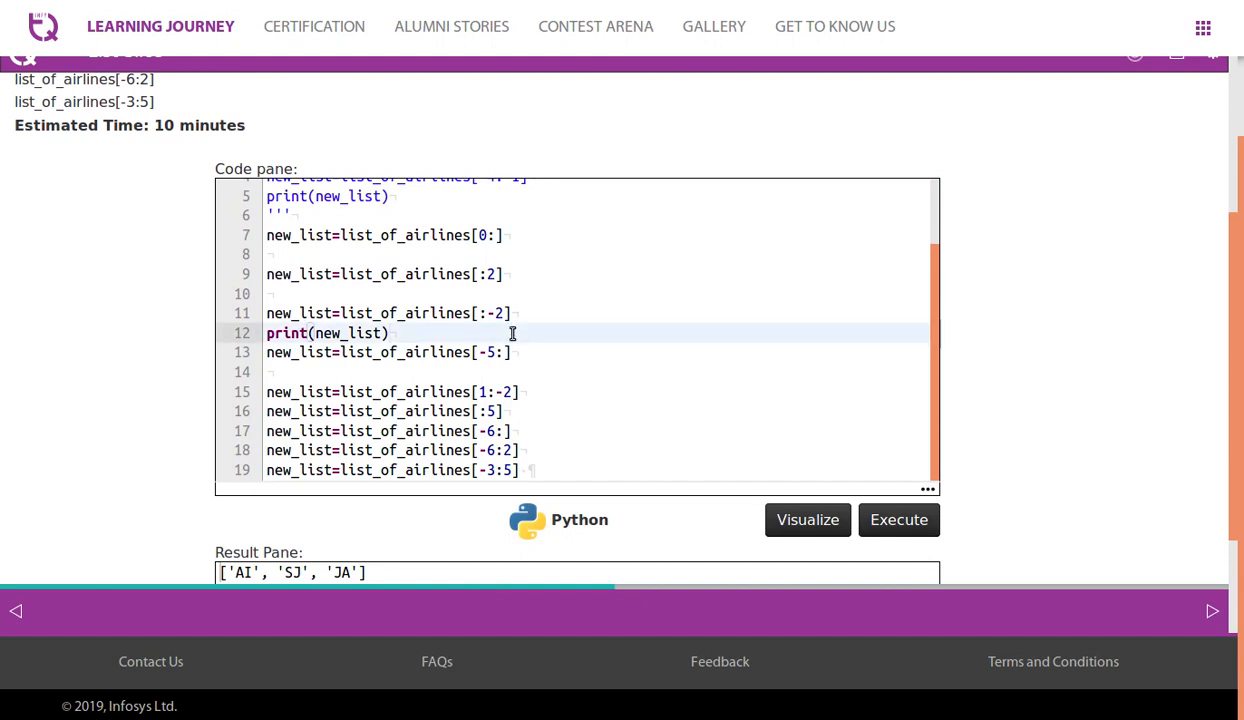
pyautogui.scroll(-3)
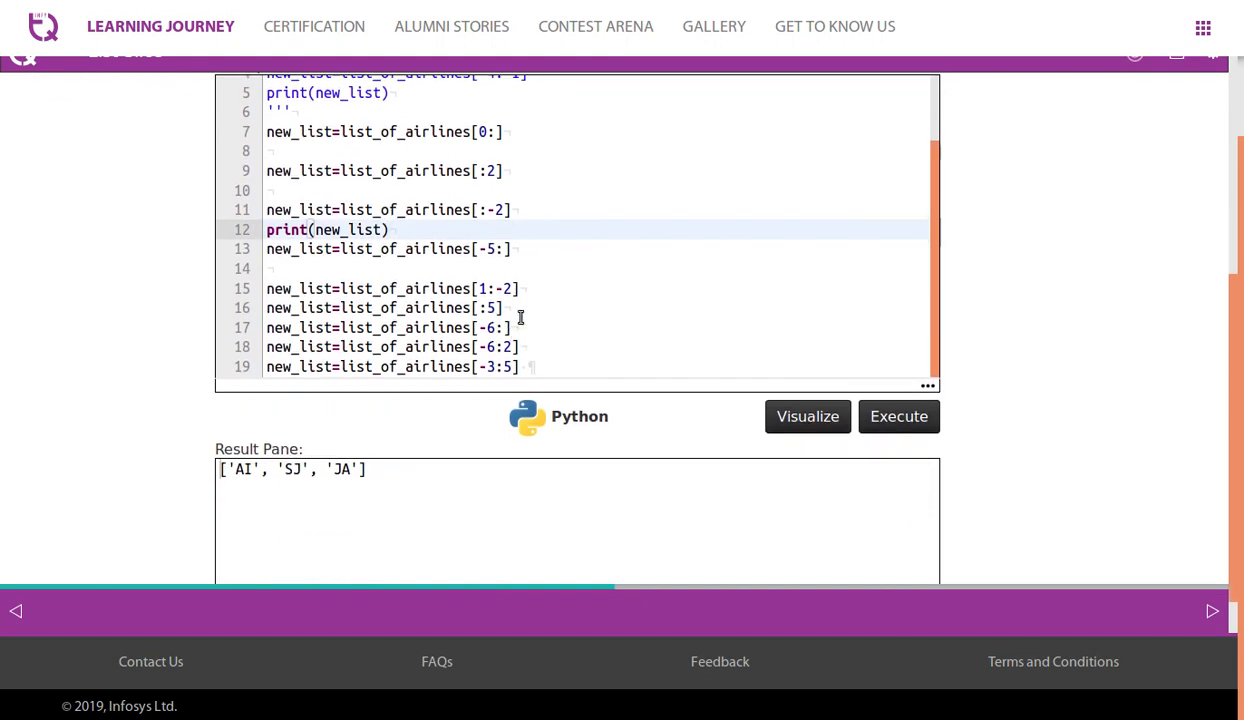
pyautogui.click(520, 307)
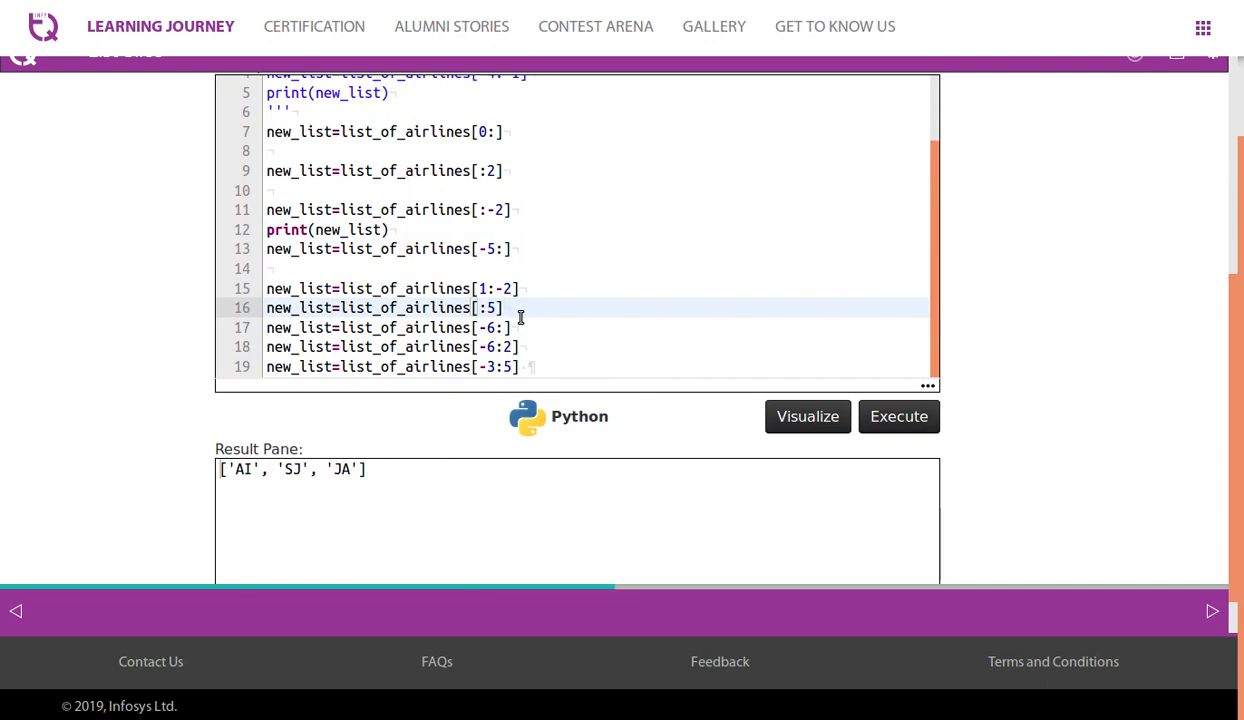